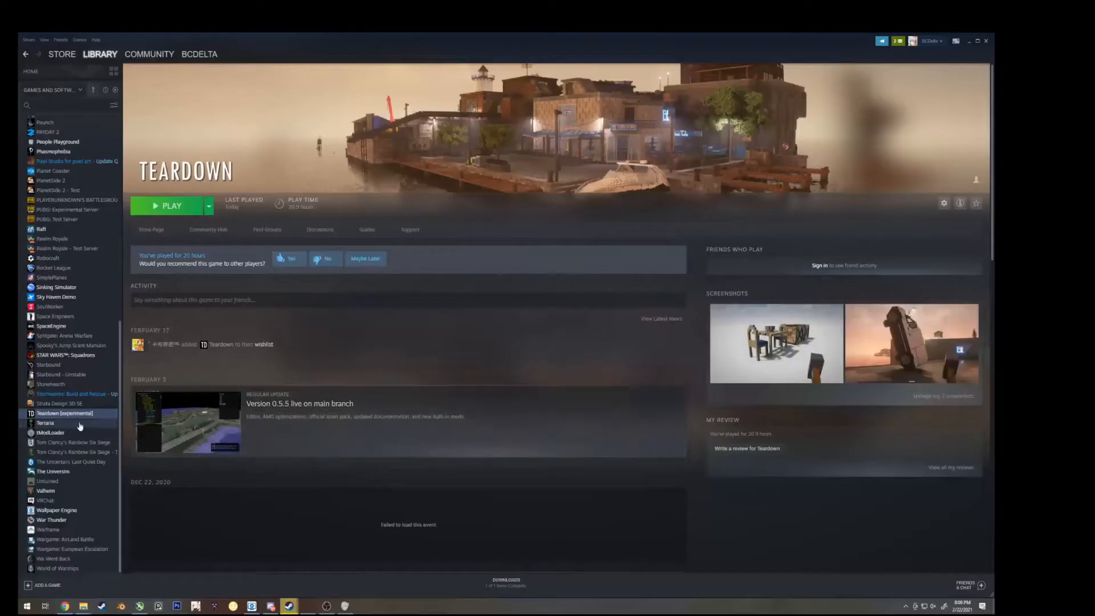
Switch Teardown's Steam beta branch from opted-out back to experimental in its properties
click(31, 70)
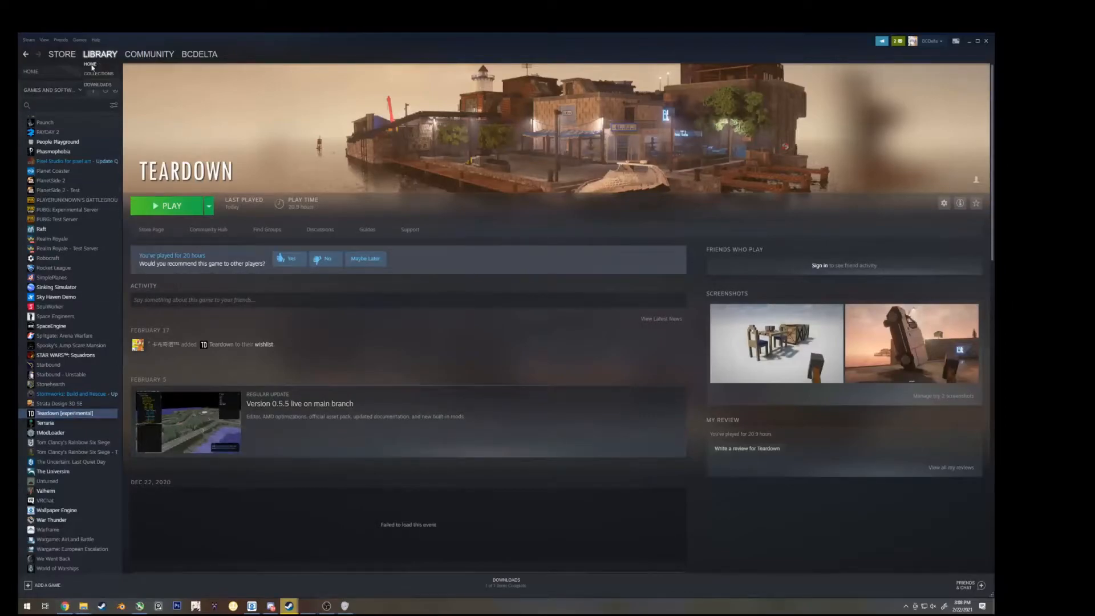
click(30, 70)
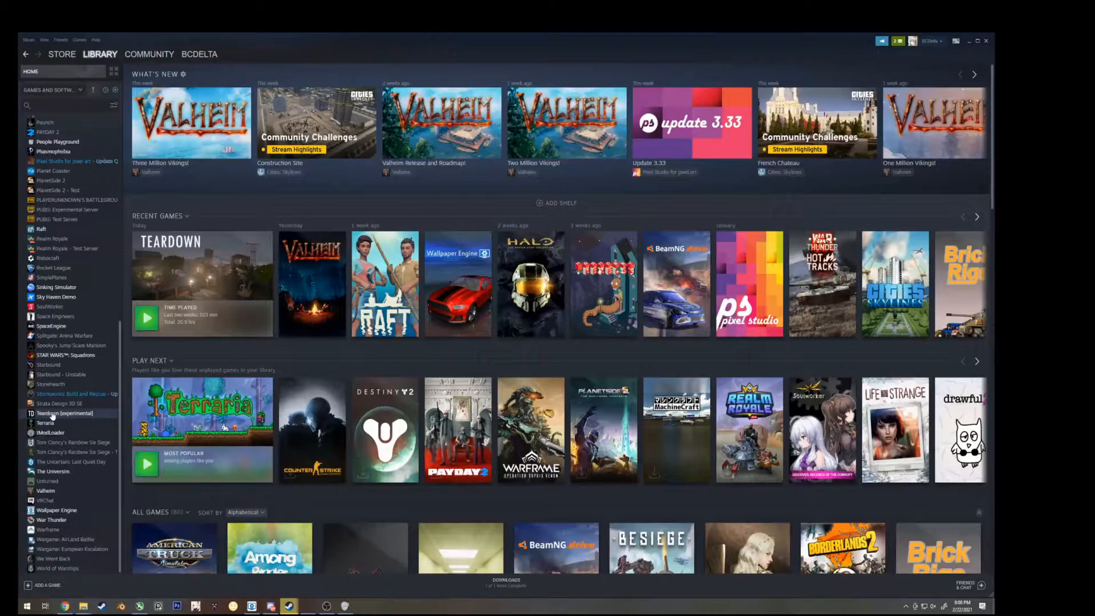
right_click(62, 413)
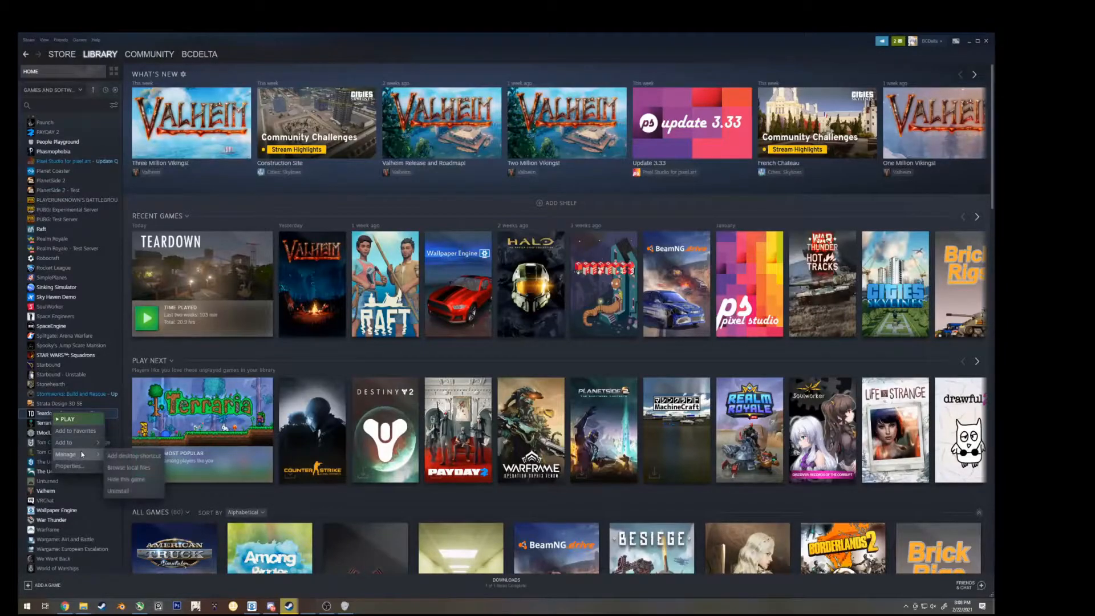
click(68, 464)
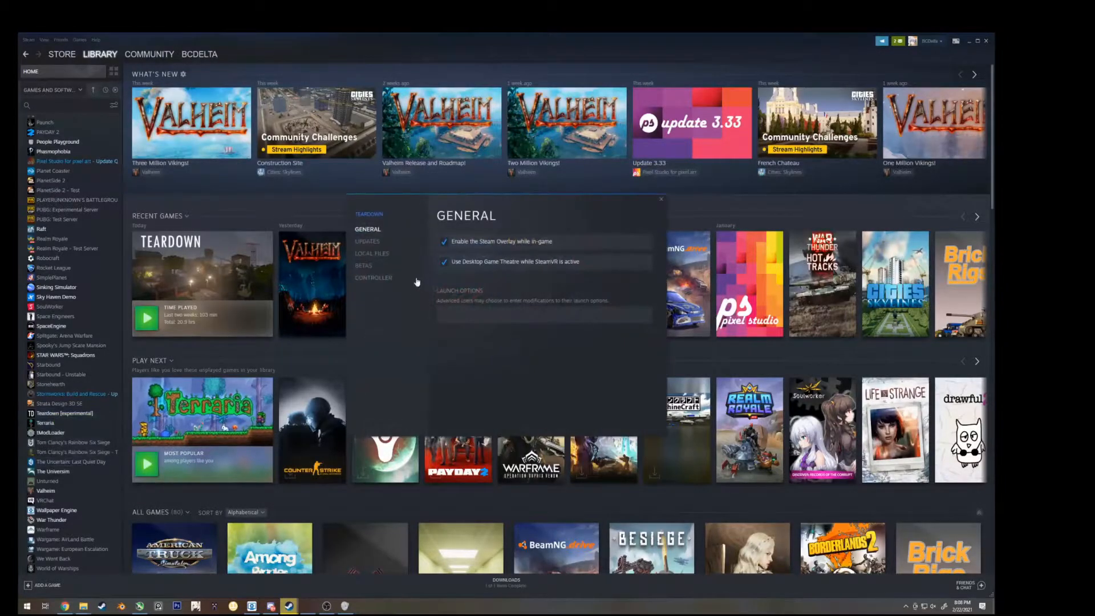
click(364, 265)
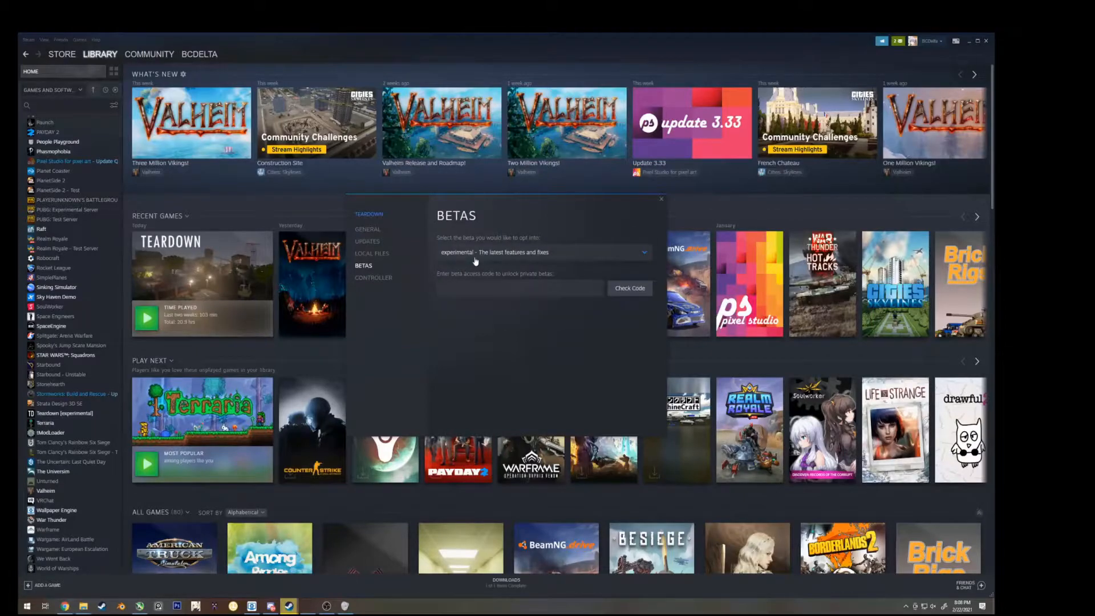
click(544, 252)
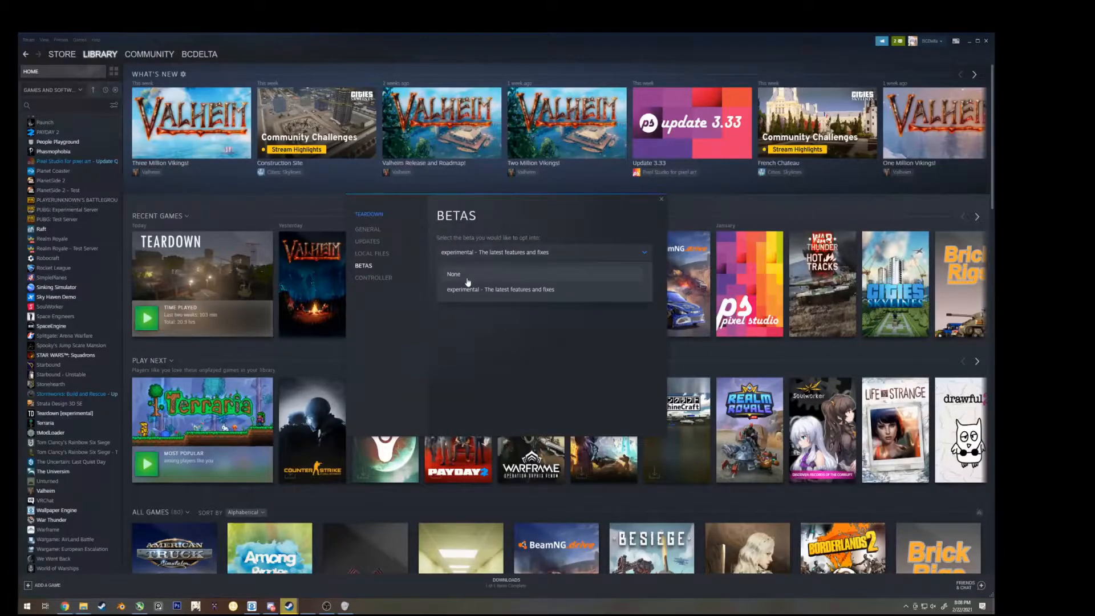
click(453, 274)
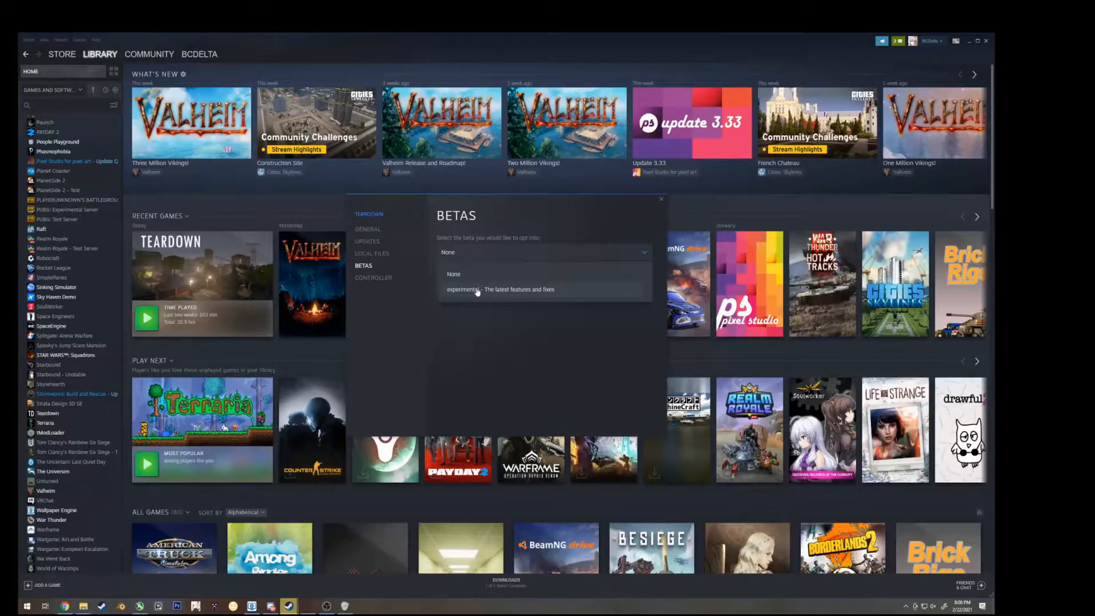
click(500, 289)
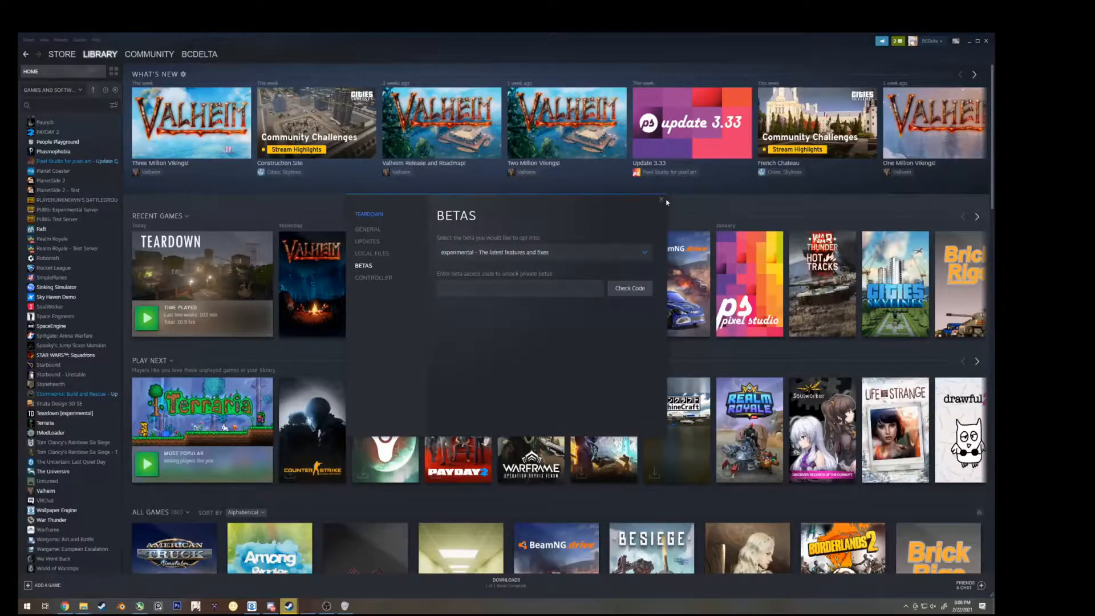
click(660, 200)
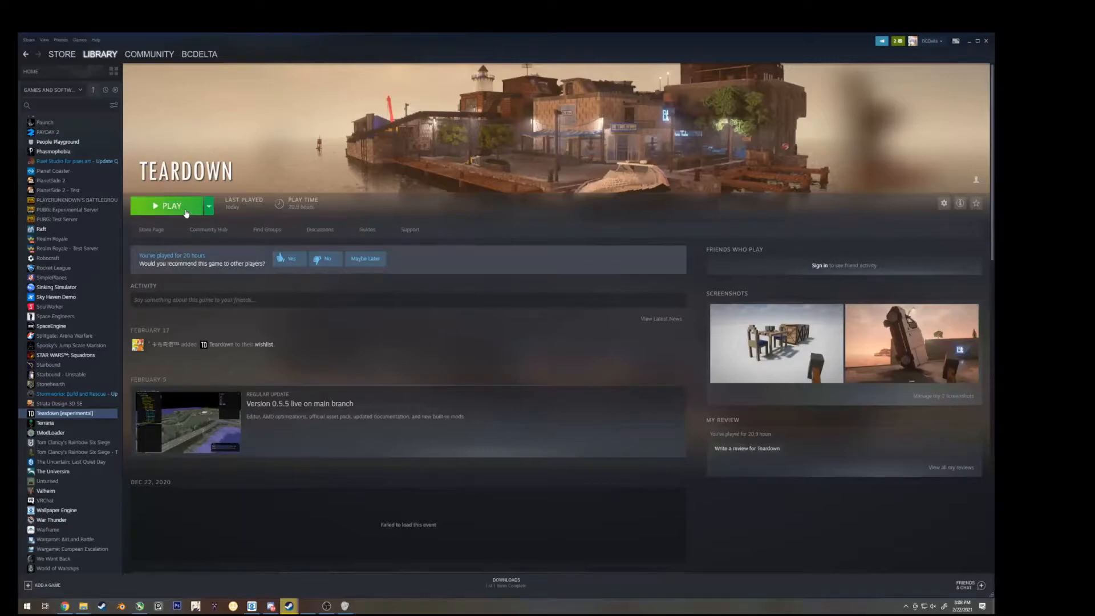
Launch Teardown and make a local copy of the Simple house mod
click(171, 205)
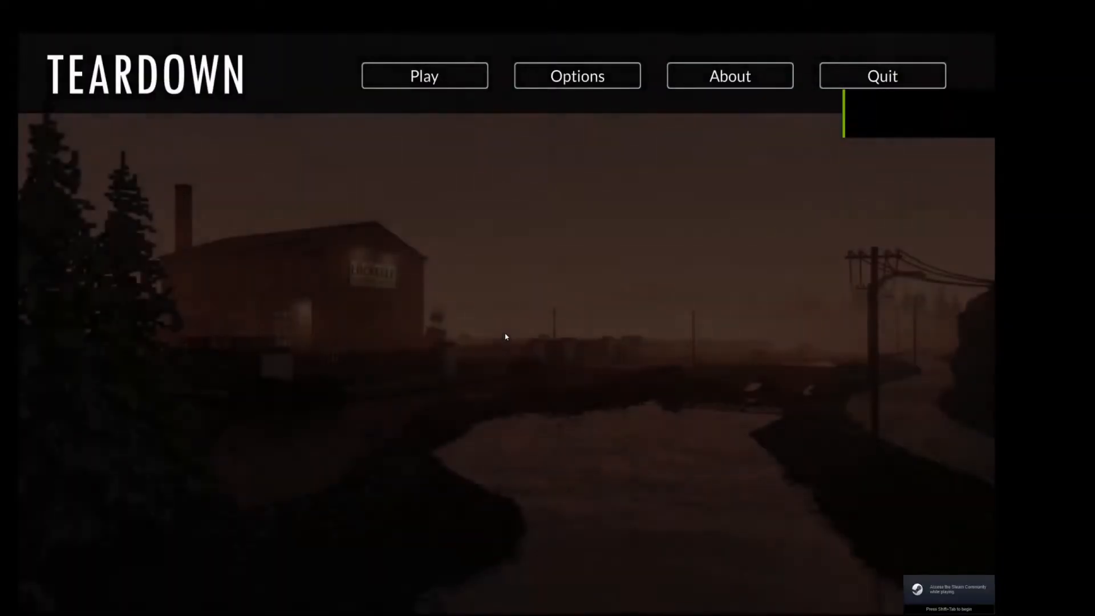
click(424, 75)
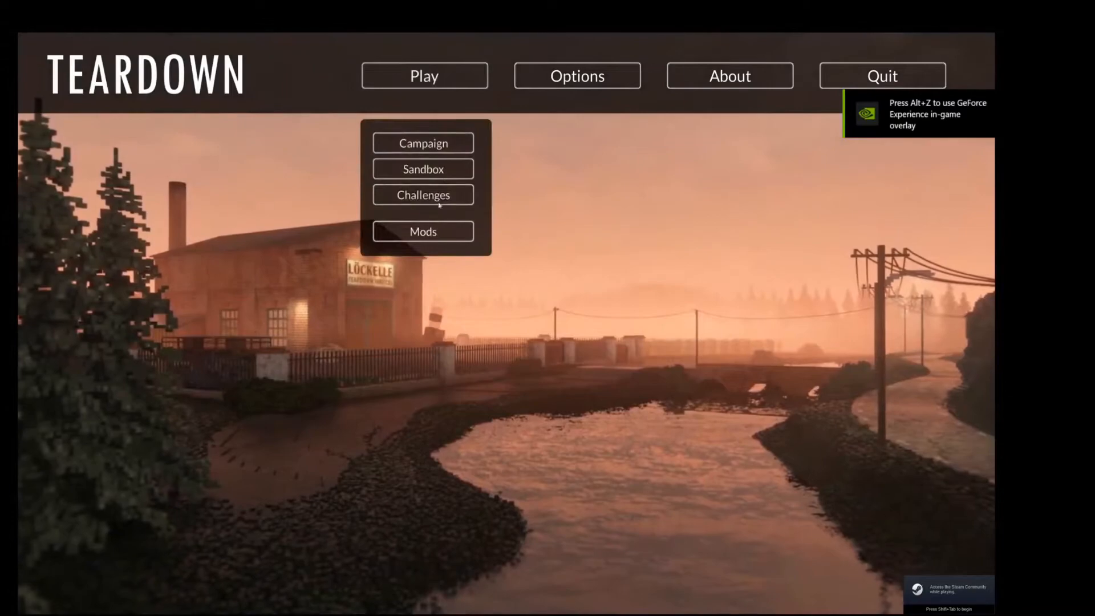
click(423, 231)
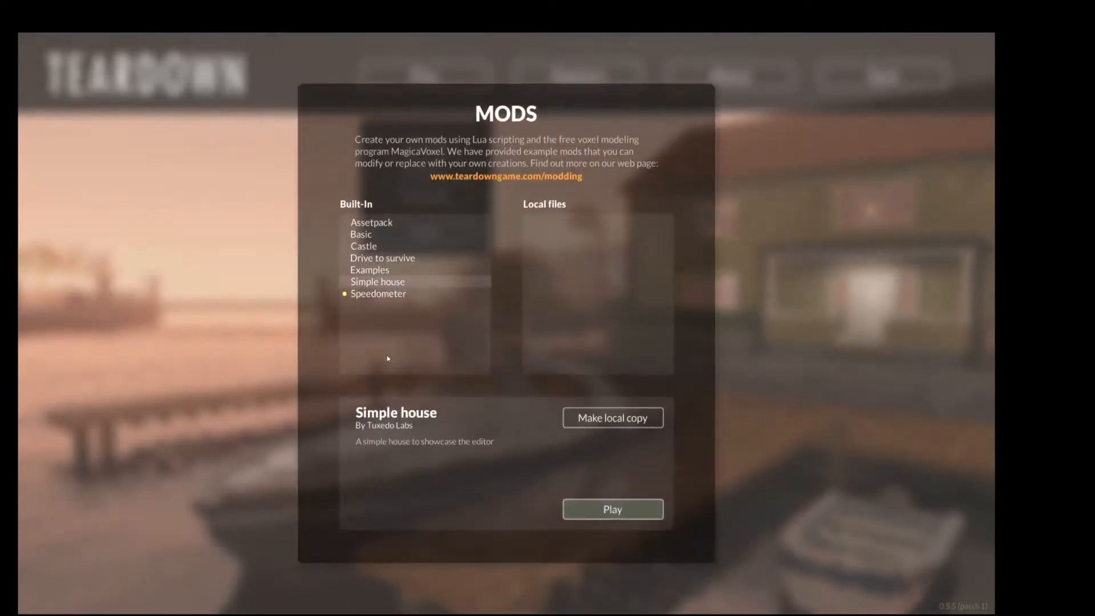
click(612, 416)
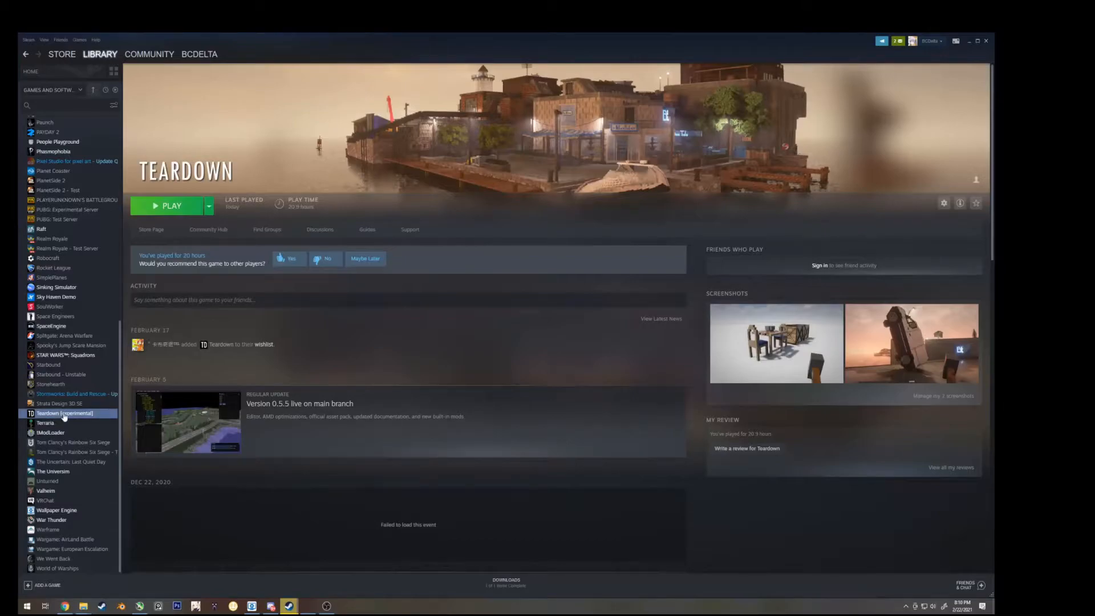
Browse to mods\assetpack\assets\vehicles\land and select both semitruck-us VOX and XML files
right_click(64, 413)
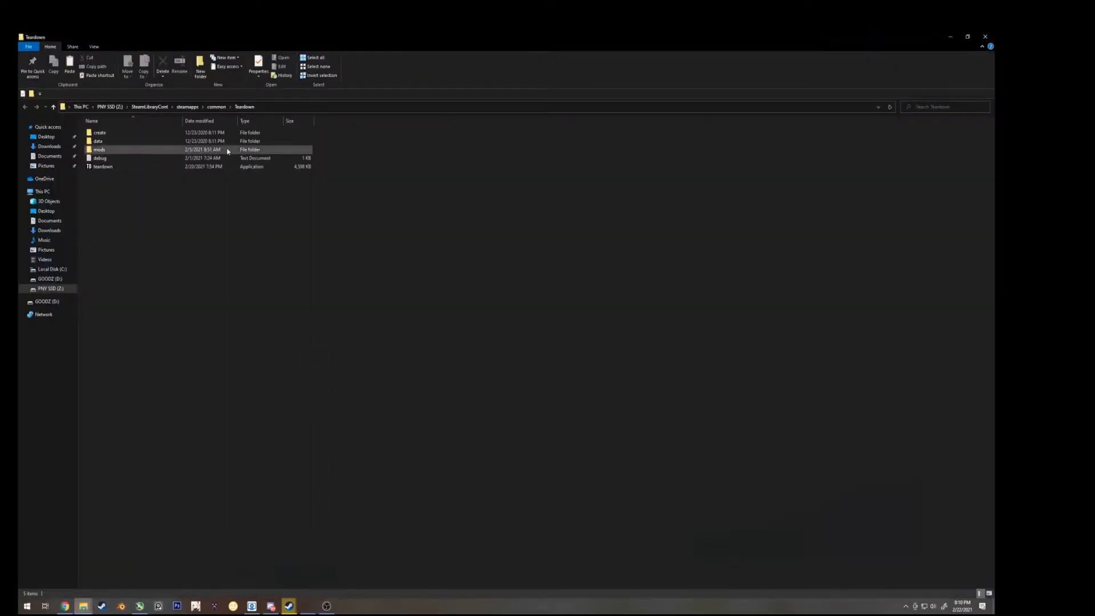
mouse_move(112, 150)
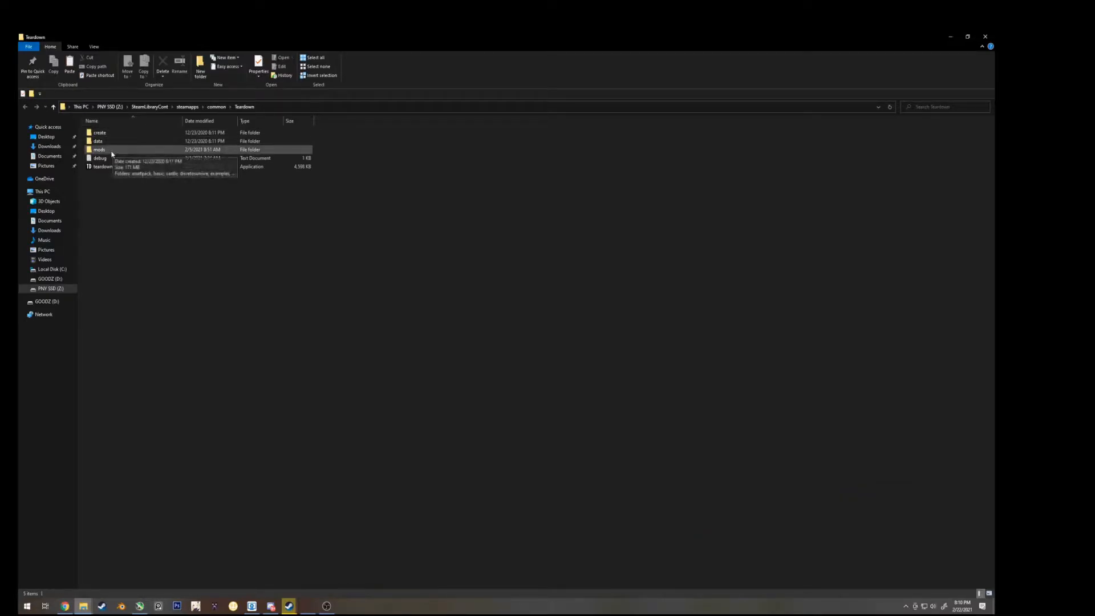
double_click(99, 150)
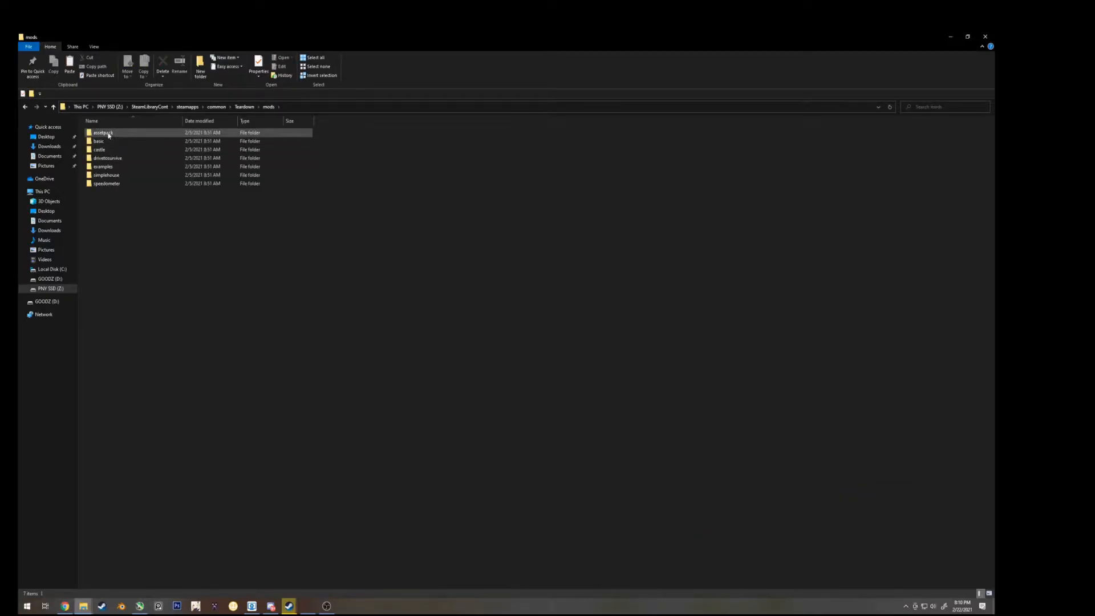
double_click(103, 133)
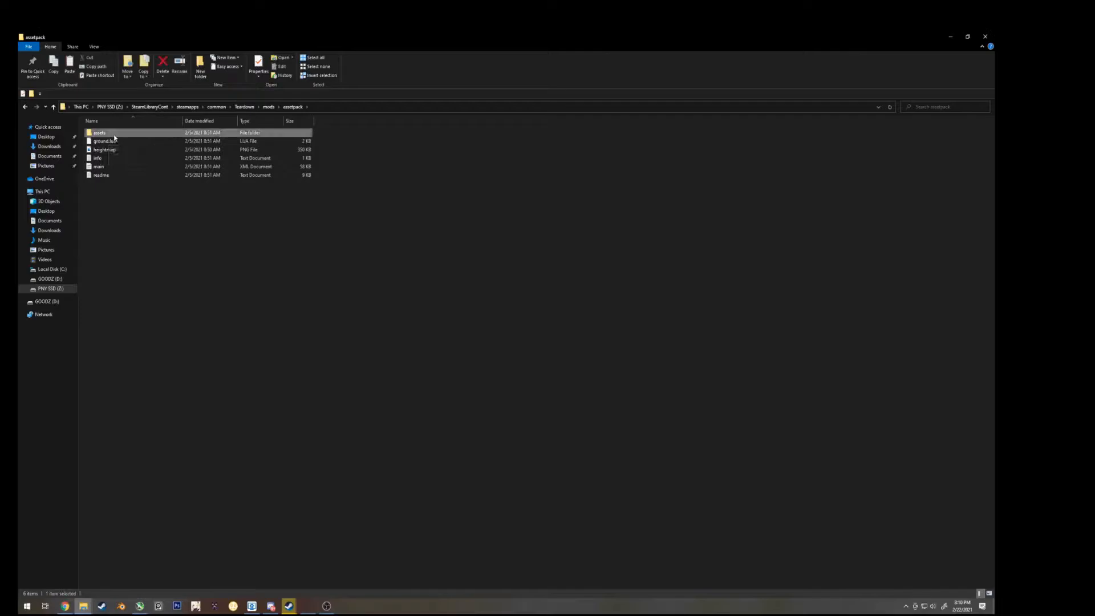
double_click(99, 133)
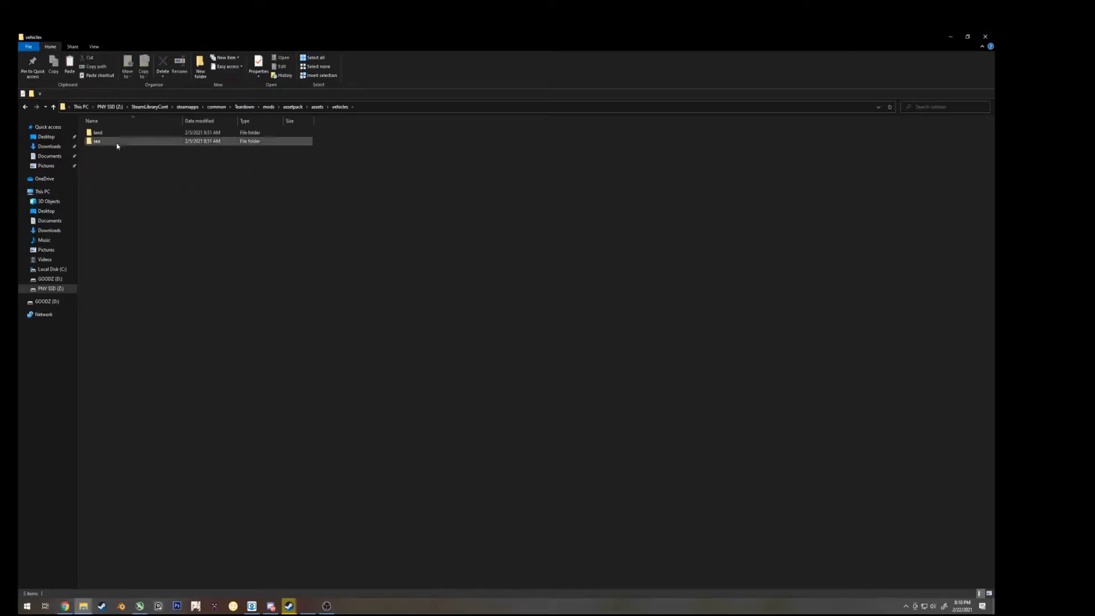
double_click(97, 132)
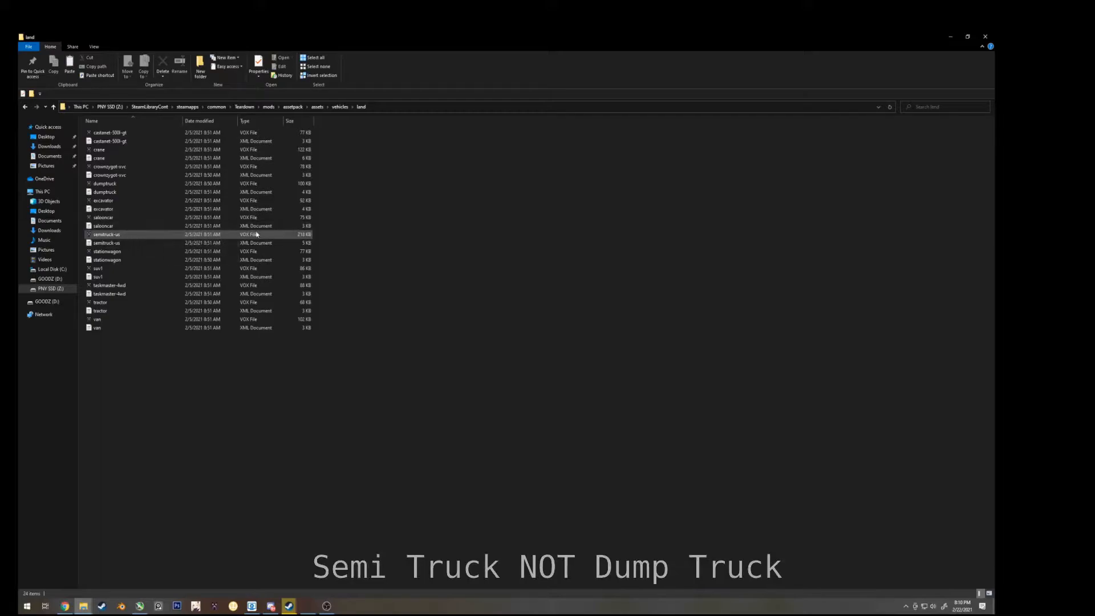
click(107, 243)
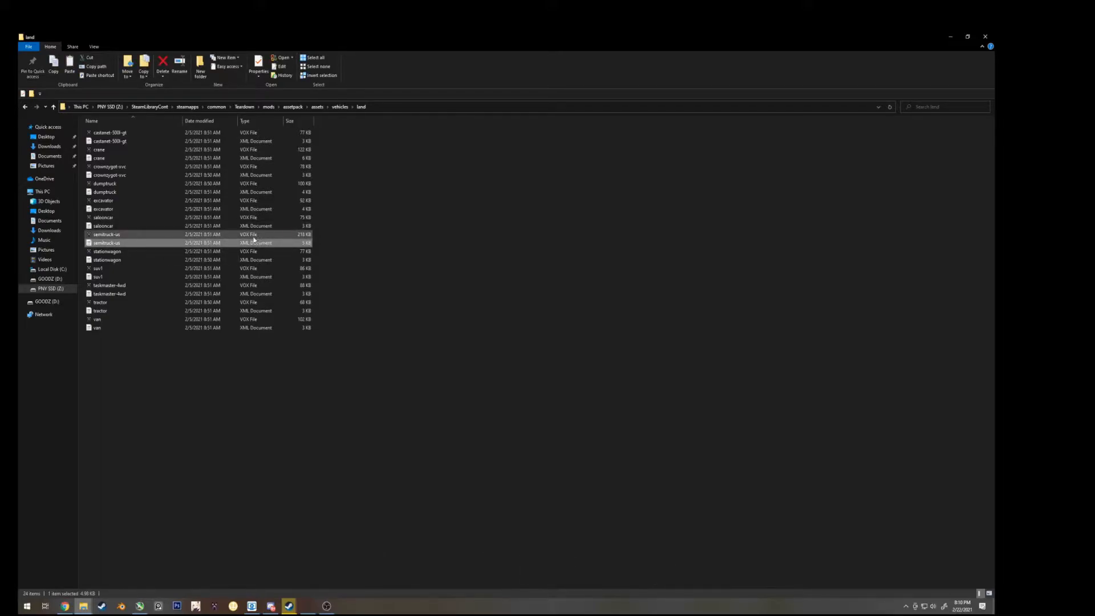
key(ctrl)
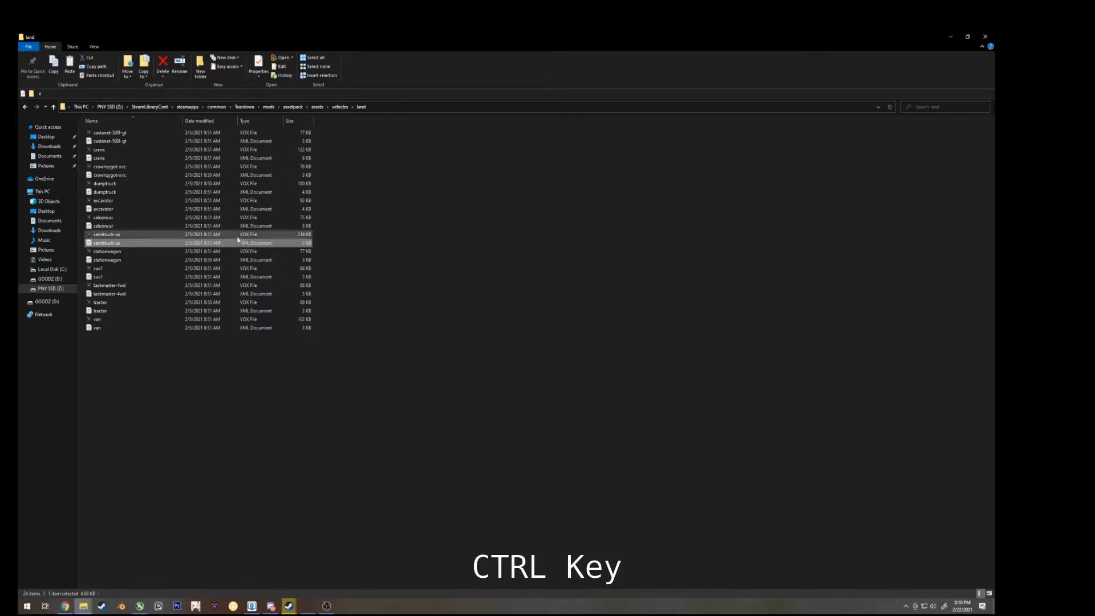
click(106, 234)
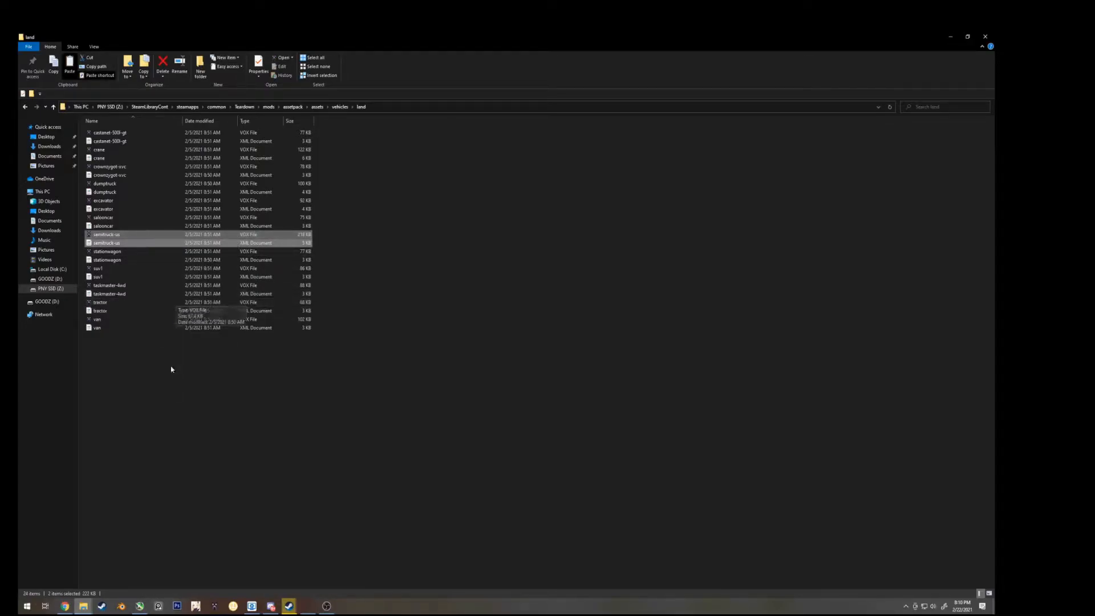
mouse_move(82, 605)
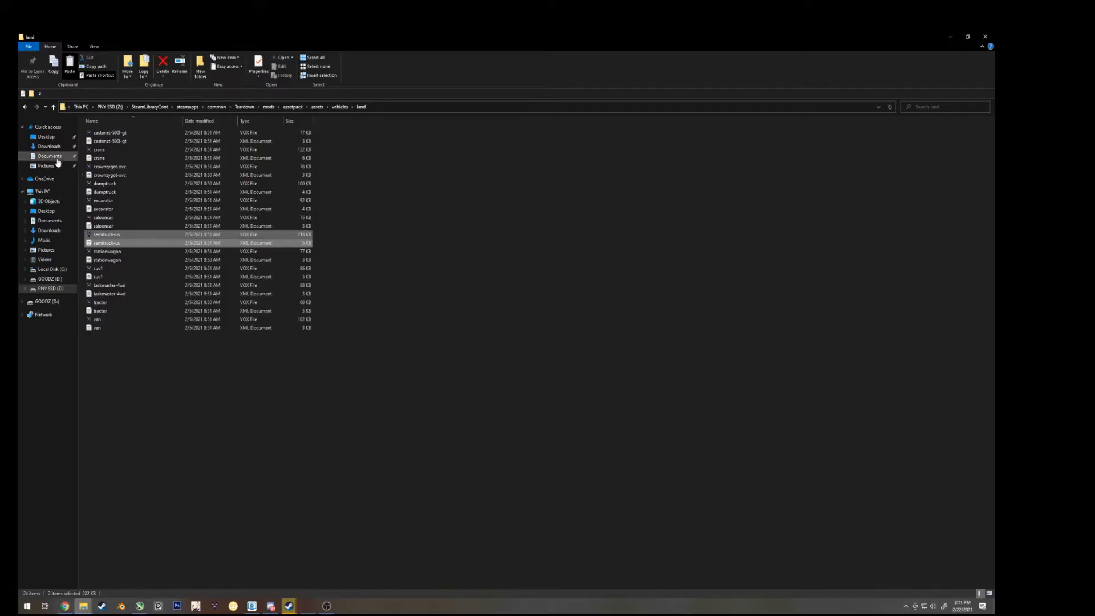
Paste both semitruck-us files into a new 'semi truck' folder in Documents\Teardown\mods\Simple house Copy
click(49, 156)
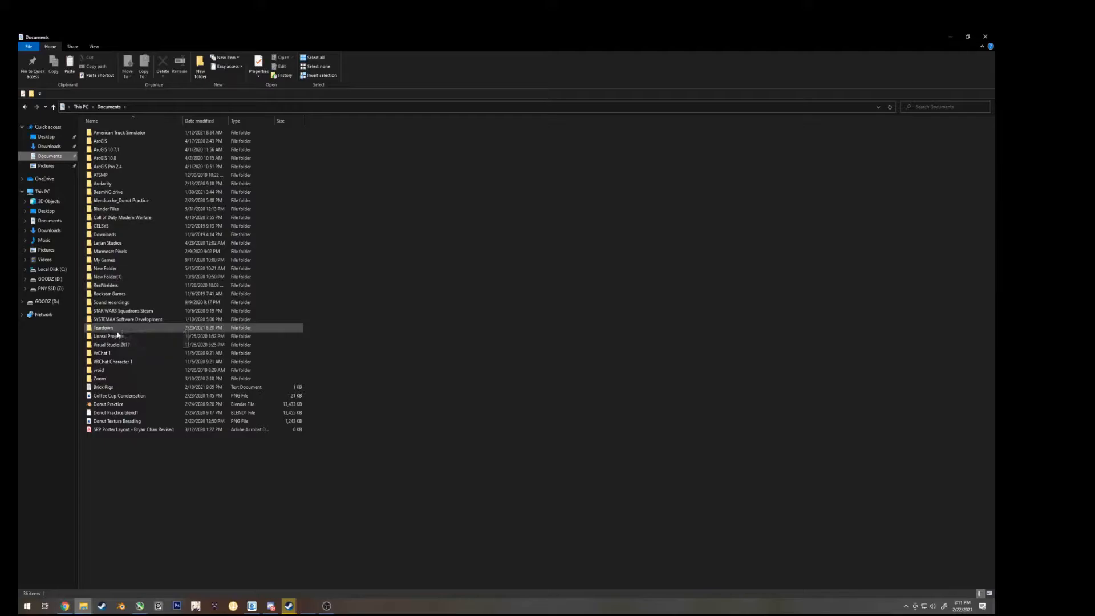
double_click(103, 327)
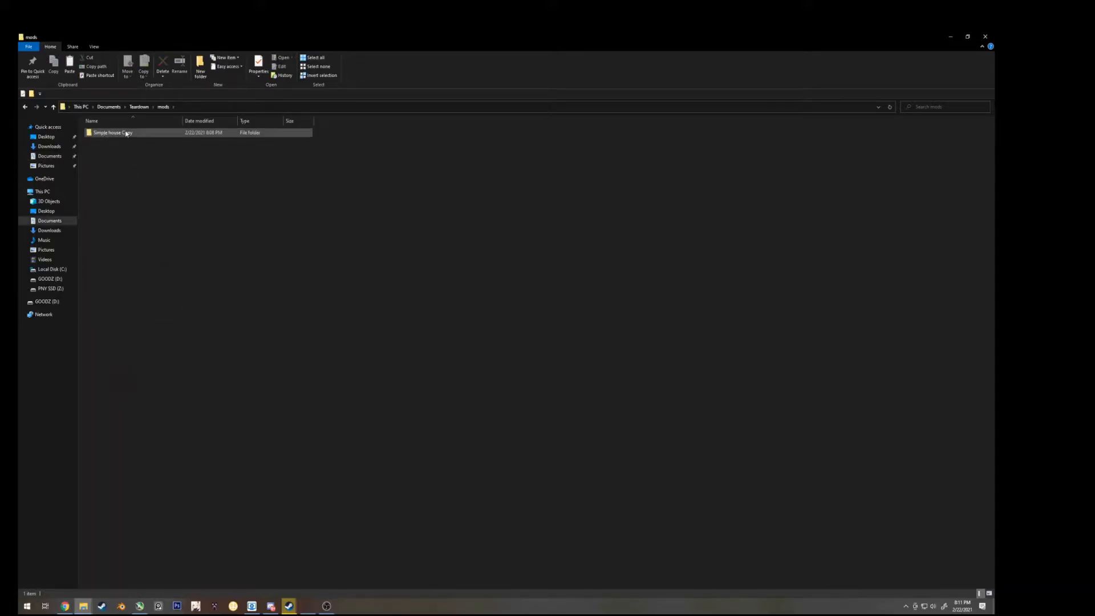
mouse_move(113, 133)
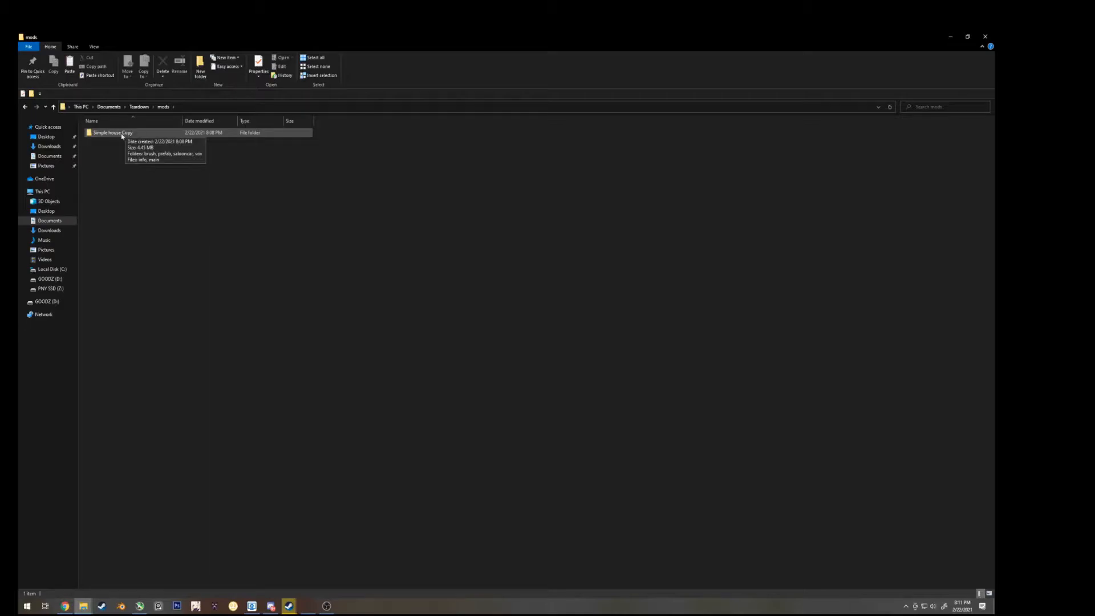
double_click(113, 133)
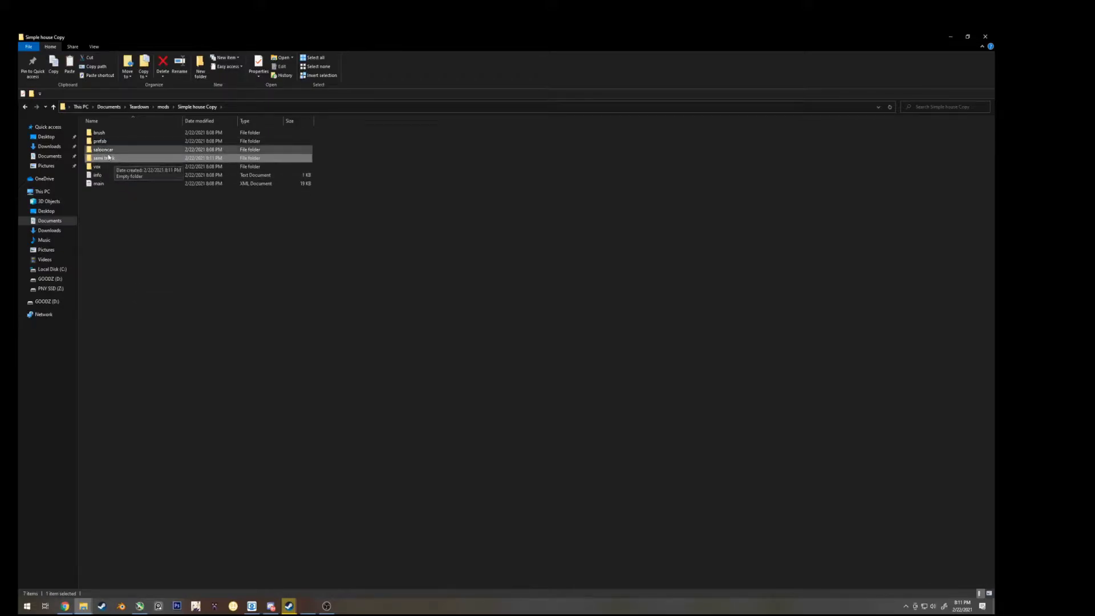
double_click(103, 158)
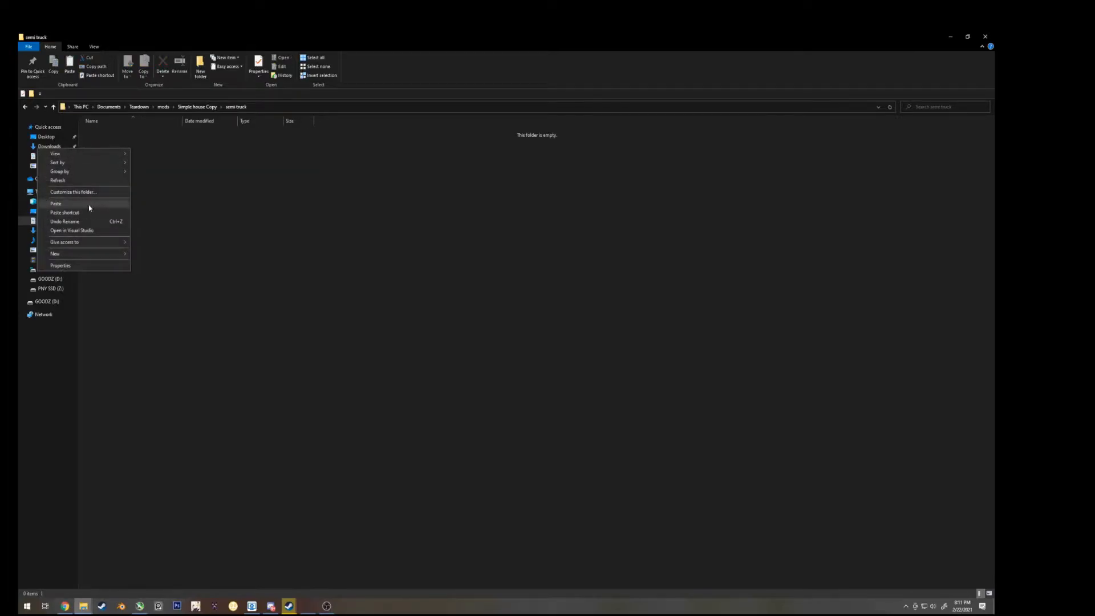
click(56, 203)
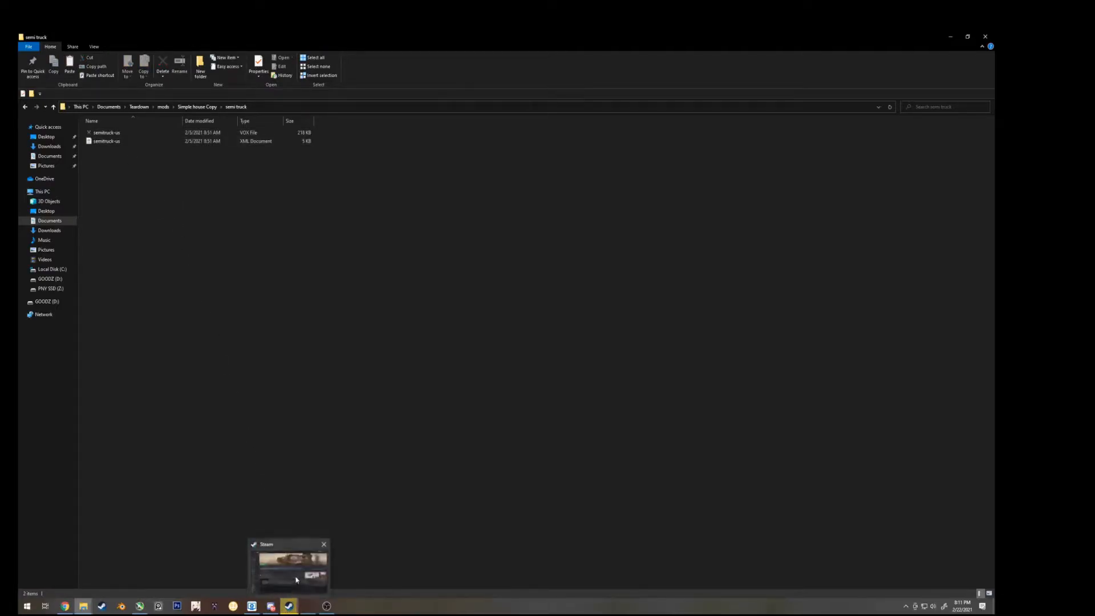
Open the Simple house Copy local mod from Play > Mods in the level editor
click(288, 566)
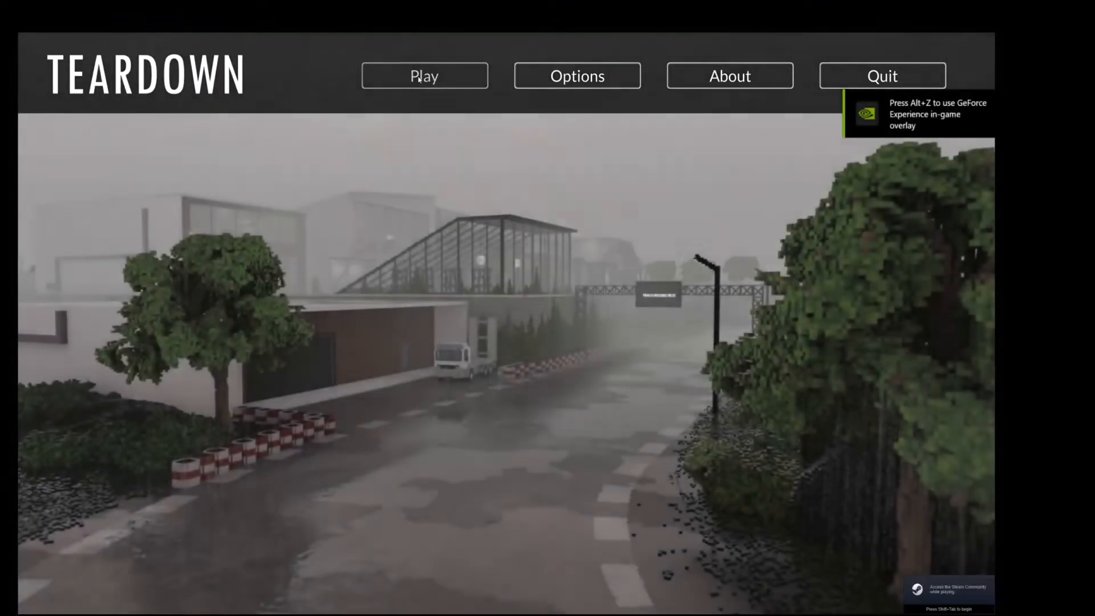
click(423, 76)
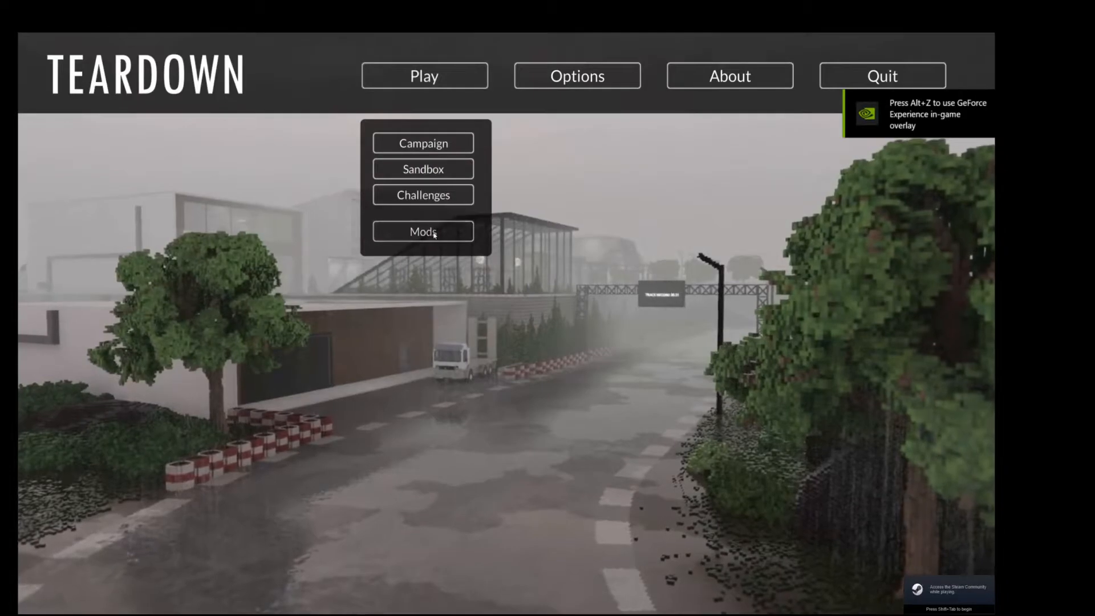
click(422, 231)
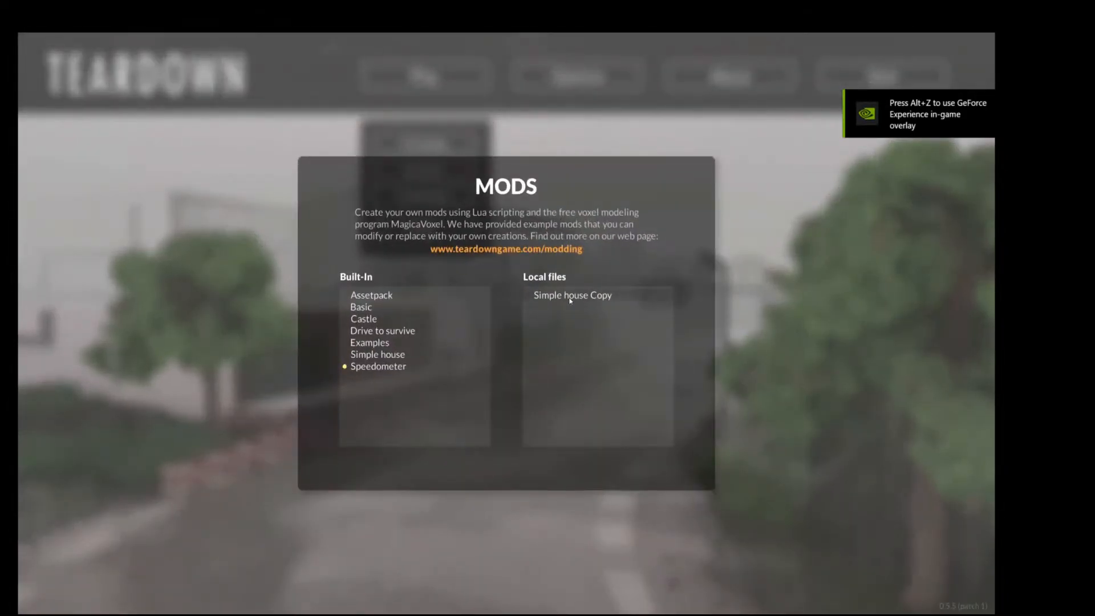
click(572, 295)
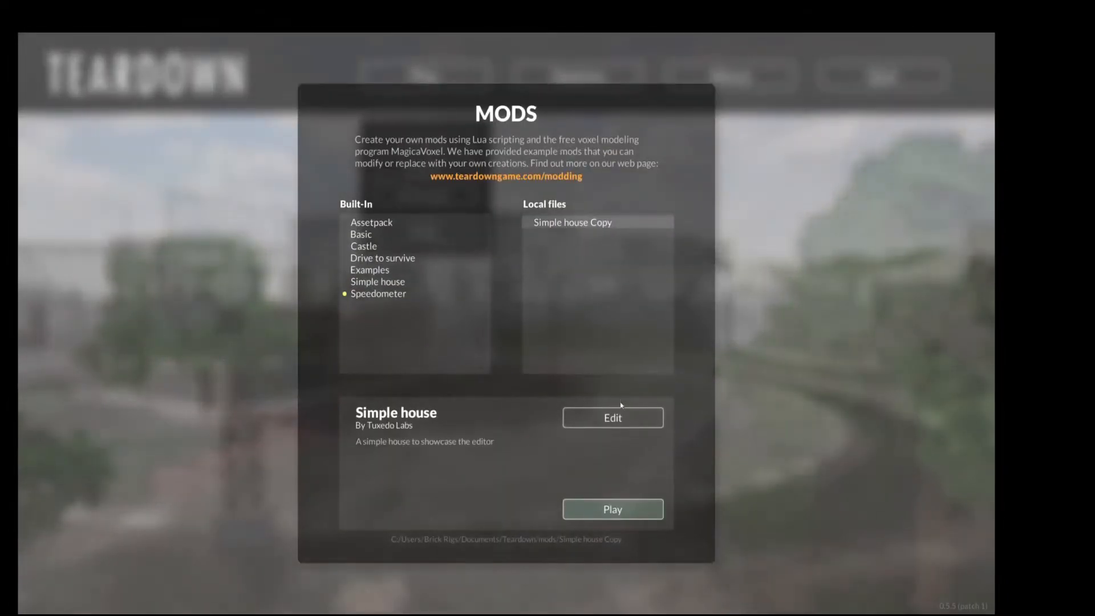
click(613, 417)
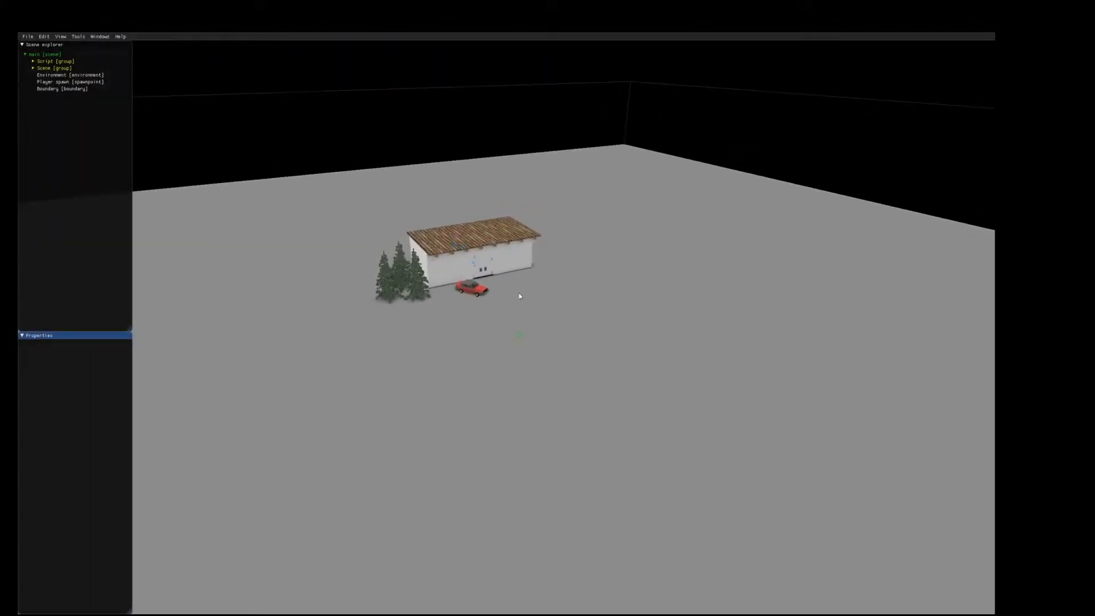
key(f5)
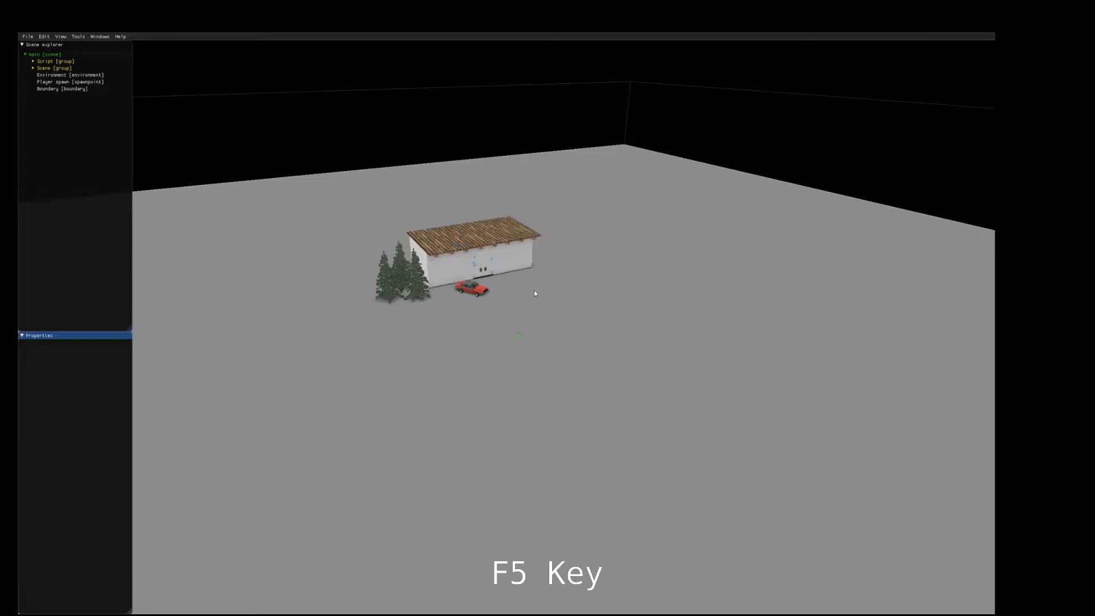
key(f5)
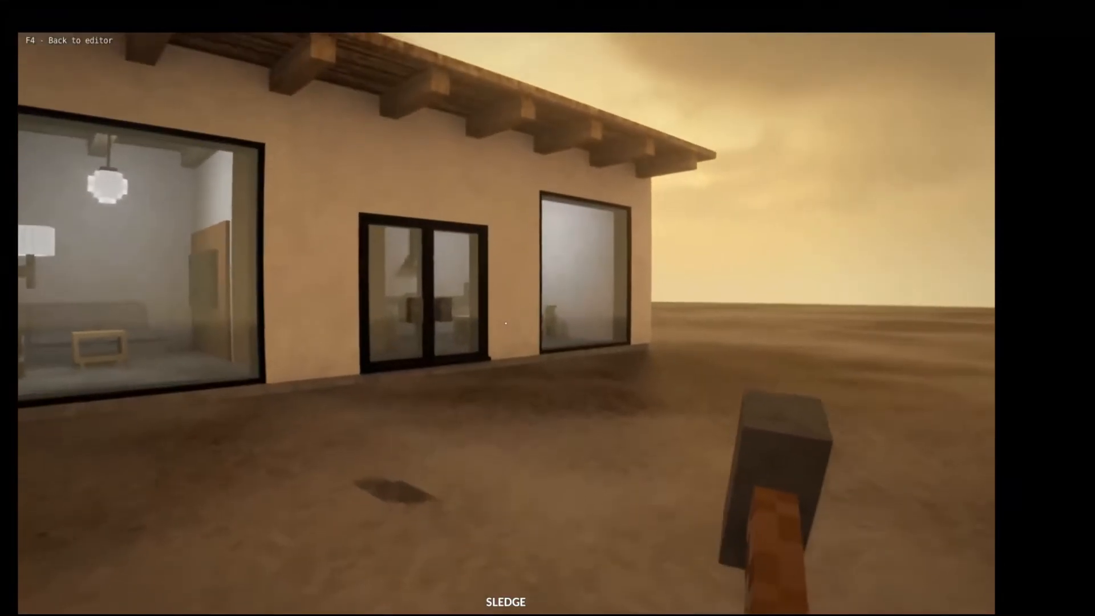
key(F4)
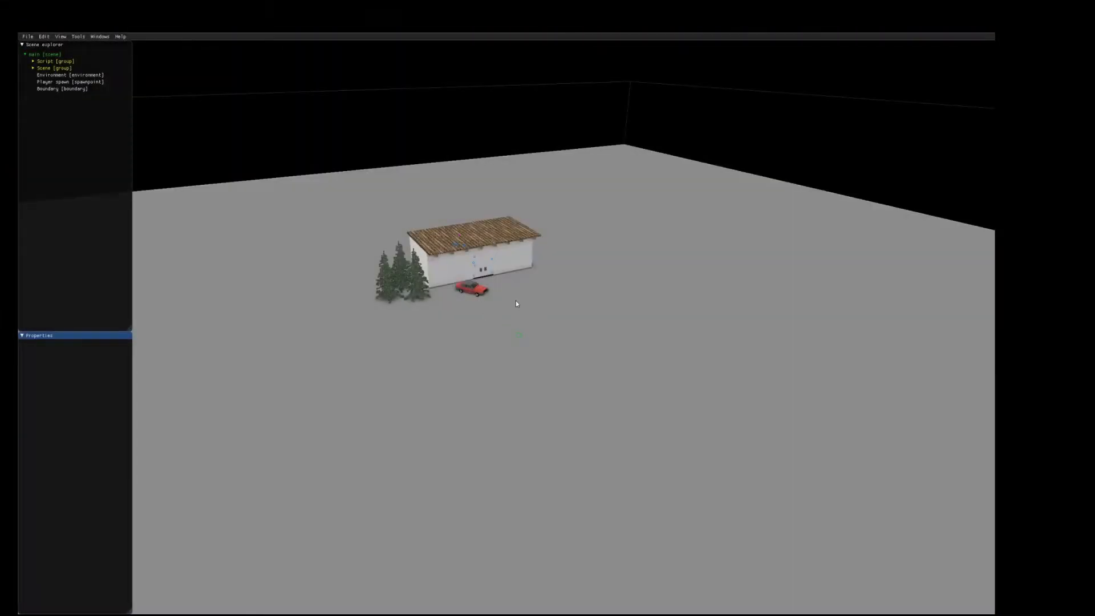
Expand Scene, select the Car group and its saloncar instance, and frame the car
click(68, 75)
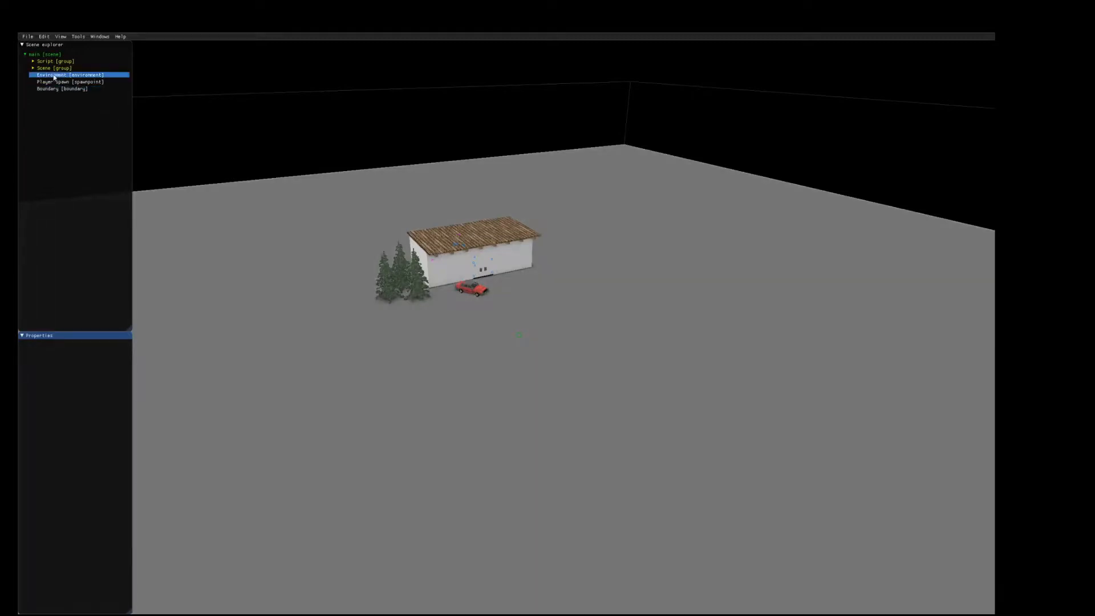
click(52, 69)
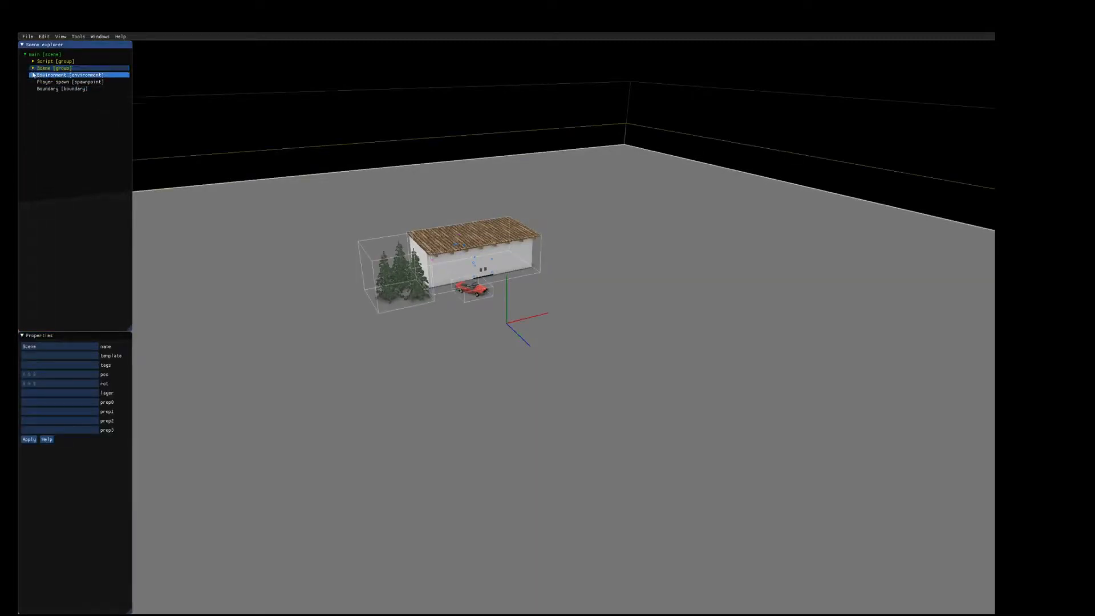
click(32, 68)
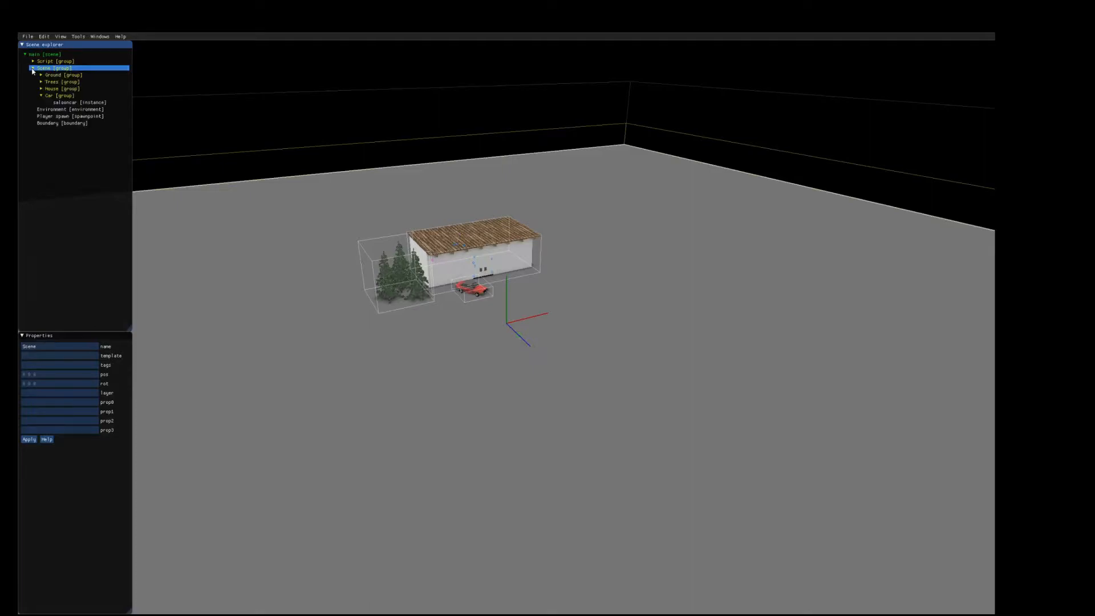
click(55, 95)
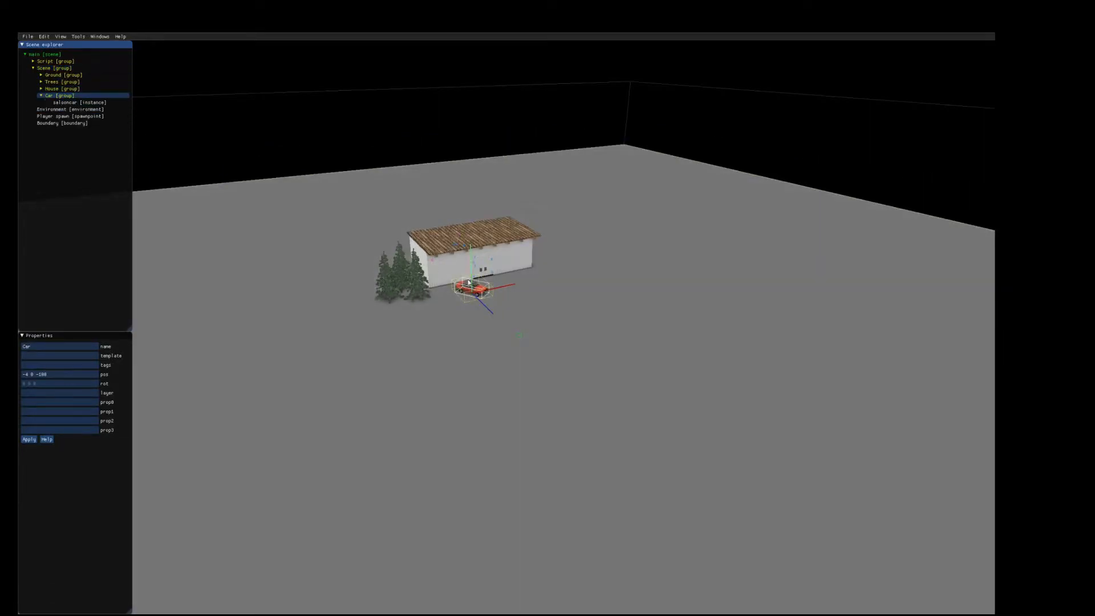
click(69, 102)
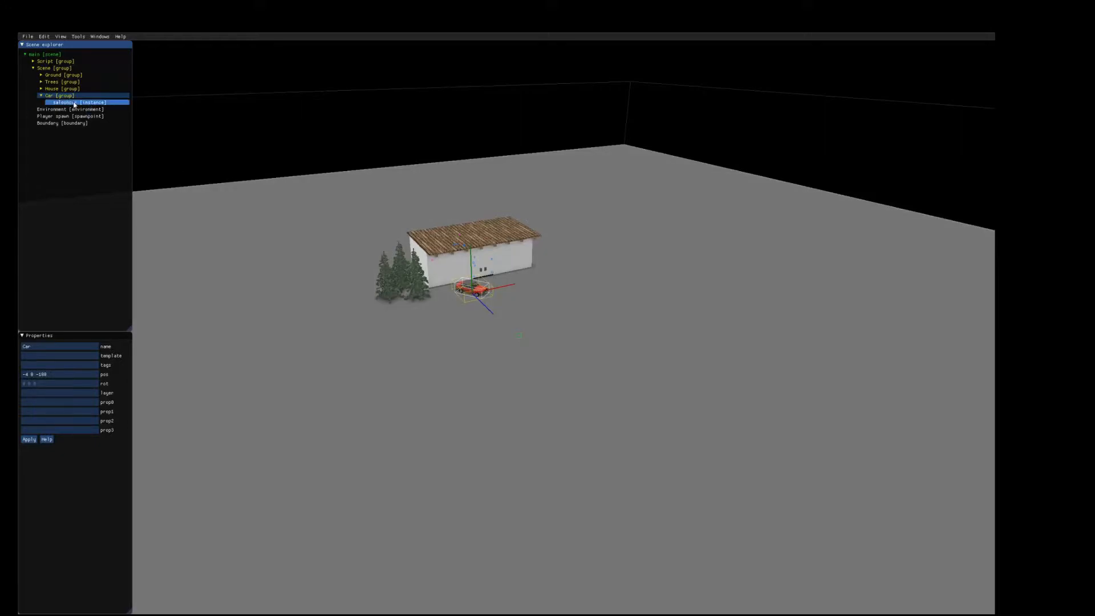
click(60, 96)
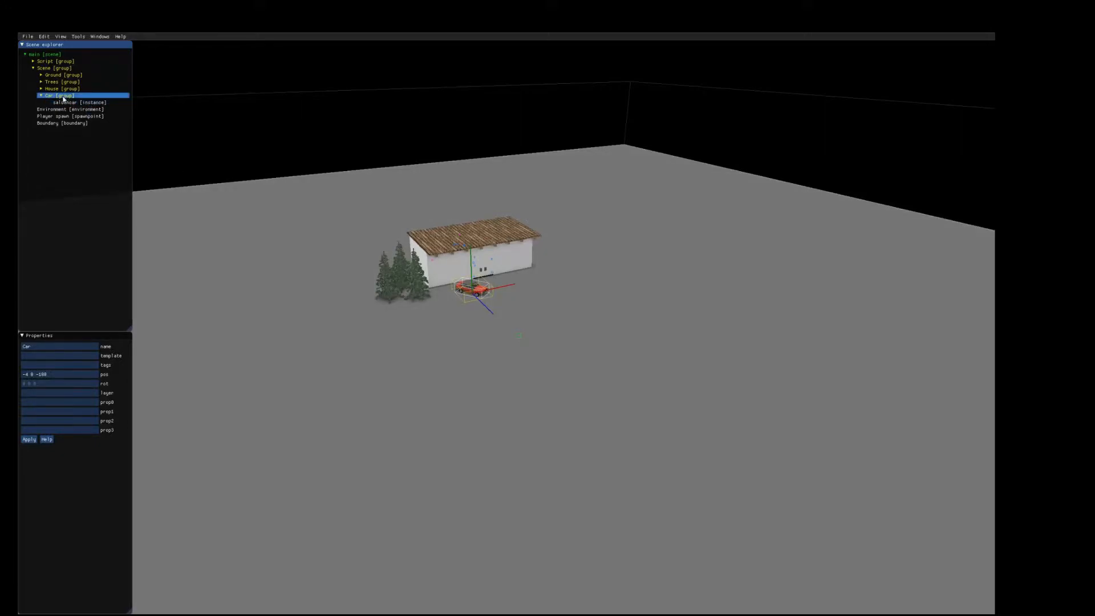
click(66, 102)
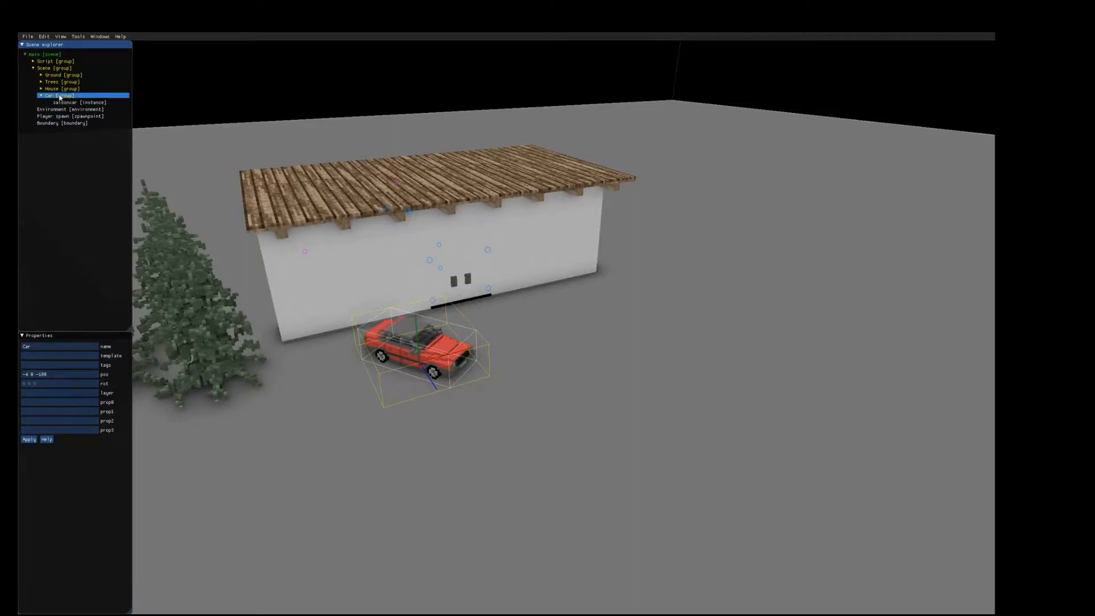
Add a new instance named 'semi truck' to the Car group
right_click(55, 95)
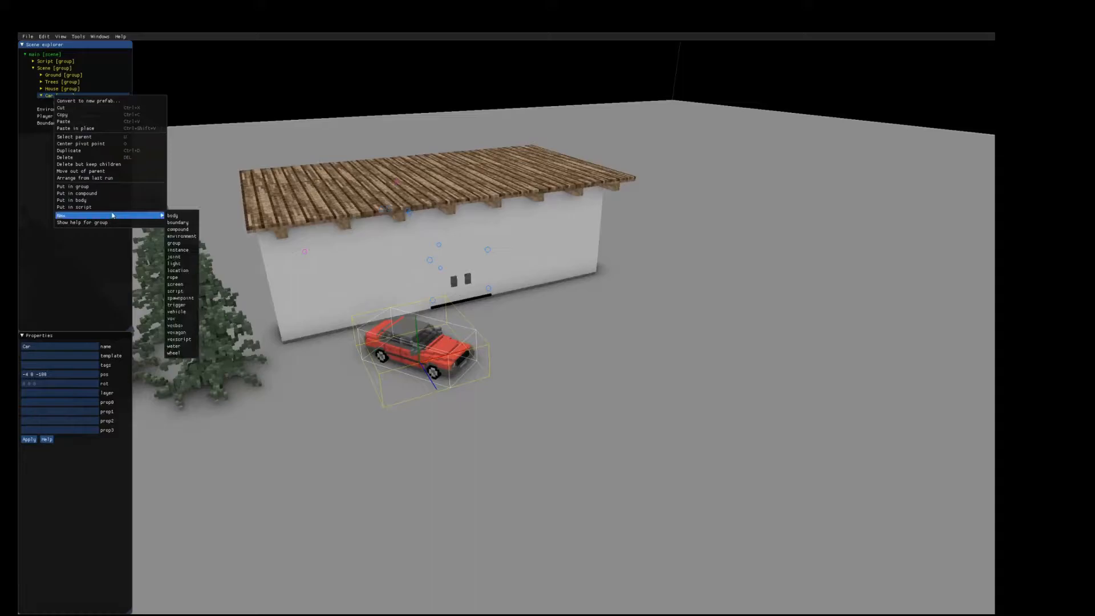
mouse_move(185, 311)
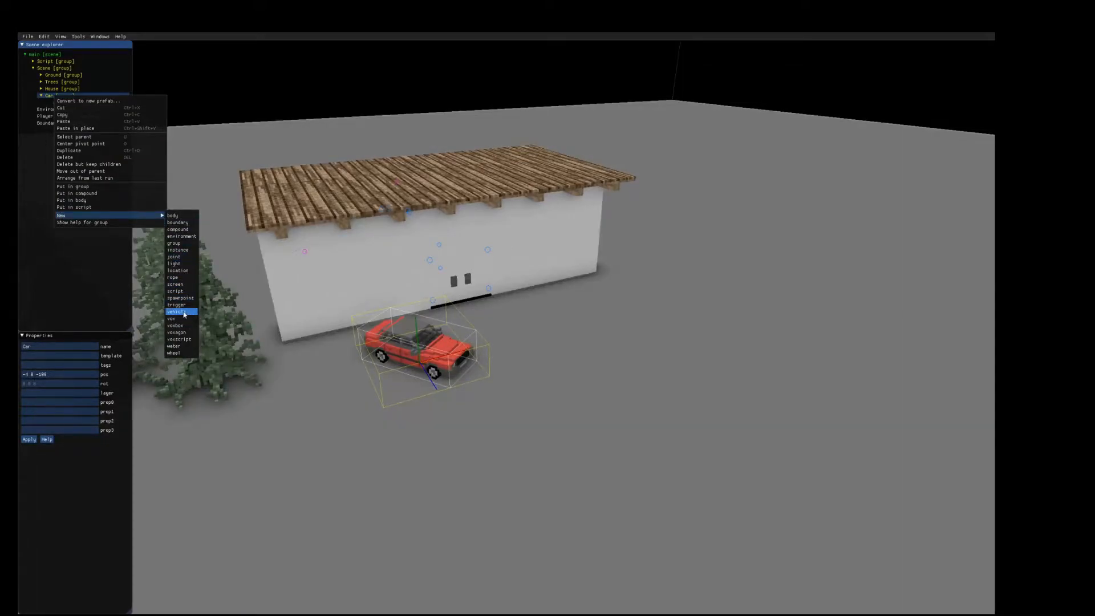
mouse_move(178, 319)
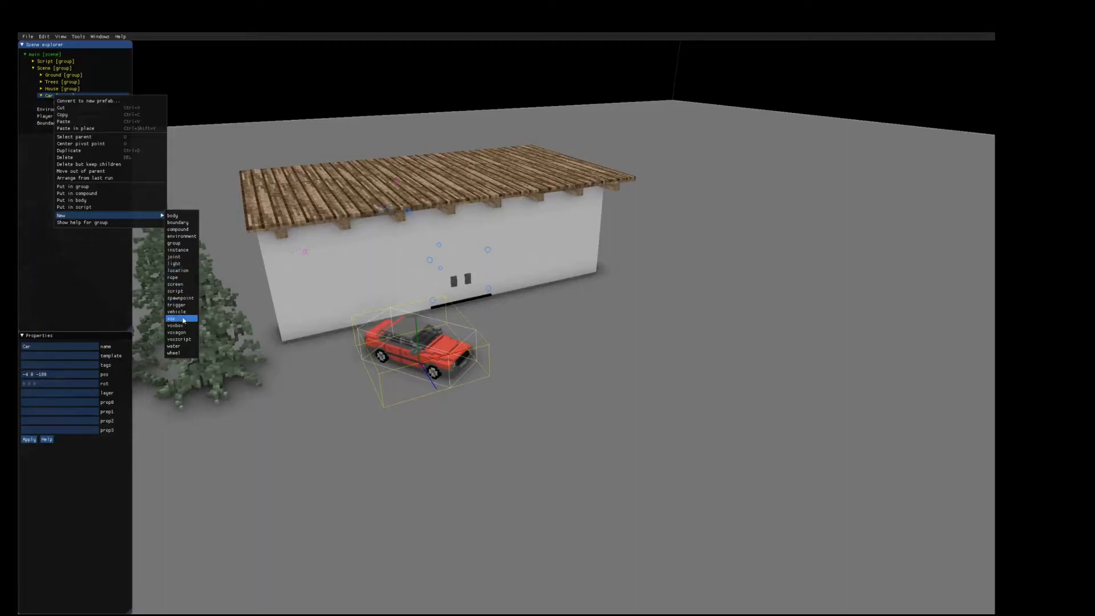
mouse_move(181, 277)
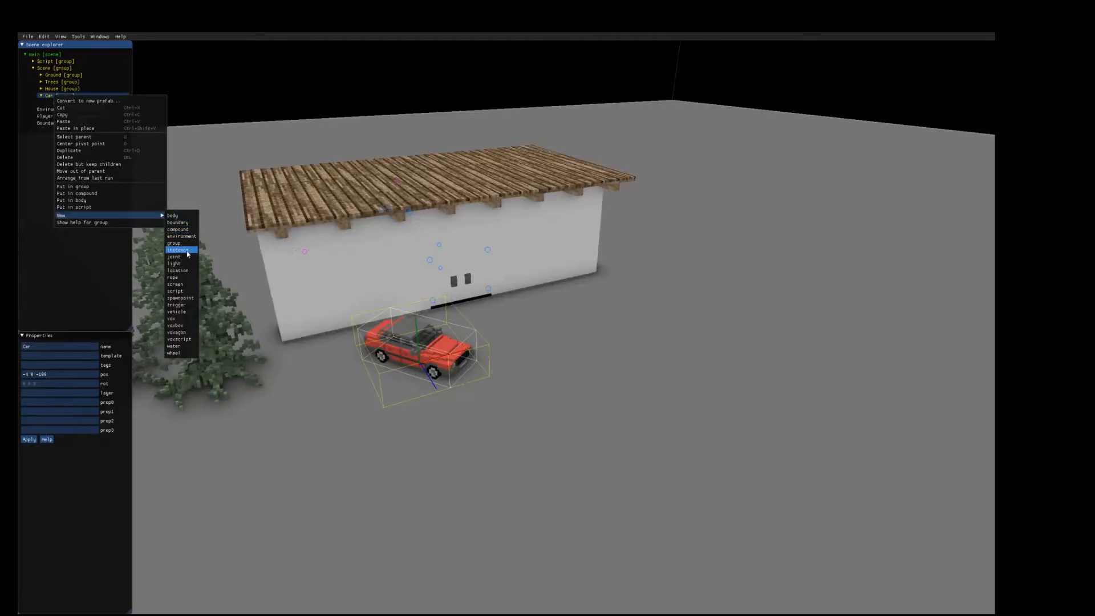
click(179, 250)
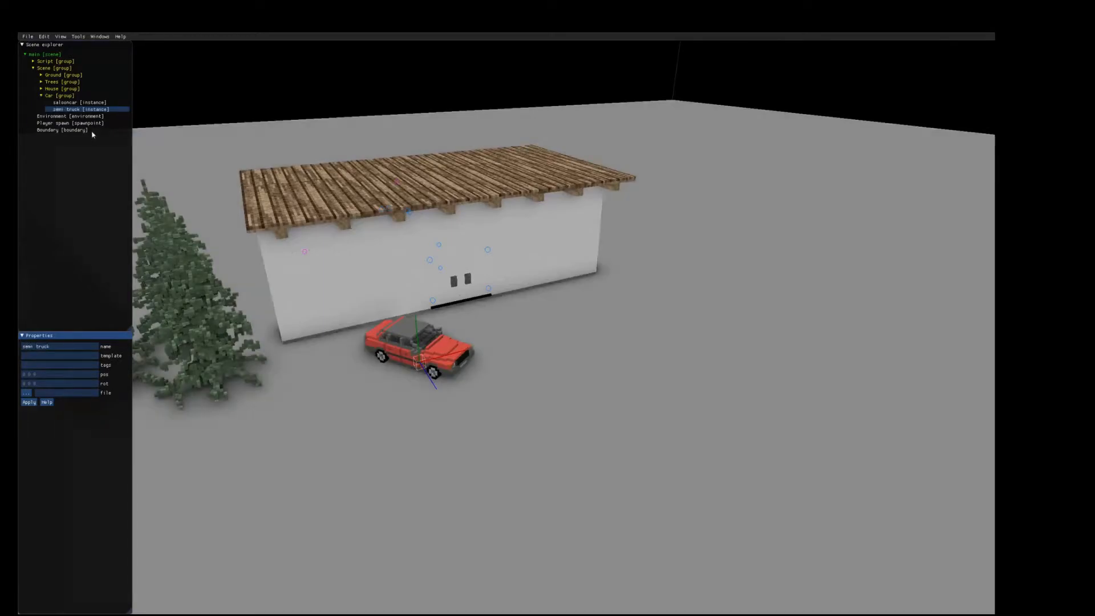
Set the semi truck instance's file to the semitruck-us XML in MOD/semi truck
click(78, 102)
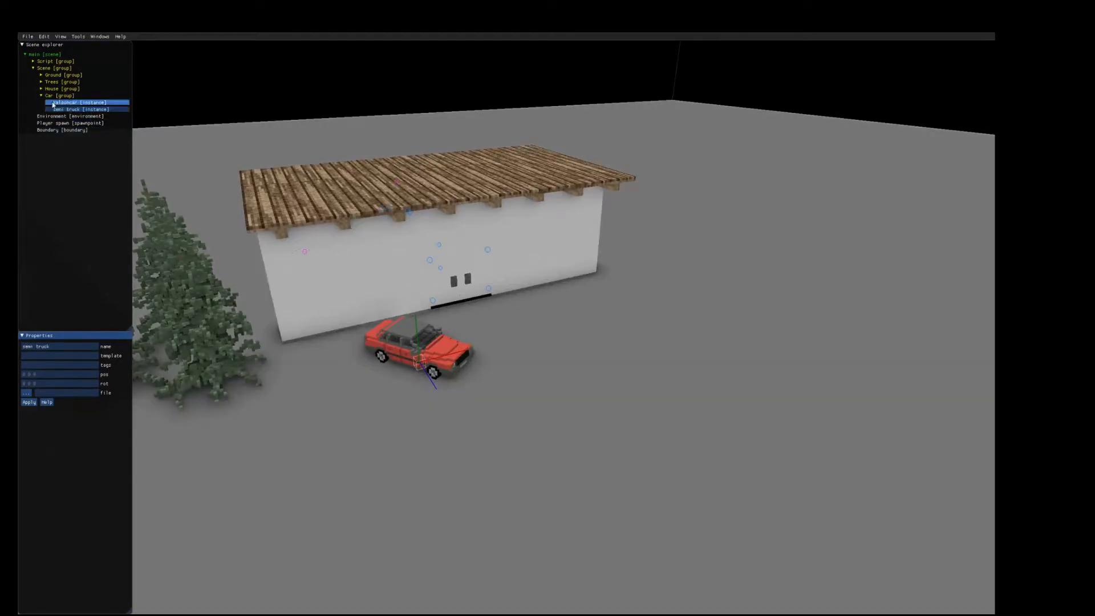
click(69, 116)
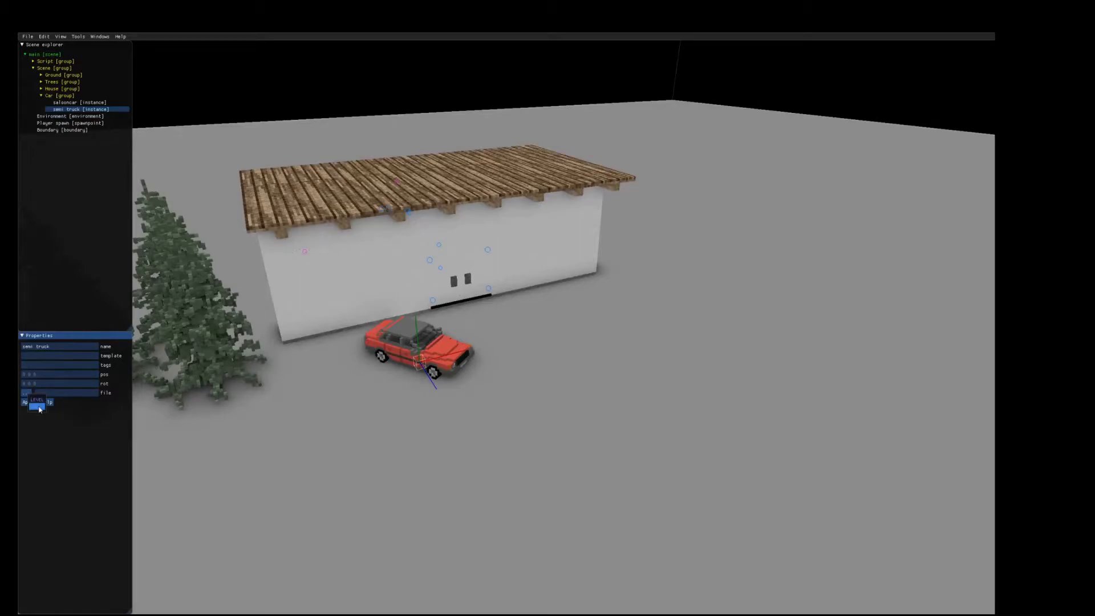
click(30, 401)
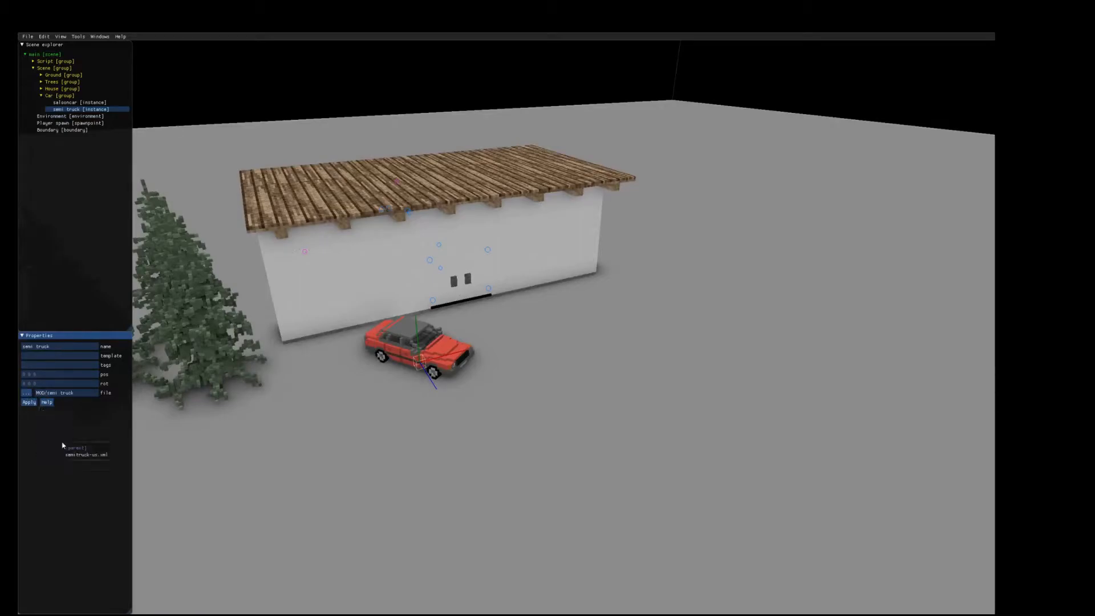
click(85, 455)
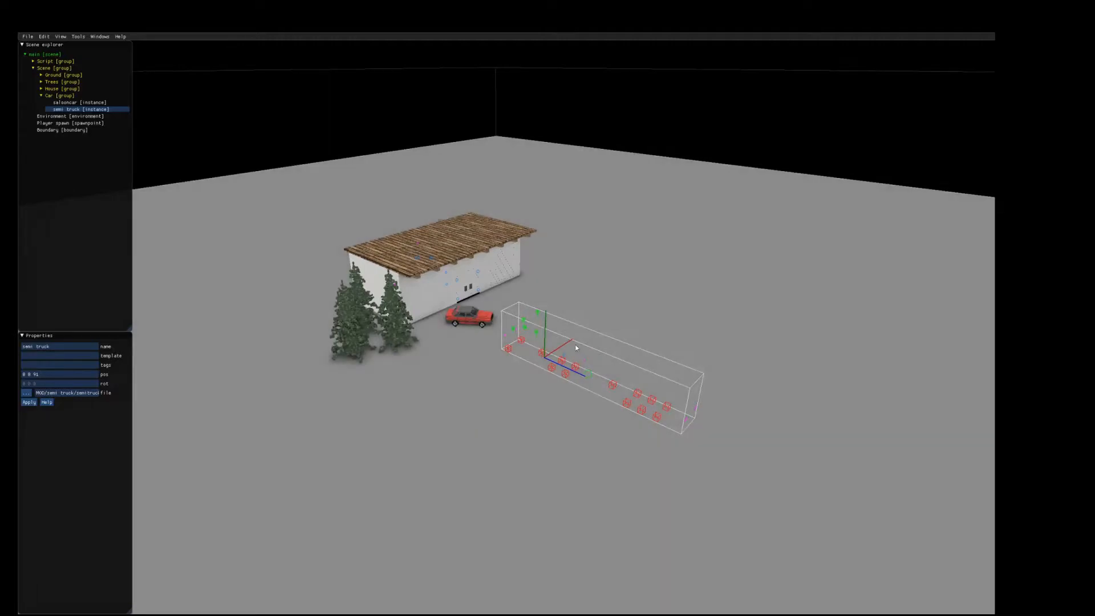
click(28, 36)
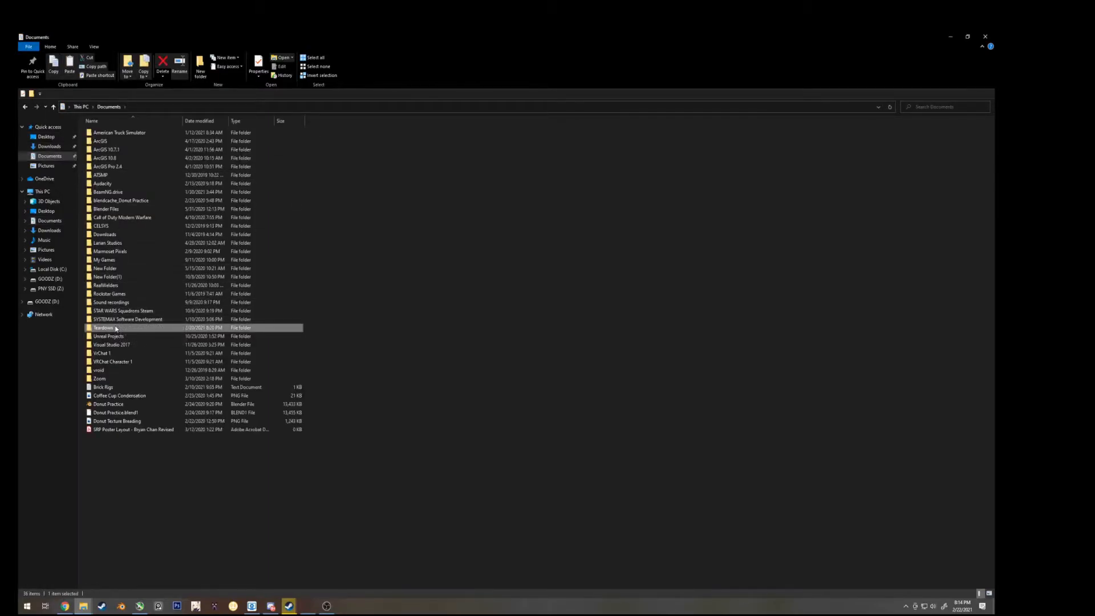
Open Simple house Copy's salooncar XML in a maximized Notepad window
double_click(103, 328)
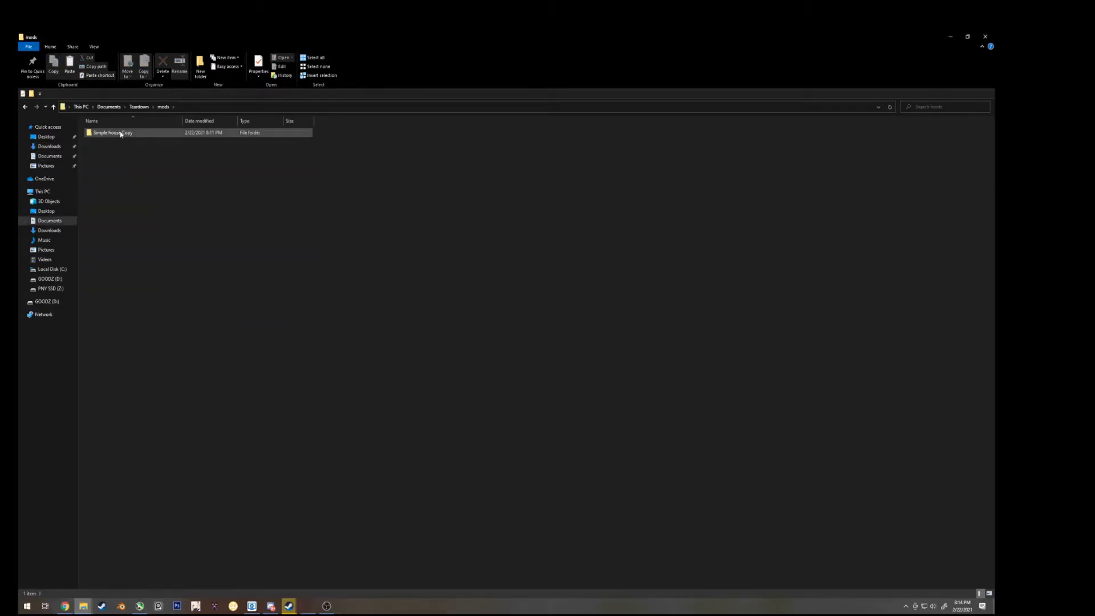
double_click(113, 133)
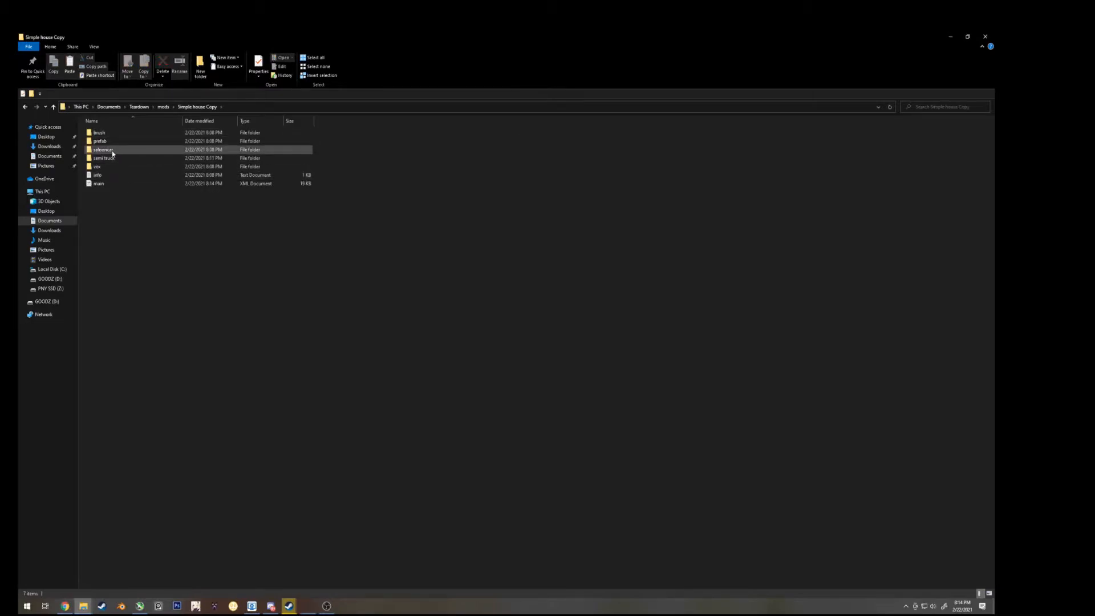
double_click(103, 149)
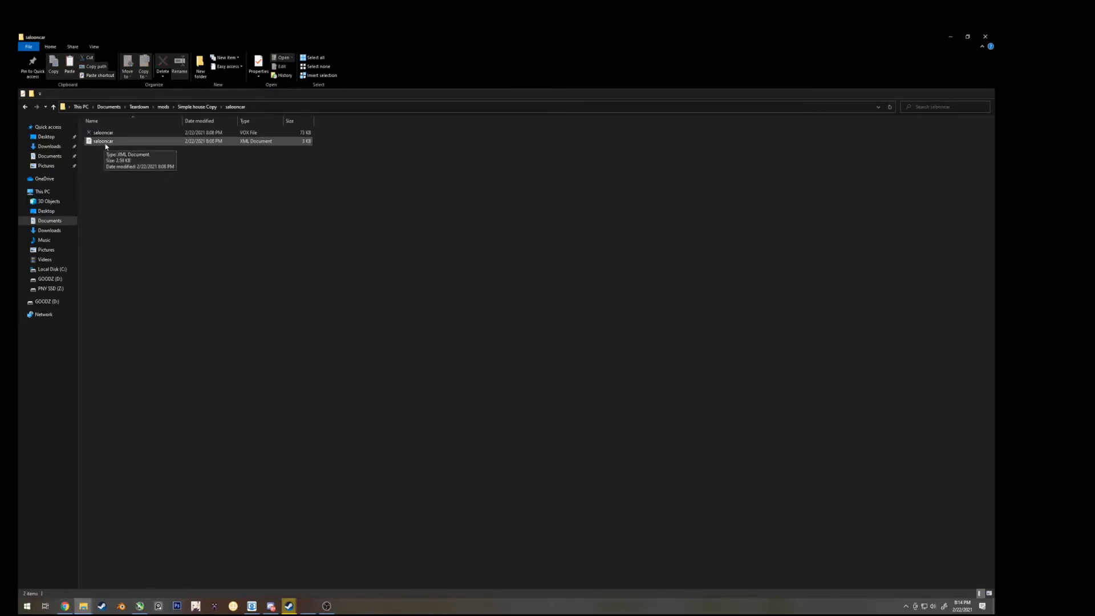
right_click(103, 141)
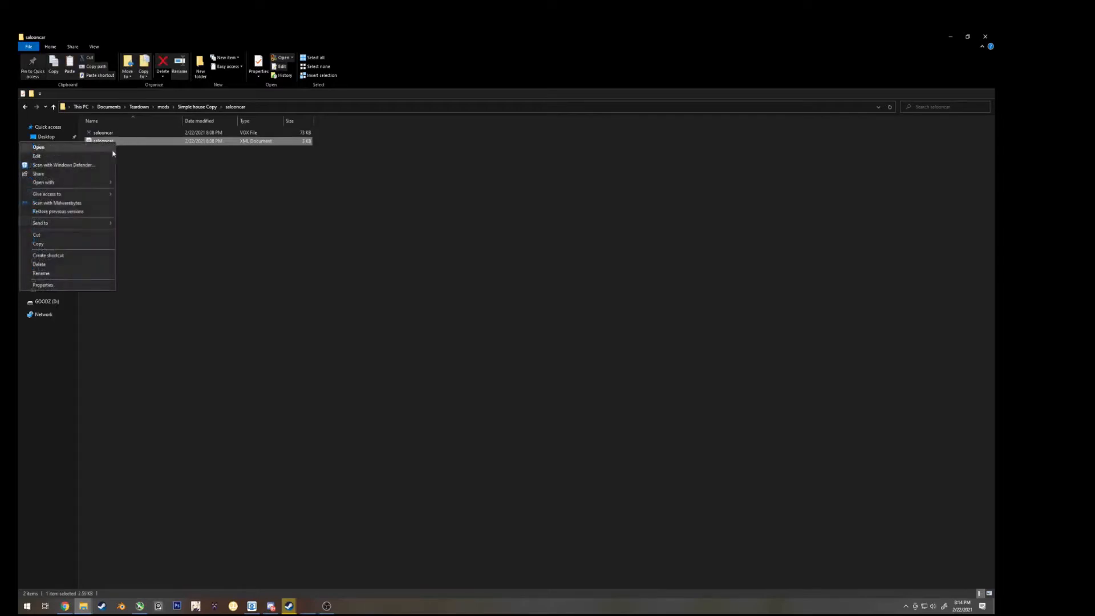
click(43, 182)
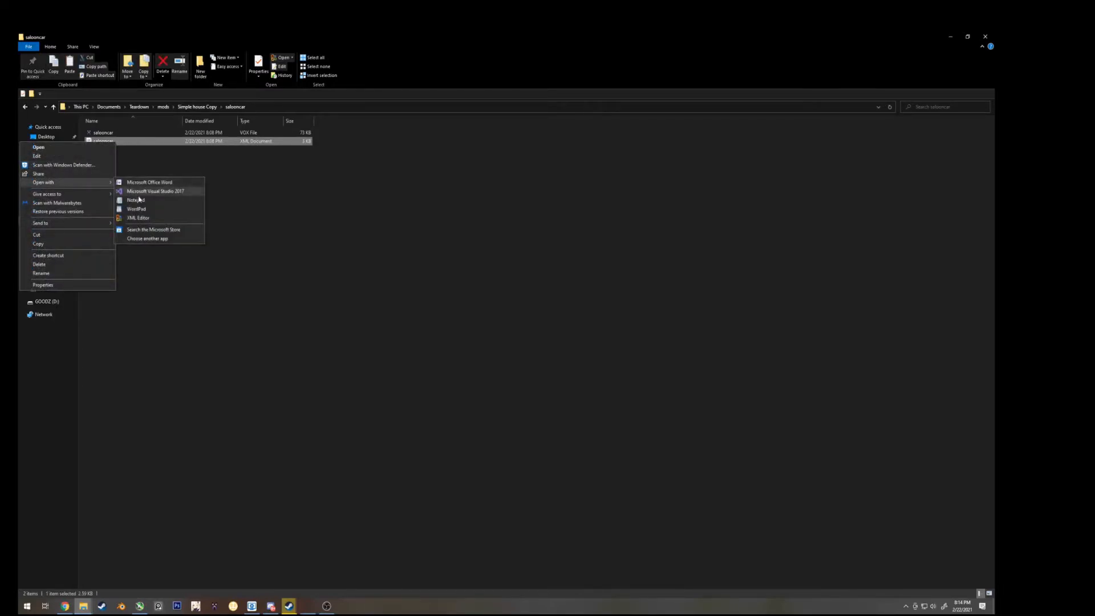
click(134, 200)
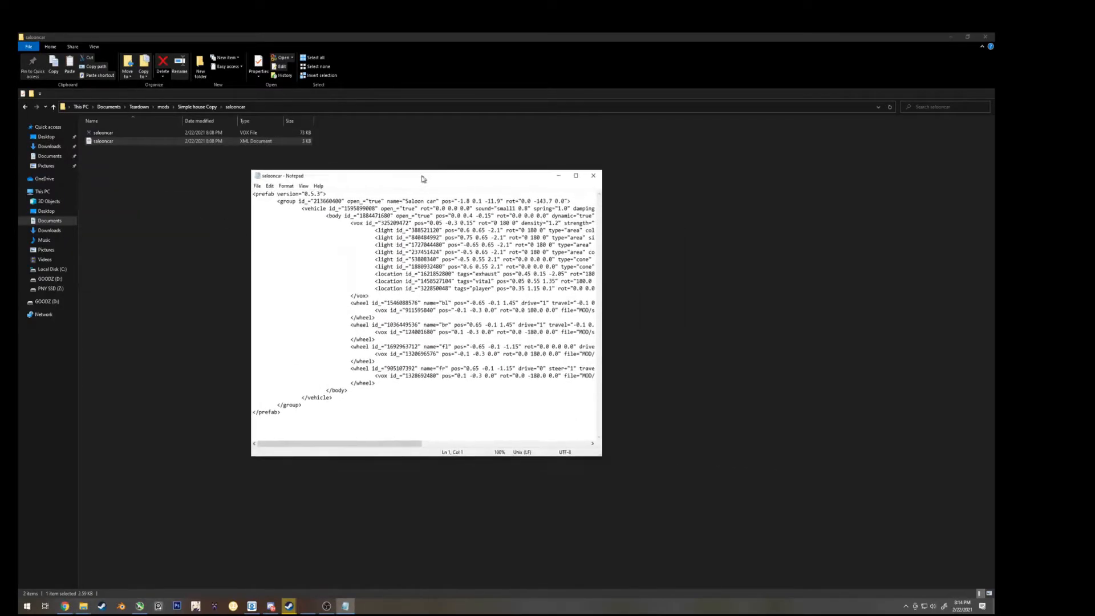
click(575, 175)
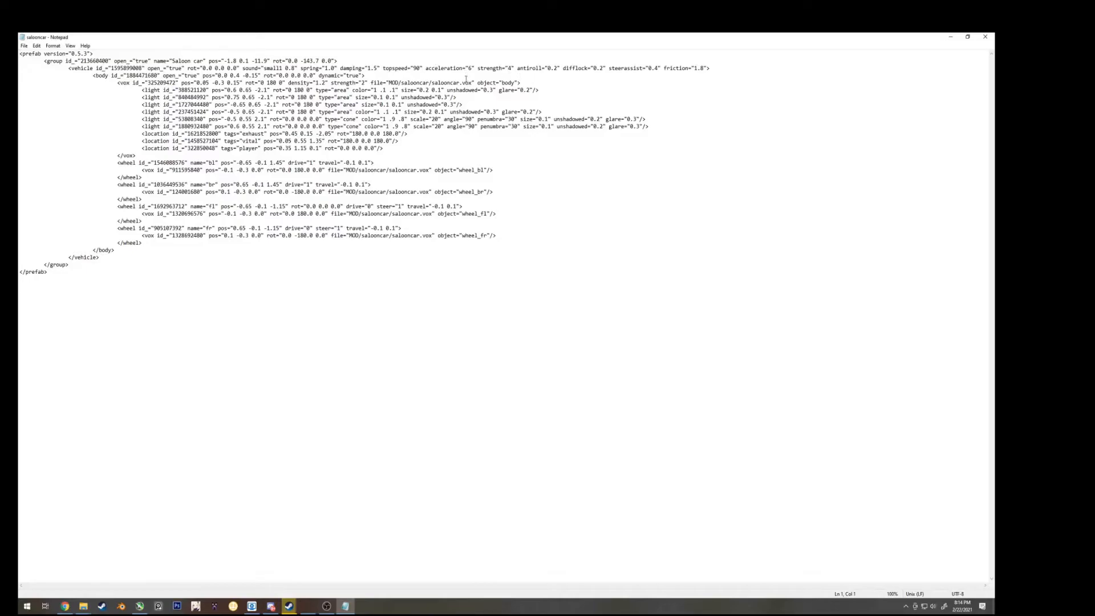
Minimize the saloncar Notepad window, leaving the Simple house Copy folder listing visible
double_click(429, 84)
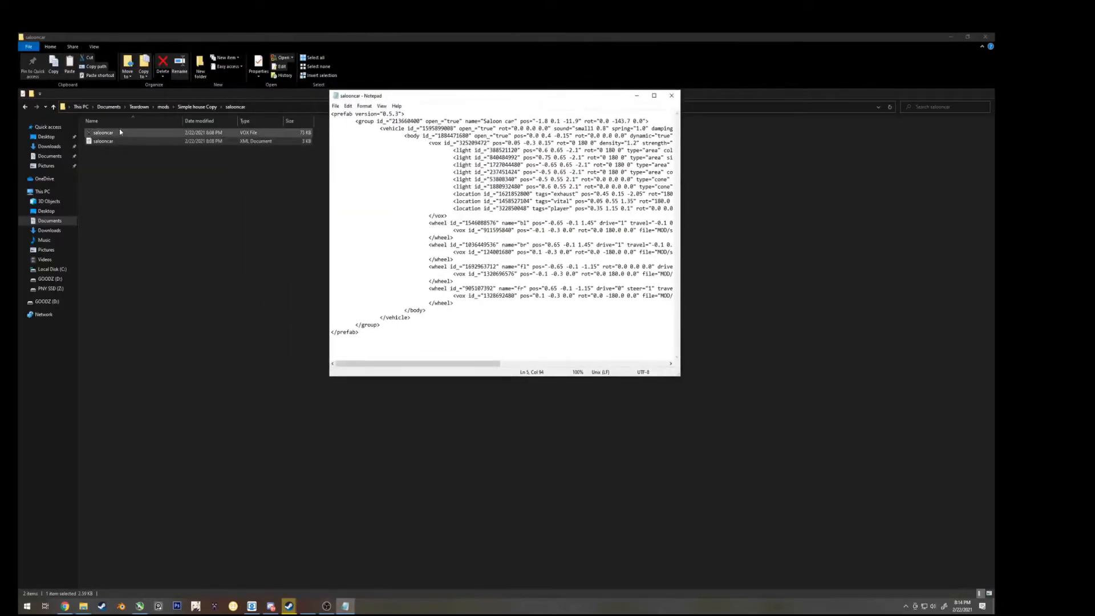
click(104, 141)
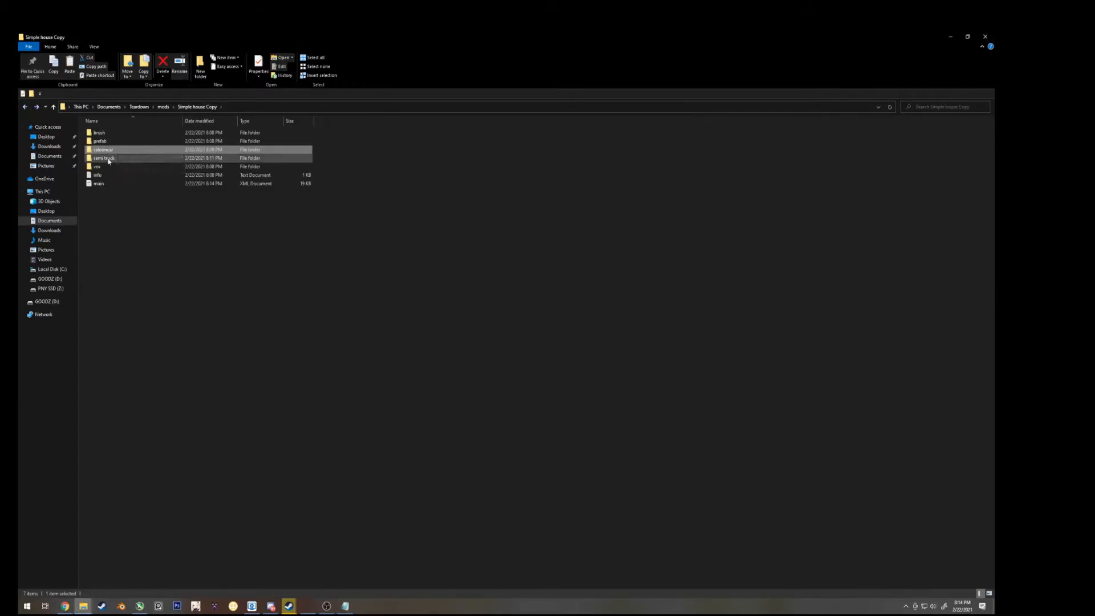
Open semitruck-us.xml from the semi truck folder in Notepad beside the restored saloncar window
double_click(103, 158)
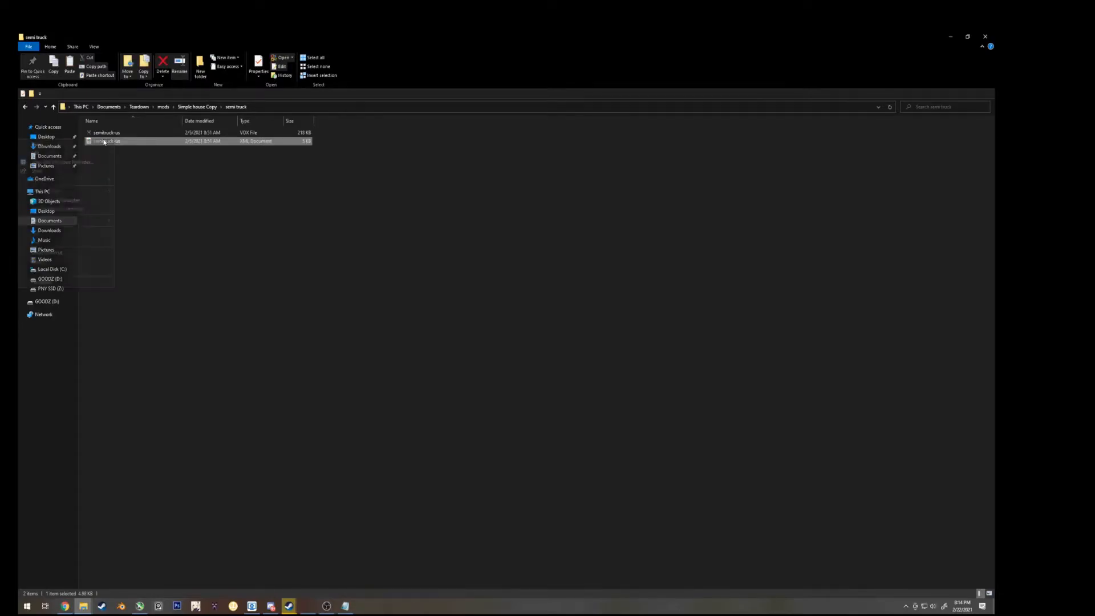
right_click(105, 140)
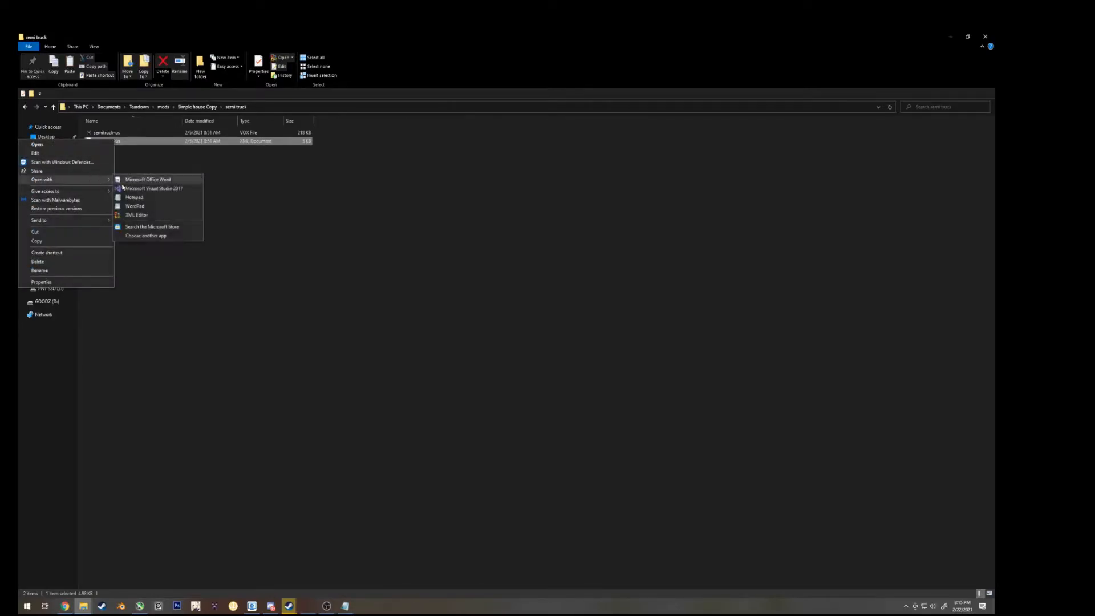
mouse_move(135, 197)
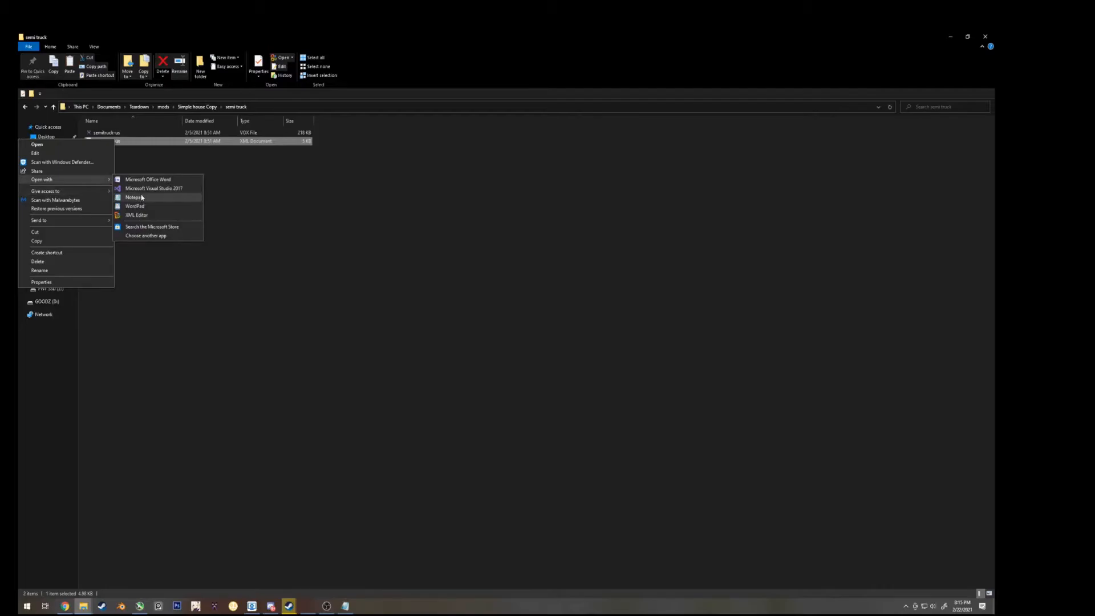
click(134, 197)
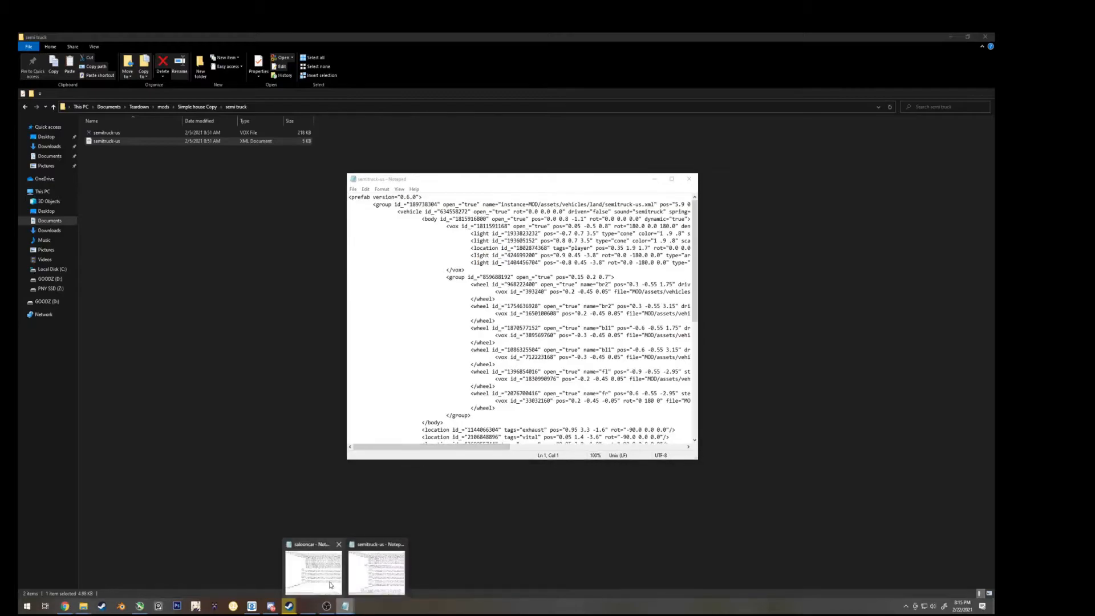
click(313, 571)
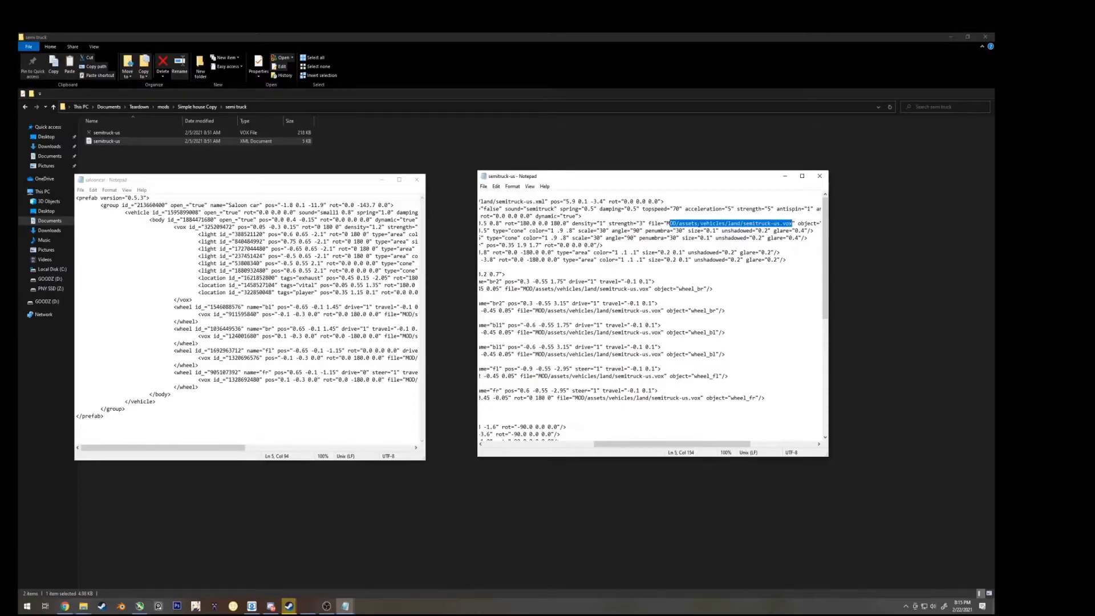
Minimize the semitruck and saloncar Notepad windows, leaving the semi truck folder in File Explorer
click(106, 132)
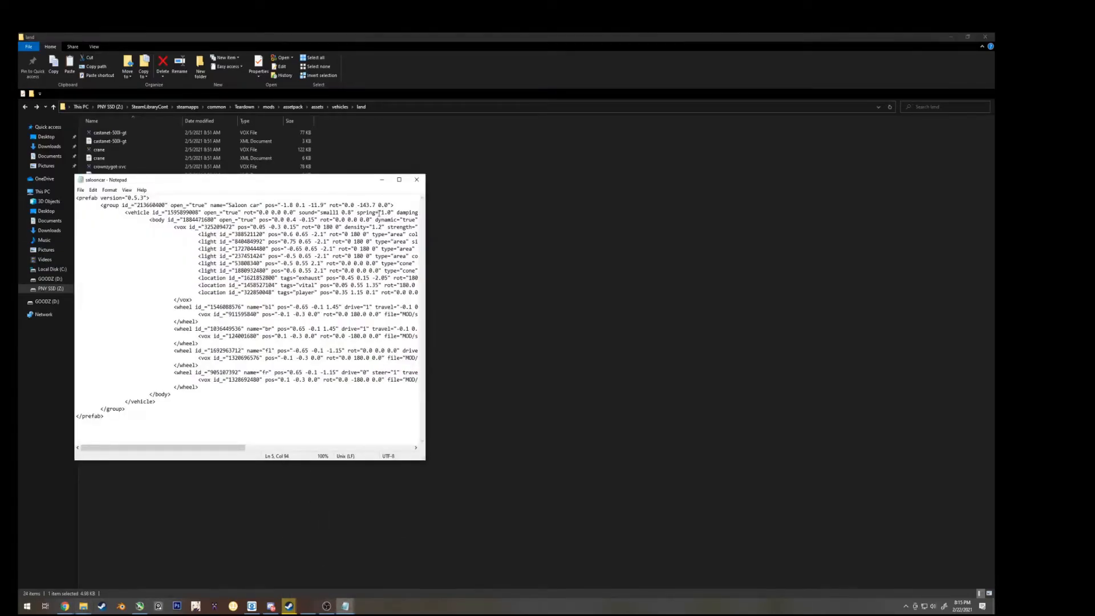
click(398, 180)
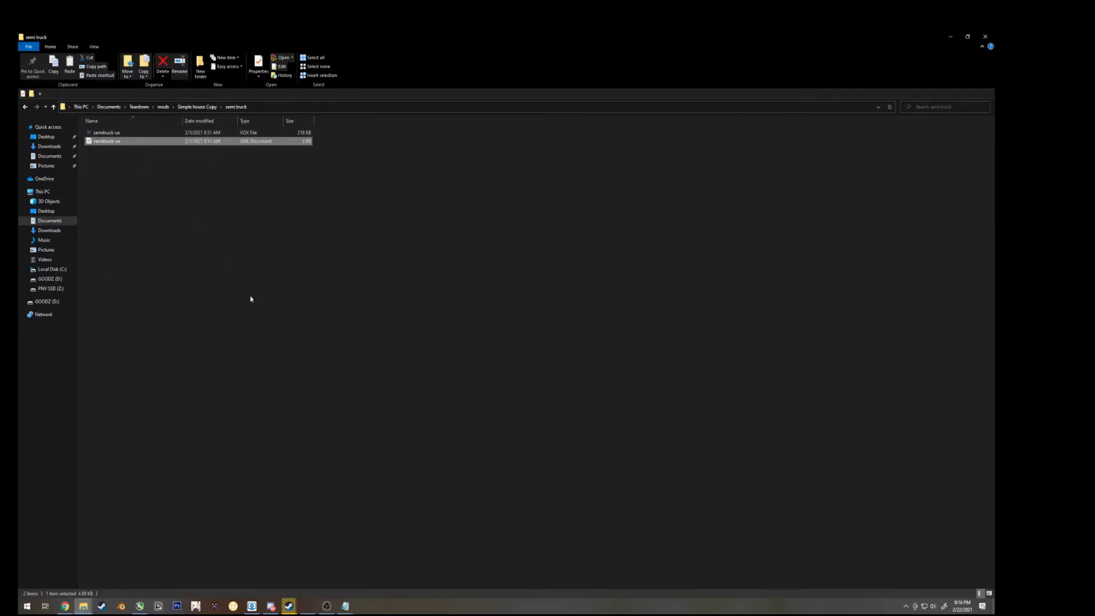
Change semitruck-us.xml's vox paths from assets/vehicles/land to the mod's semi truck folder
double_click(106, 140)
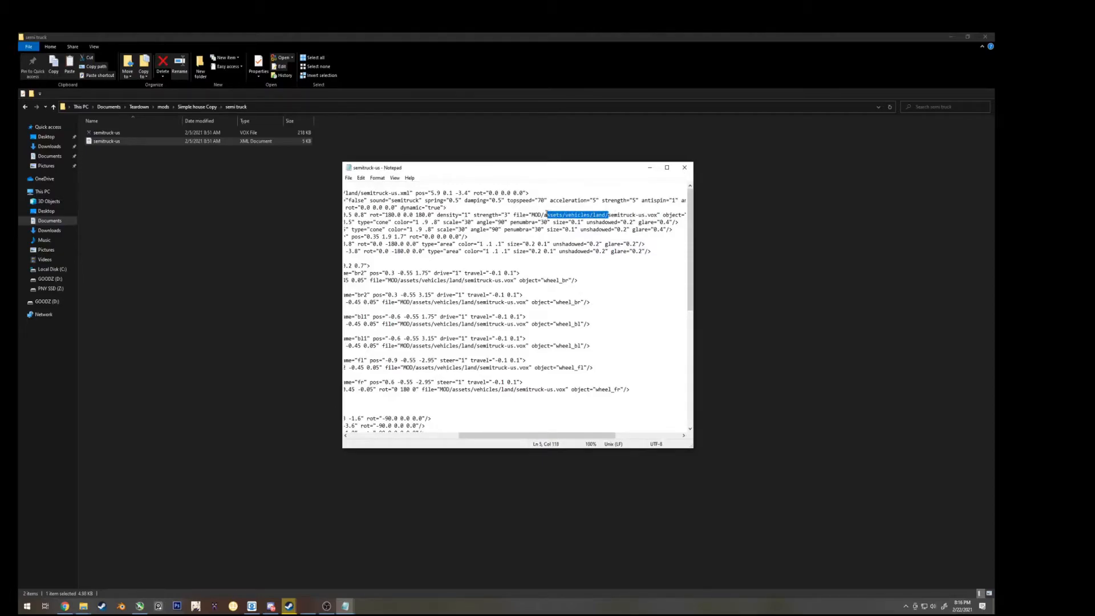
click(683, 167)
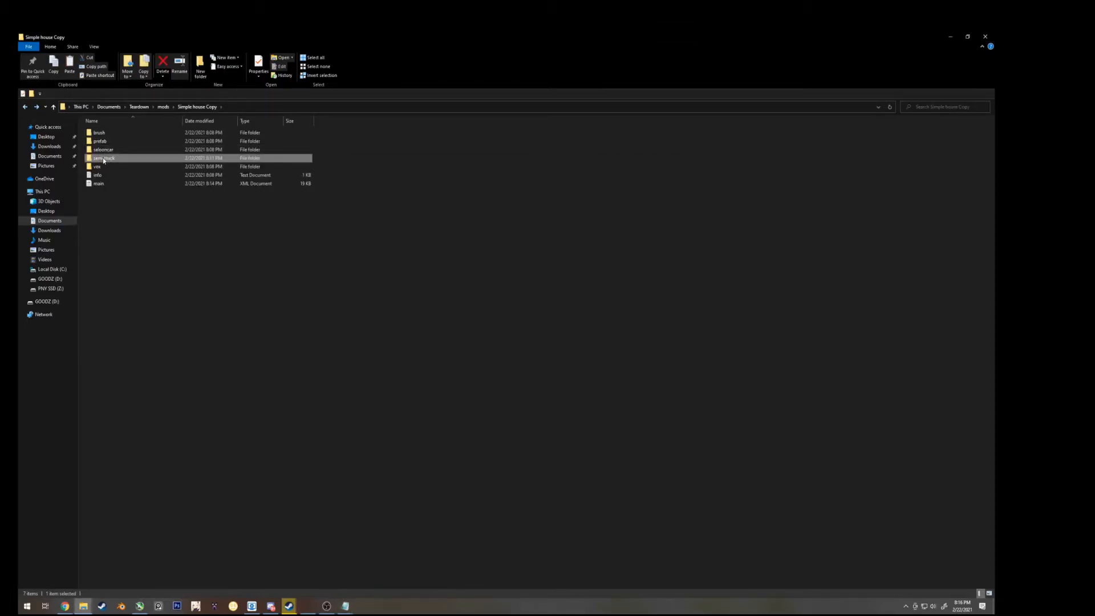
mouse_move(103, 158)
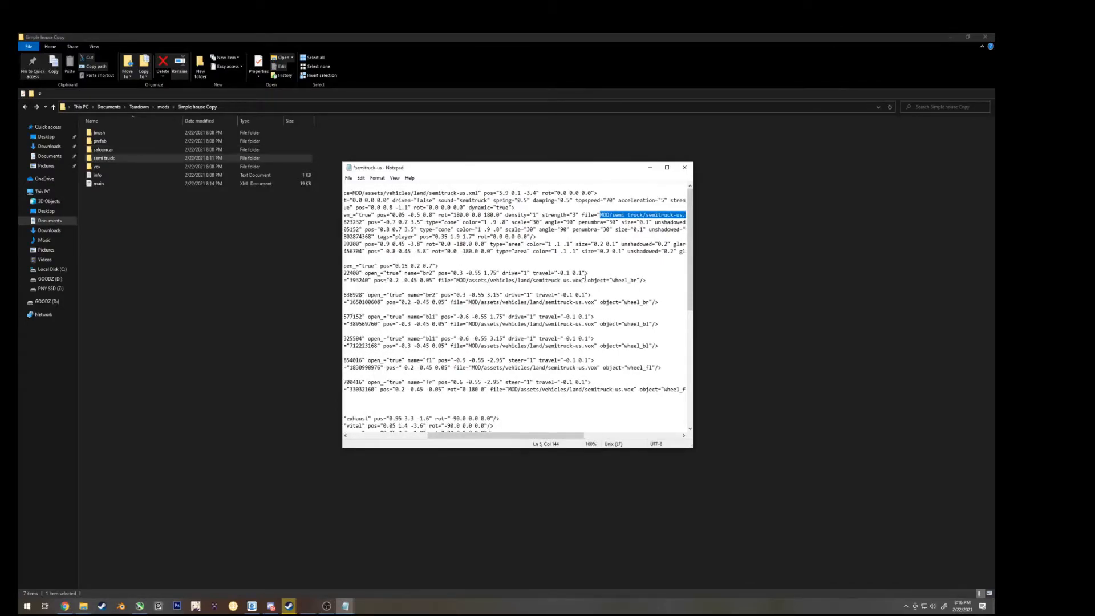
double_click(103, 157)
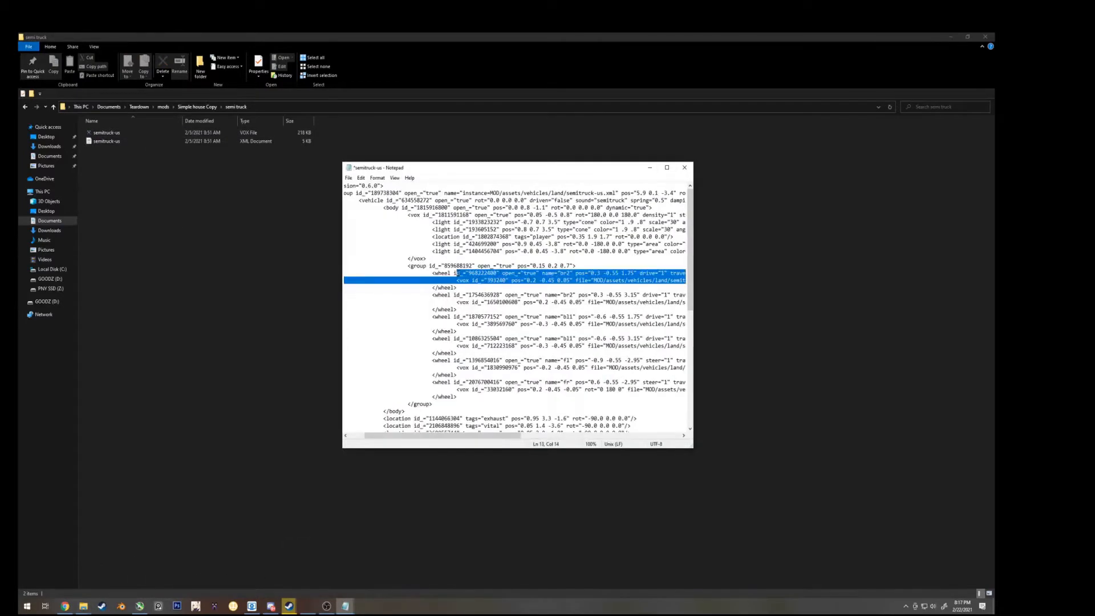
click(666, 167)
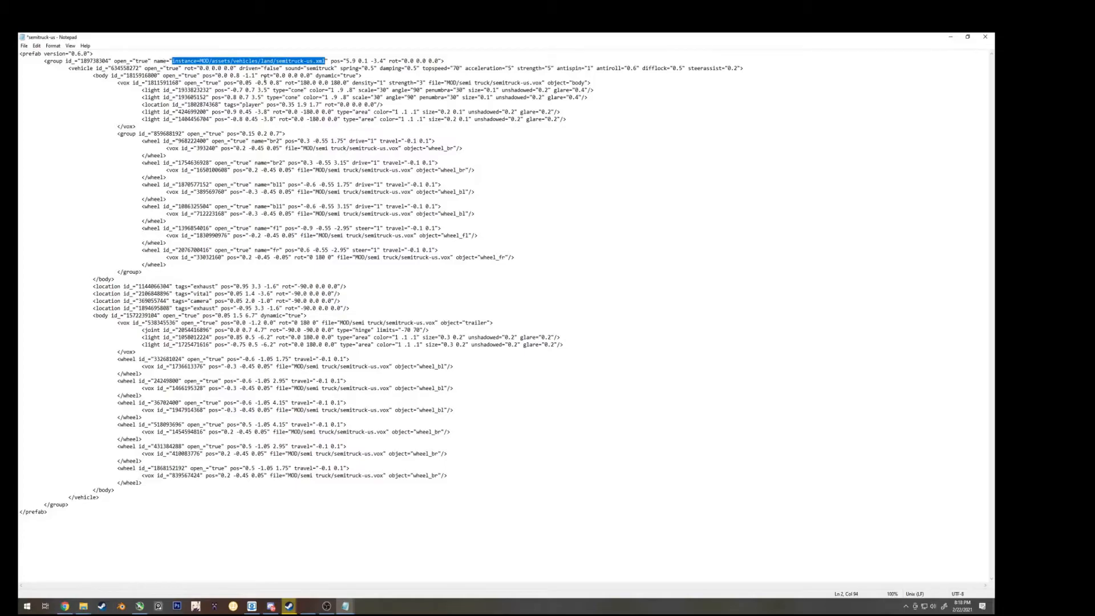
Name the semitruck-us prefab's top group 'Semi Truck', save, and return to Steam
text(Semi)
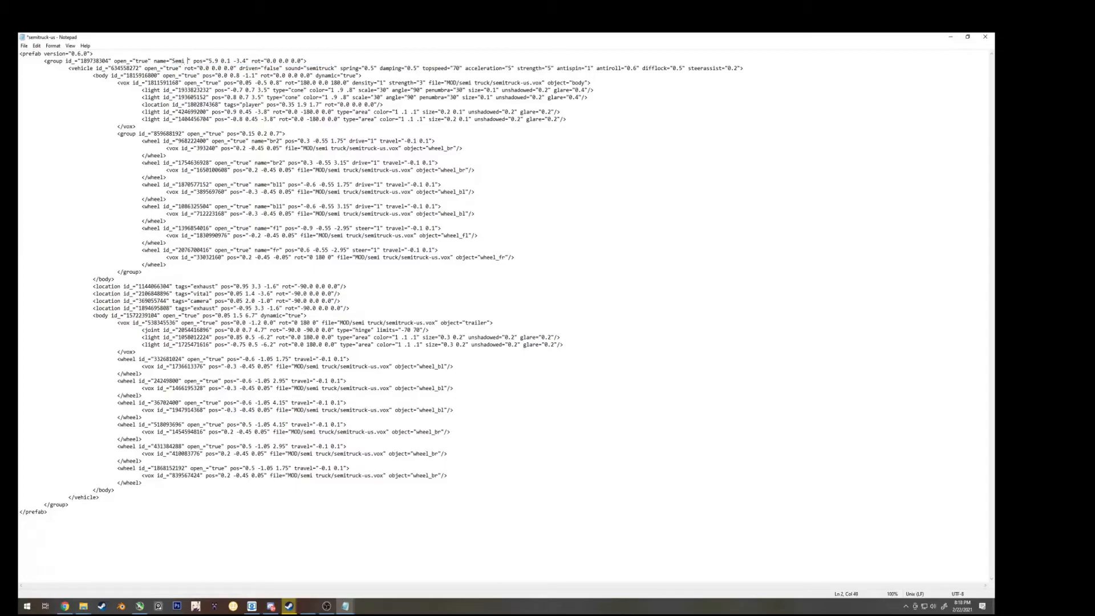
text(Truck)
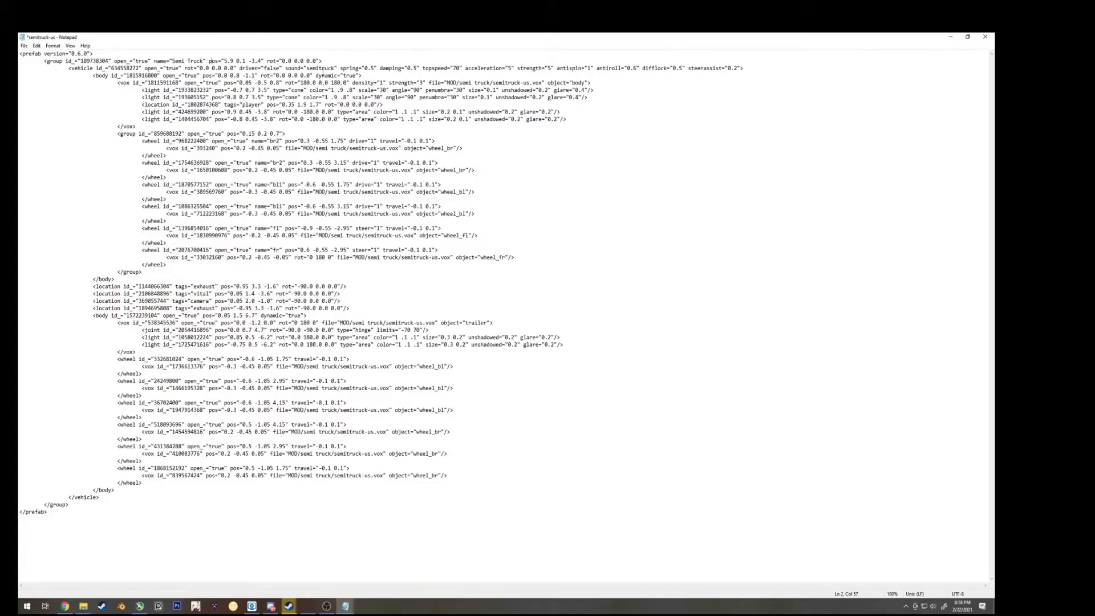
double_click(322, 68)
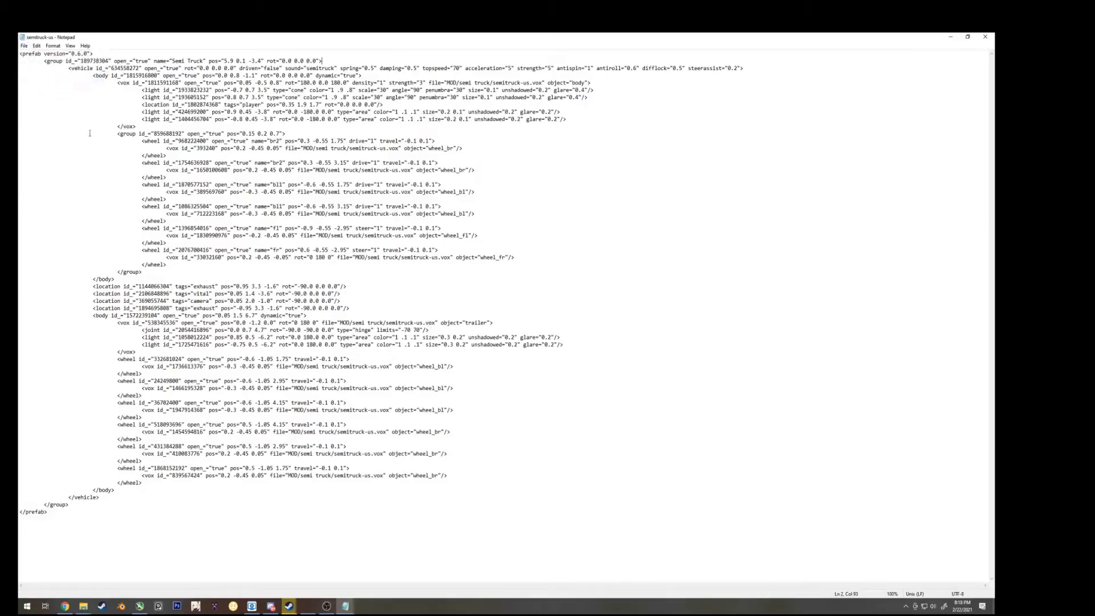
click(287, 606)
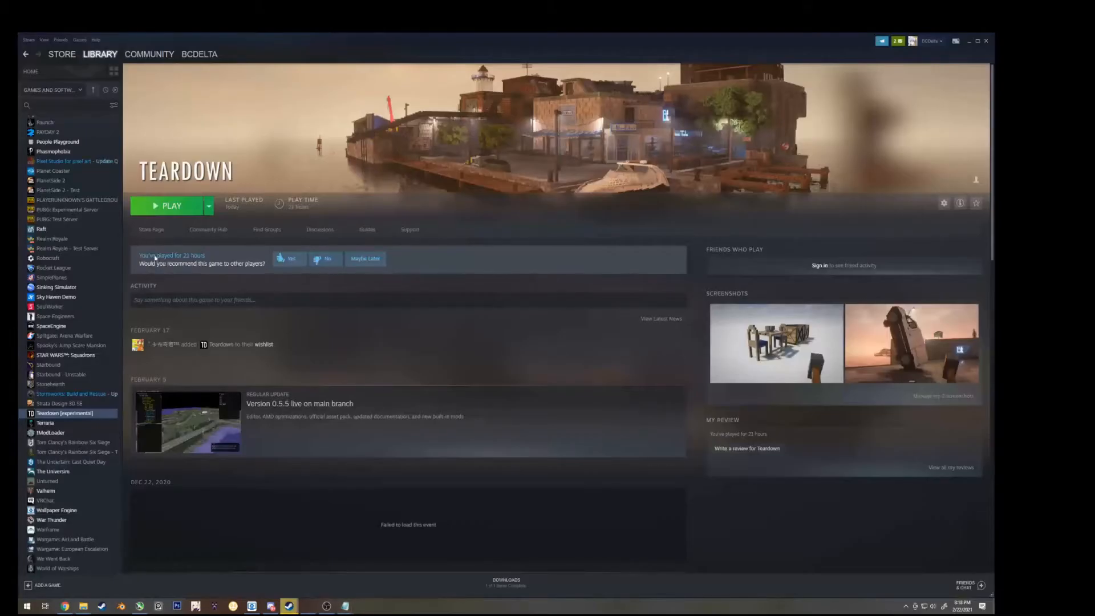
Relaunch Teardown, edit the Simple house Copy mod, and select the Car group
click(170, 205)
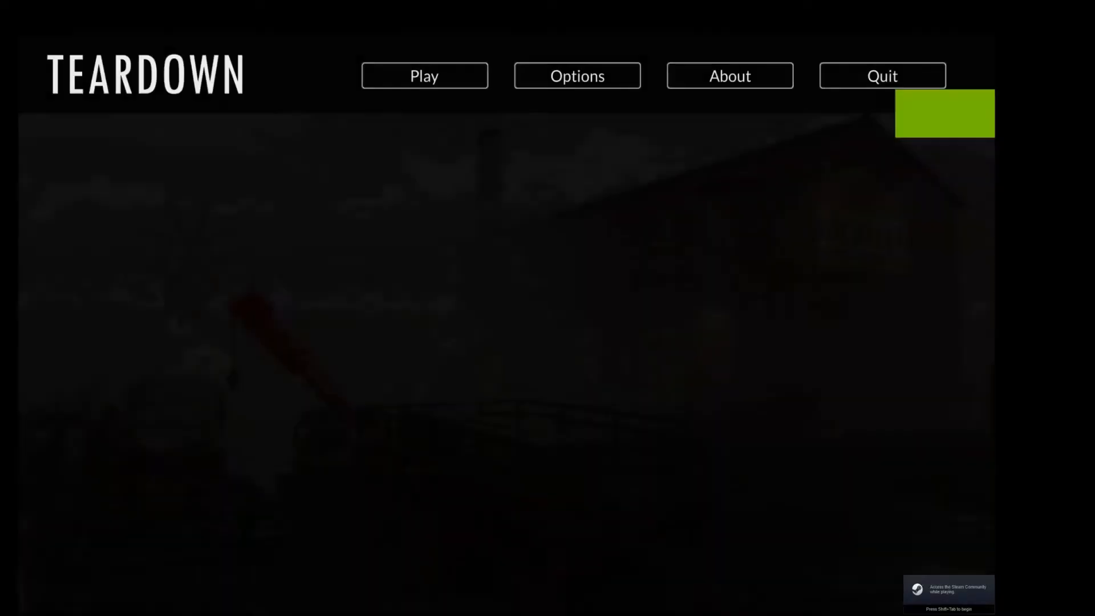
click(424, 76)
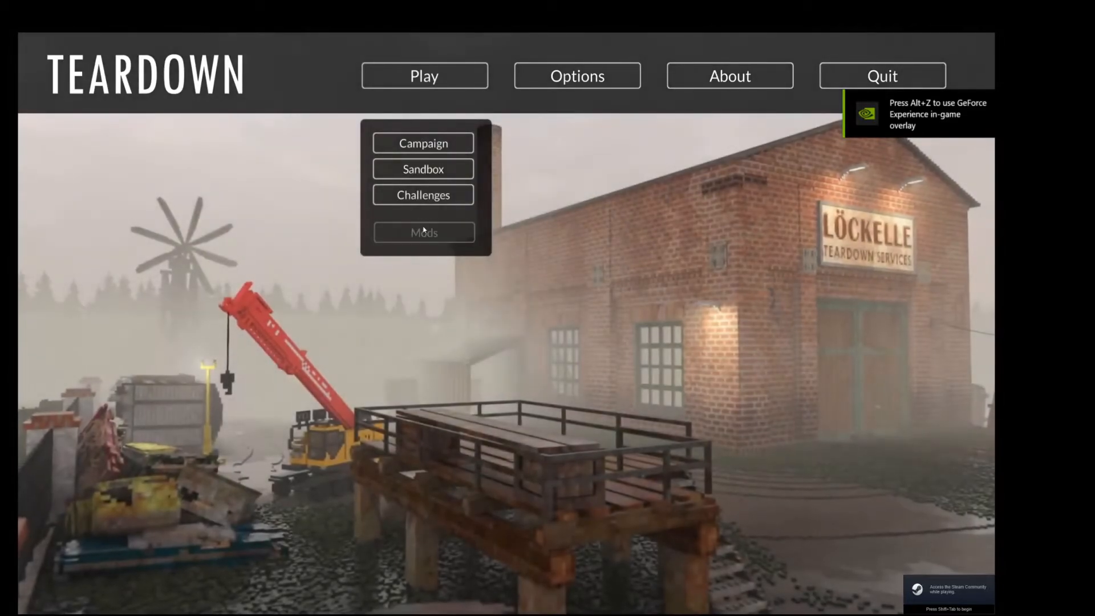
click(423, 232)
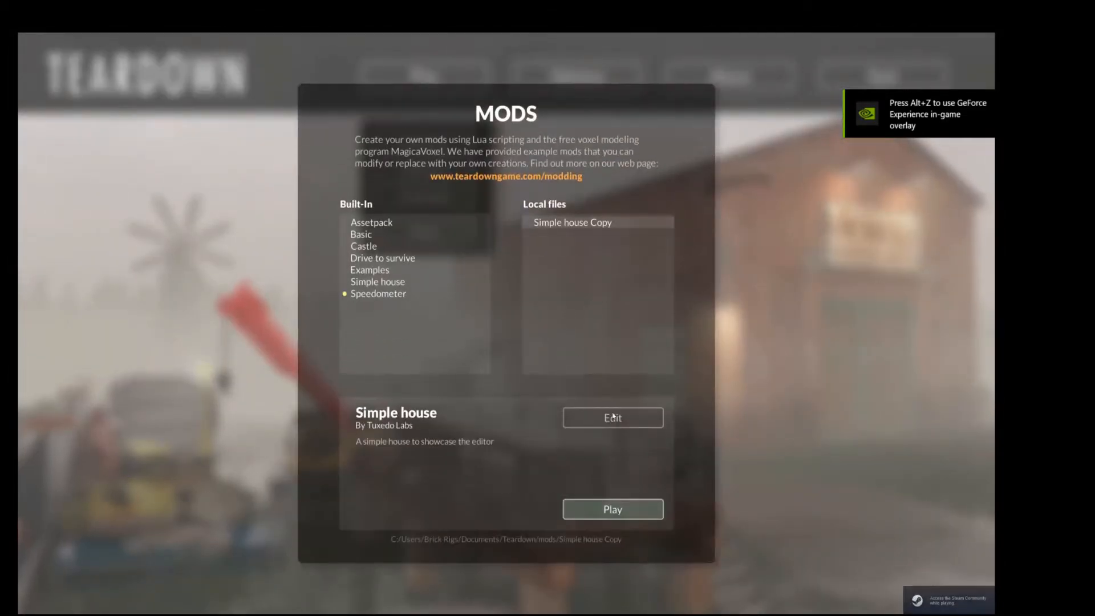
click(612, 416)
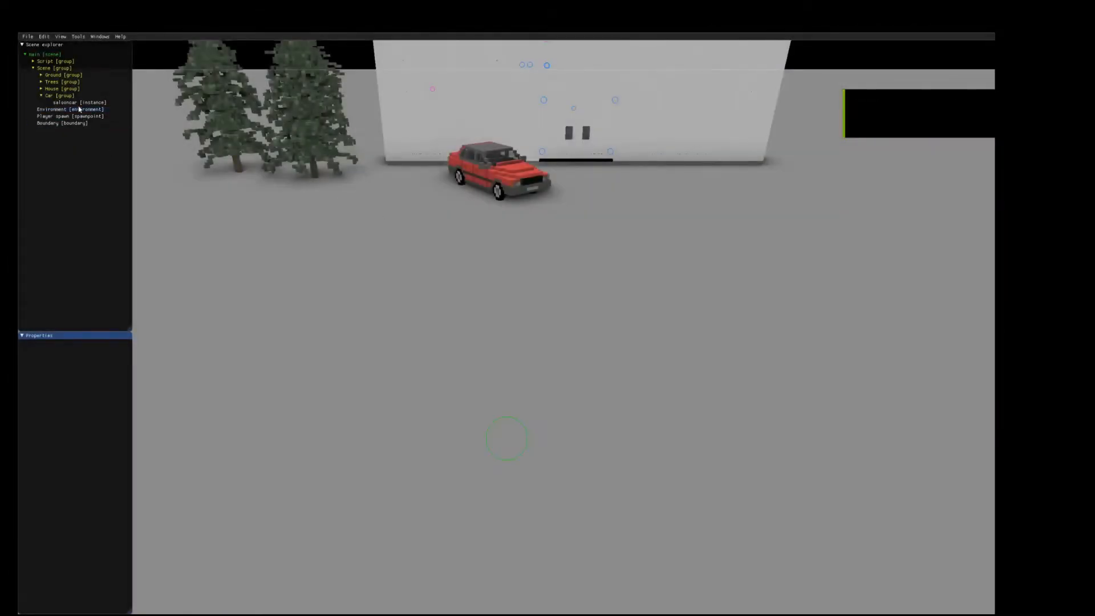
click(55, 95)
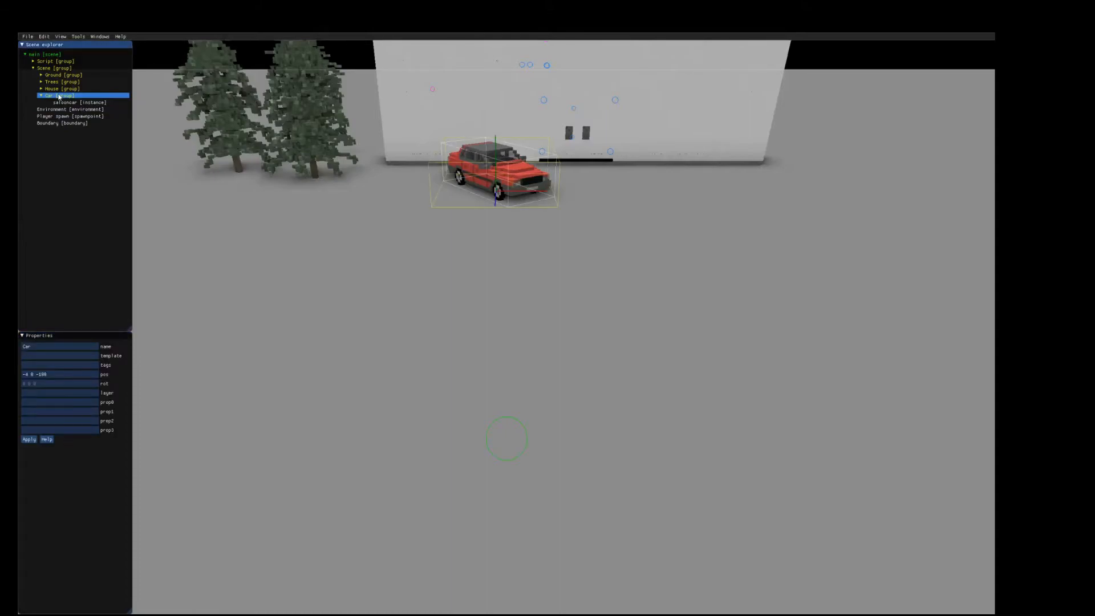
Add a semi_truck instance under the Car group and browse for its prefab file
right_click(56, 95)
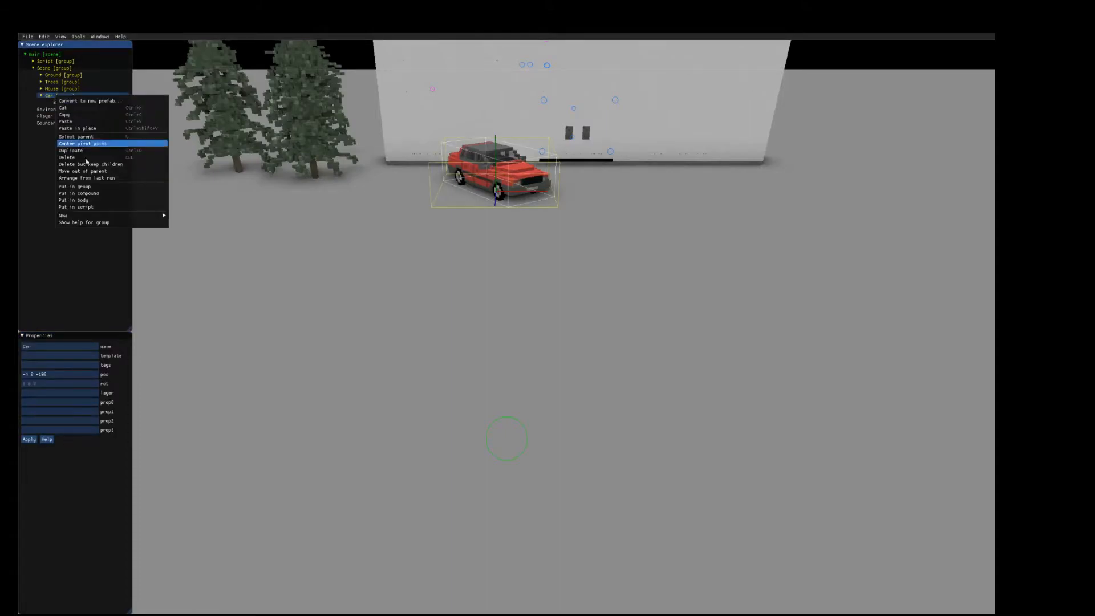
mouse_move(62, 215)
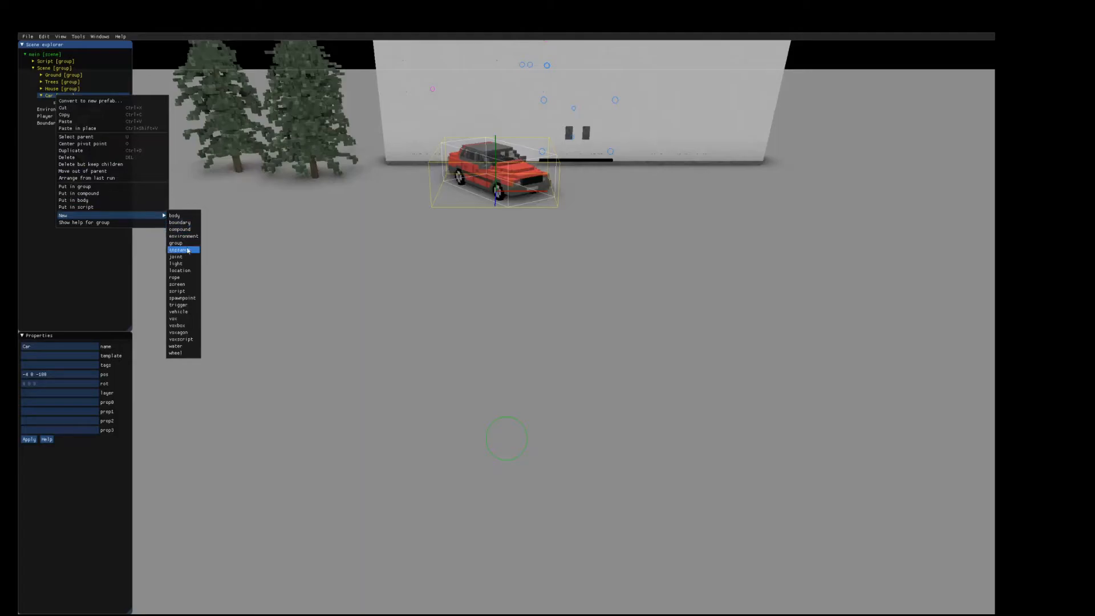
mouse_move(186, 252)
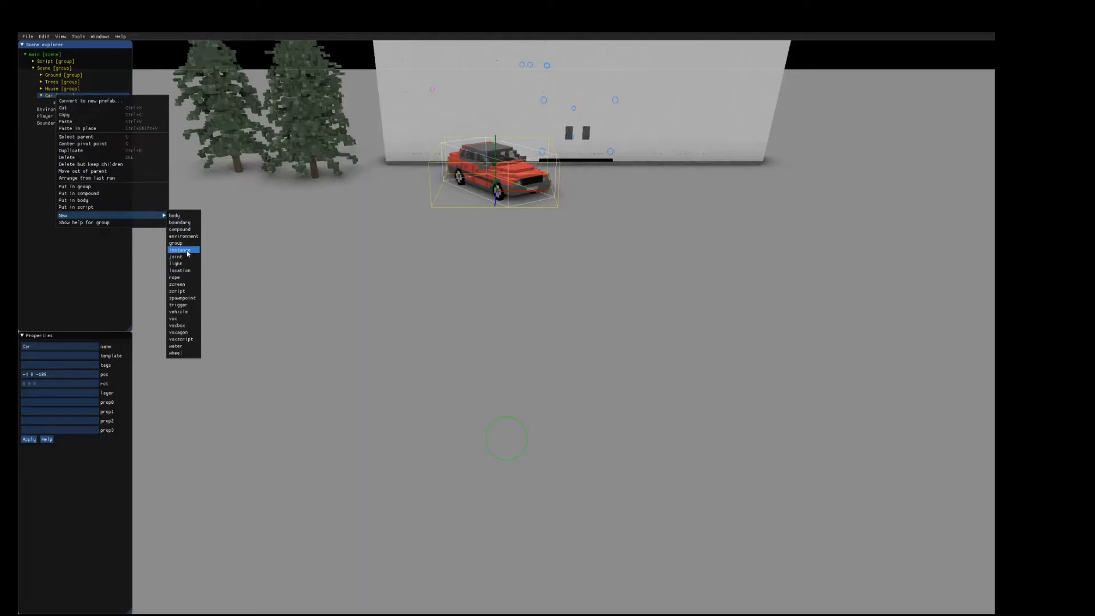
click(181, 249)
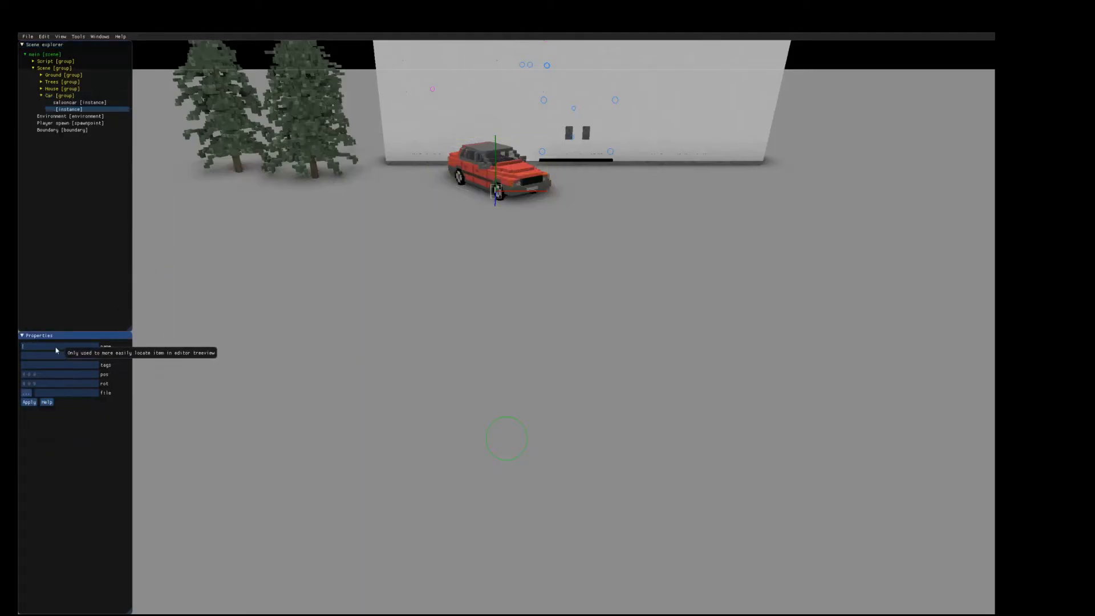
text(semi_truck)
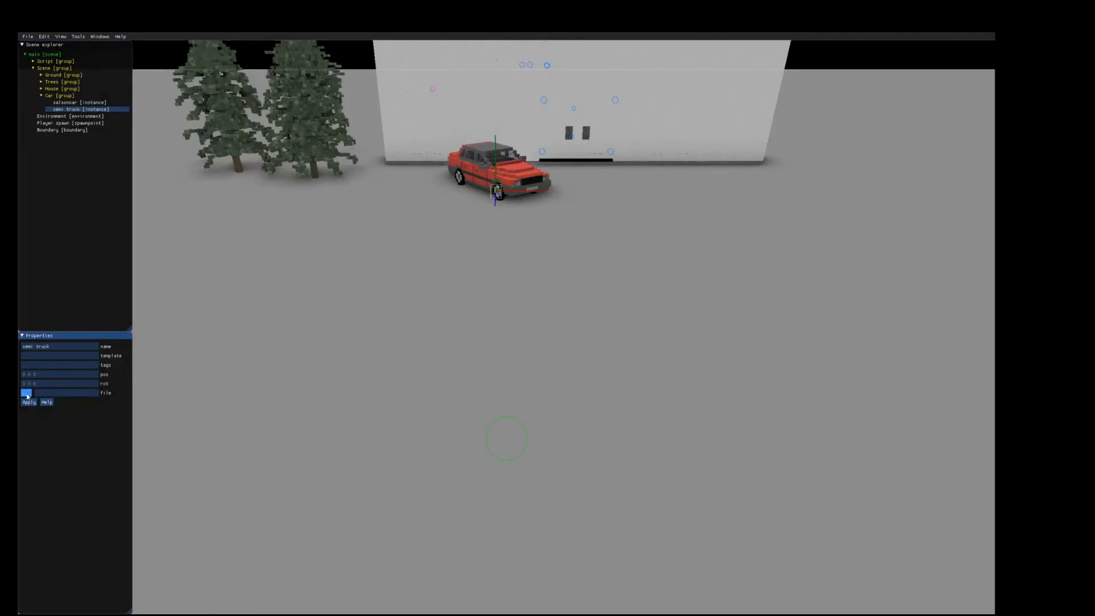
click(26, 393)
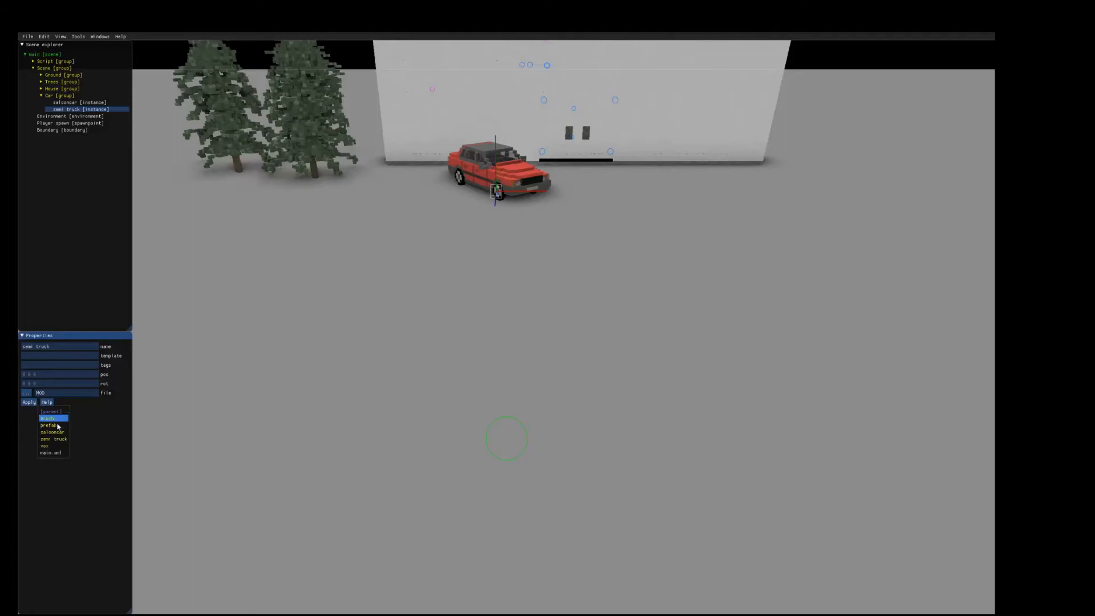
click(53, 439)
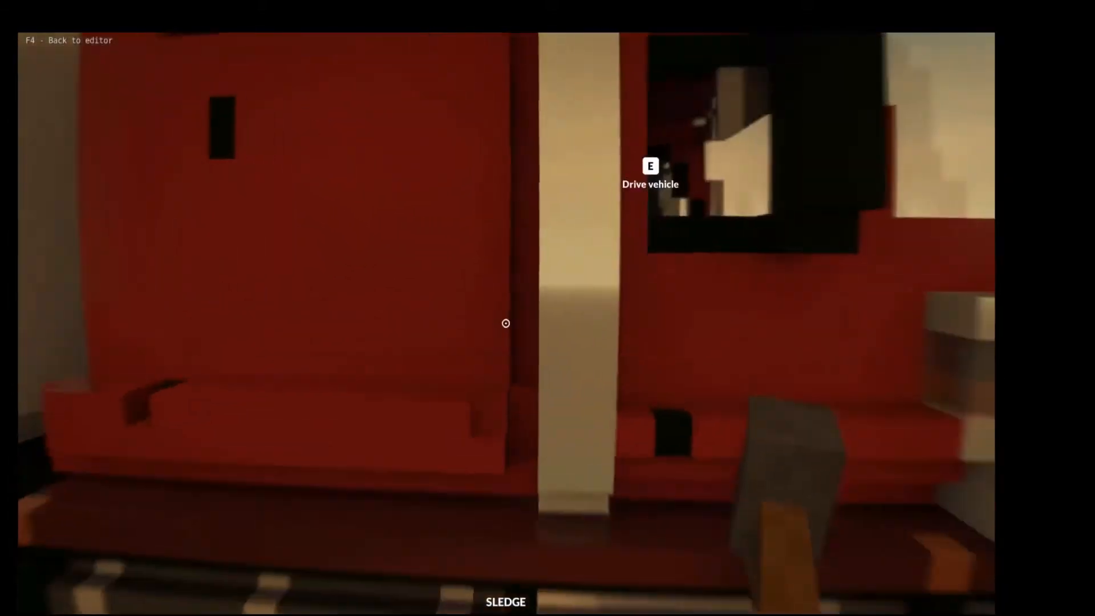
Climb into the semi truck with E to drive it in play mode
key(e)
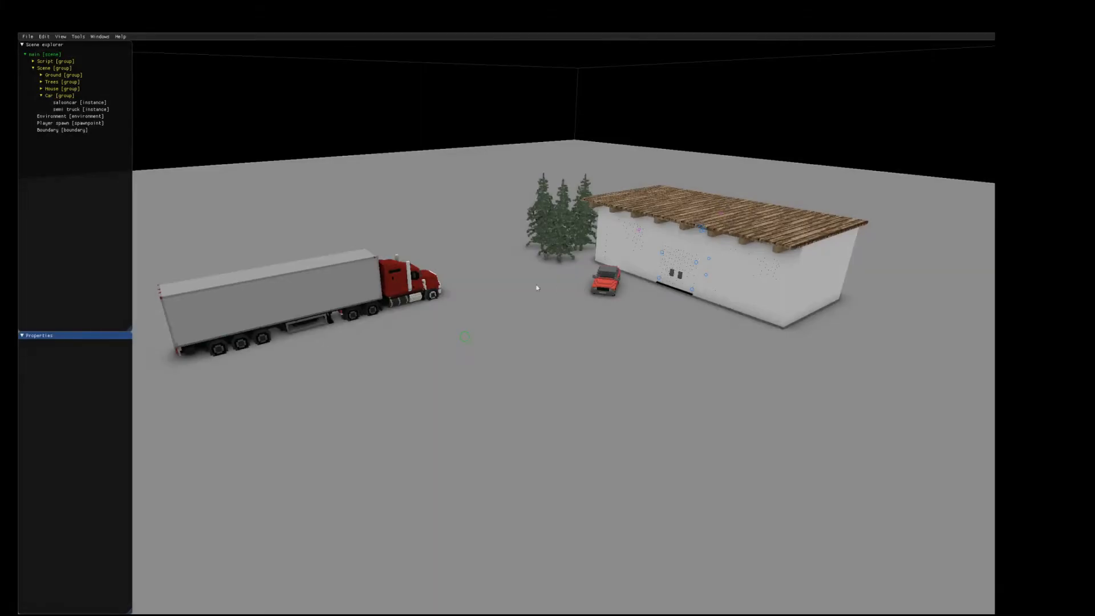
click(77, 109)
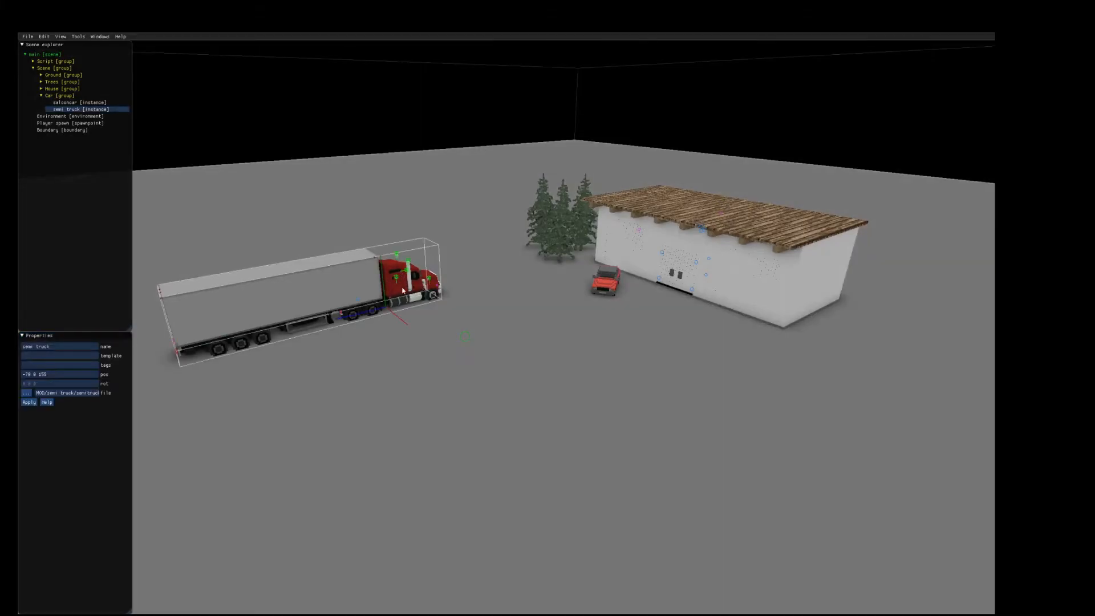
click(66, 102)
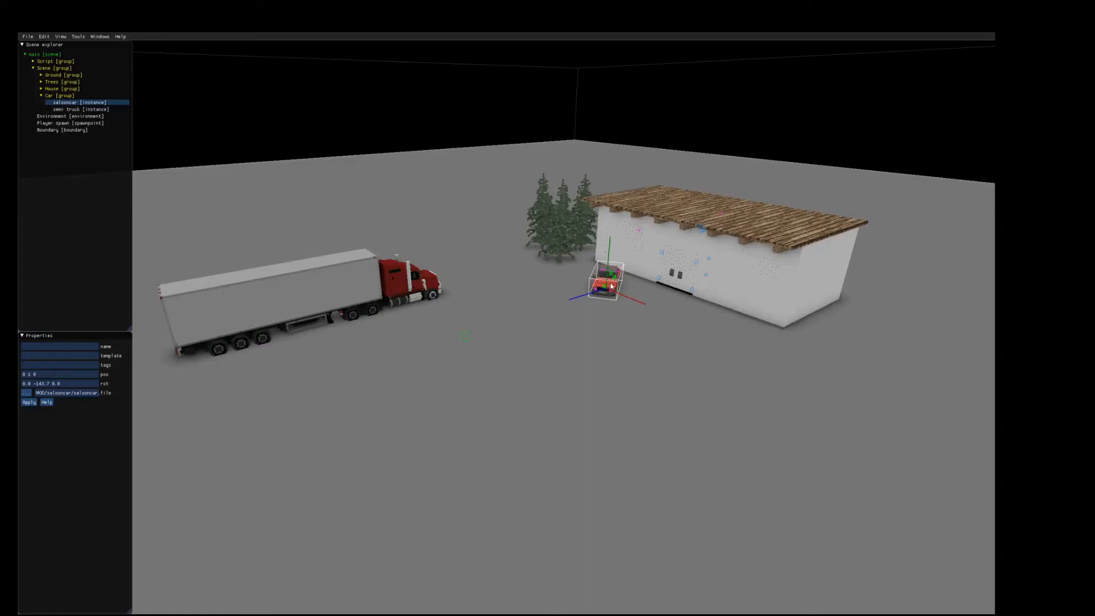
click(77, 108)
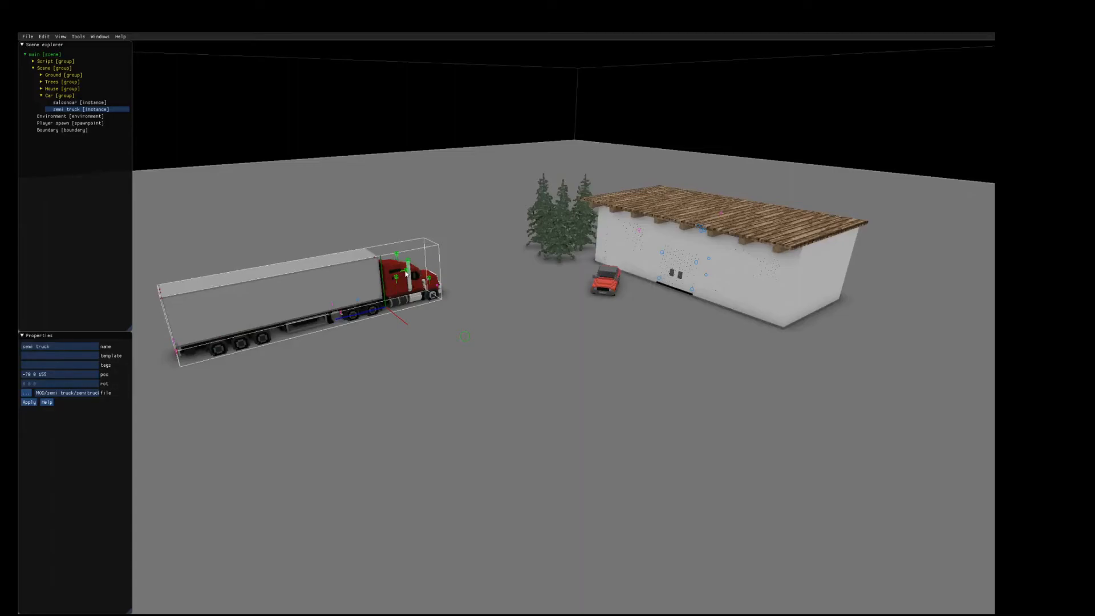
key(alt+tab)
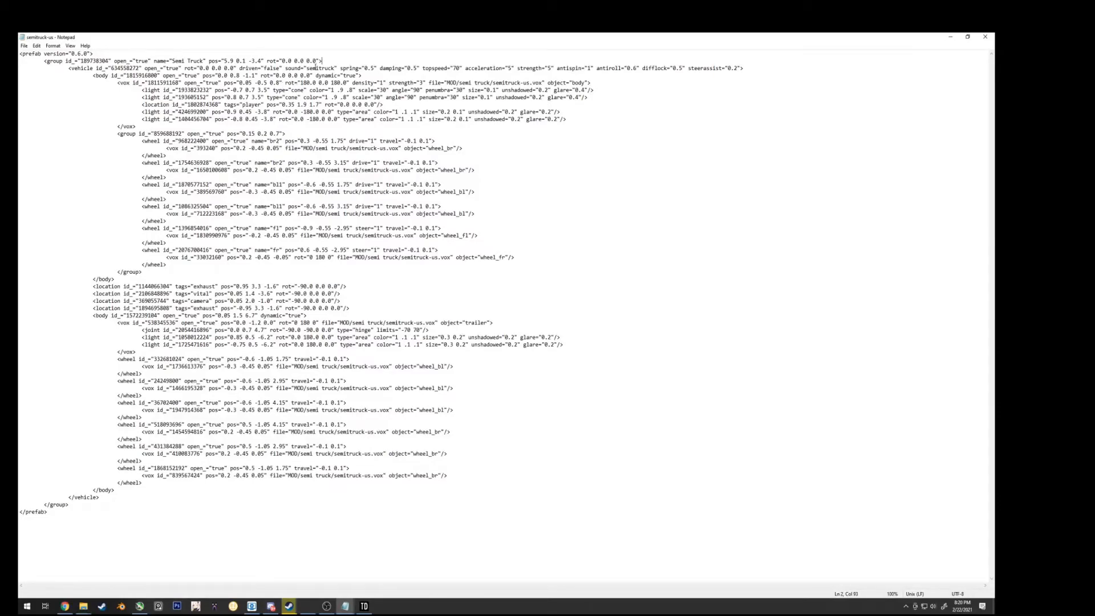
Replace the truck's vehicle sound value in semitruck-us.xml and save the file
double_click(321, 68)
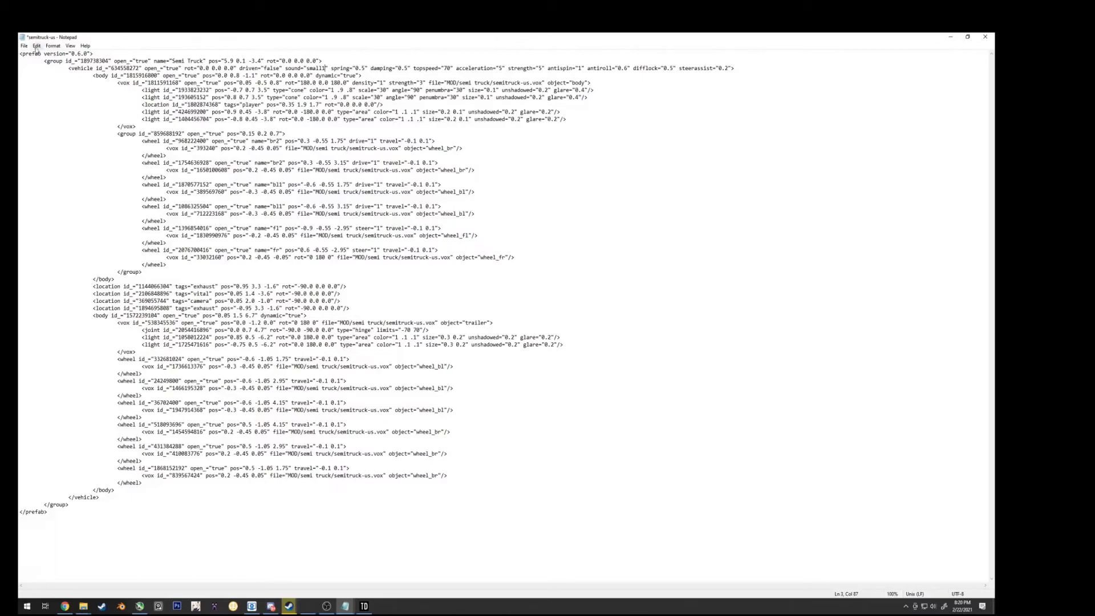
click(24, 45)
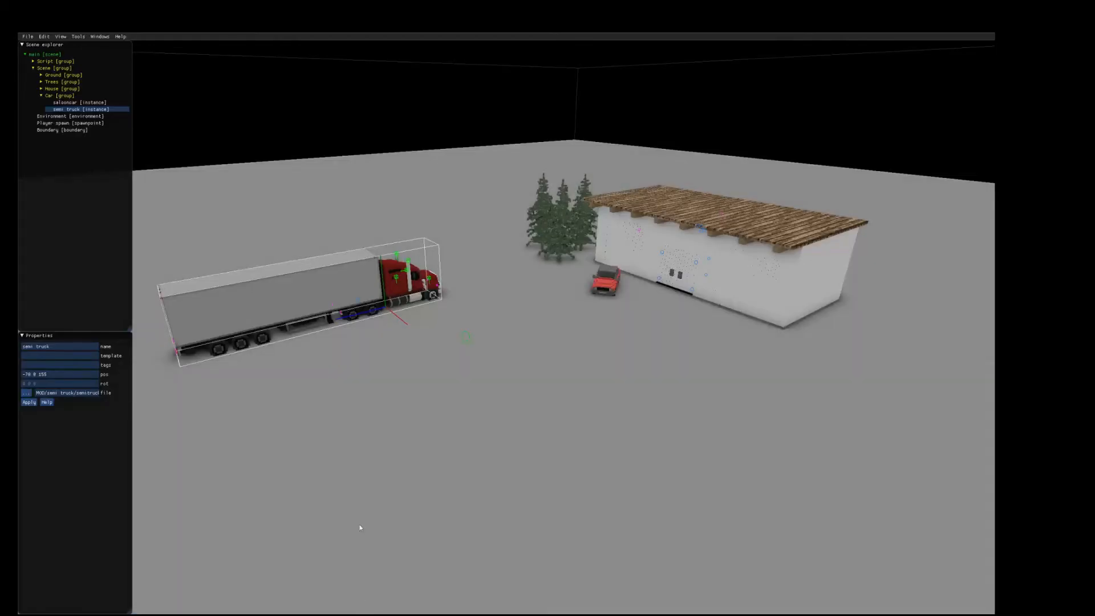
key(f5)
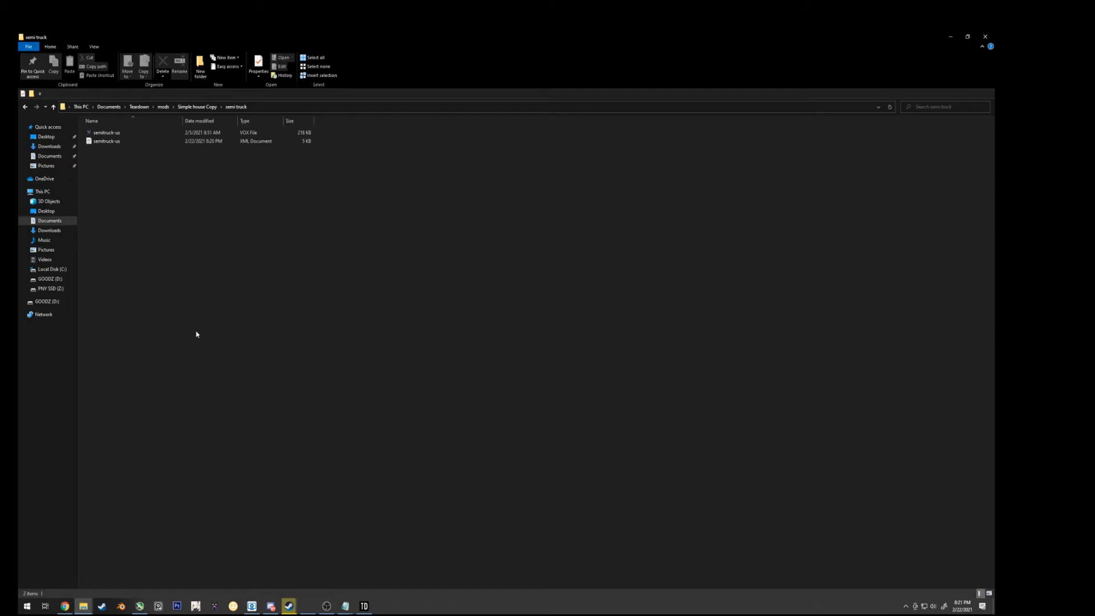
mouse_move(202, 329)
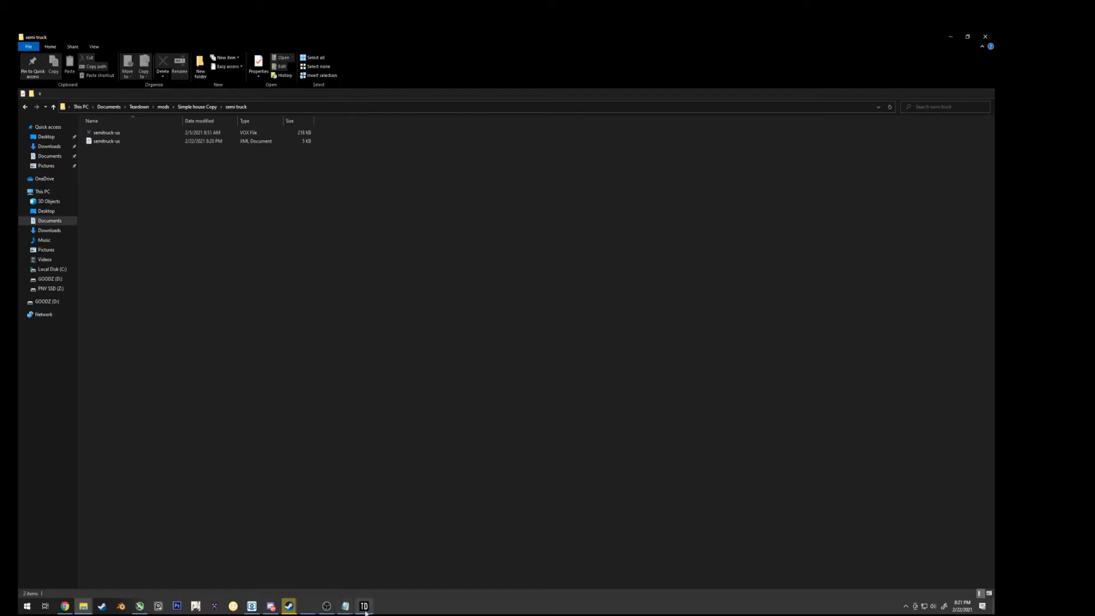
mouse_move(363, 605)
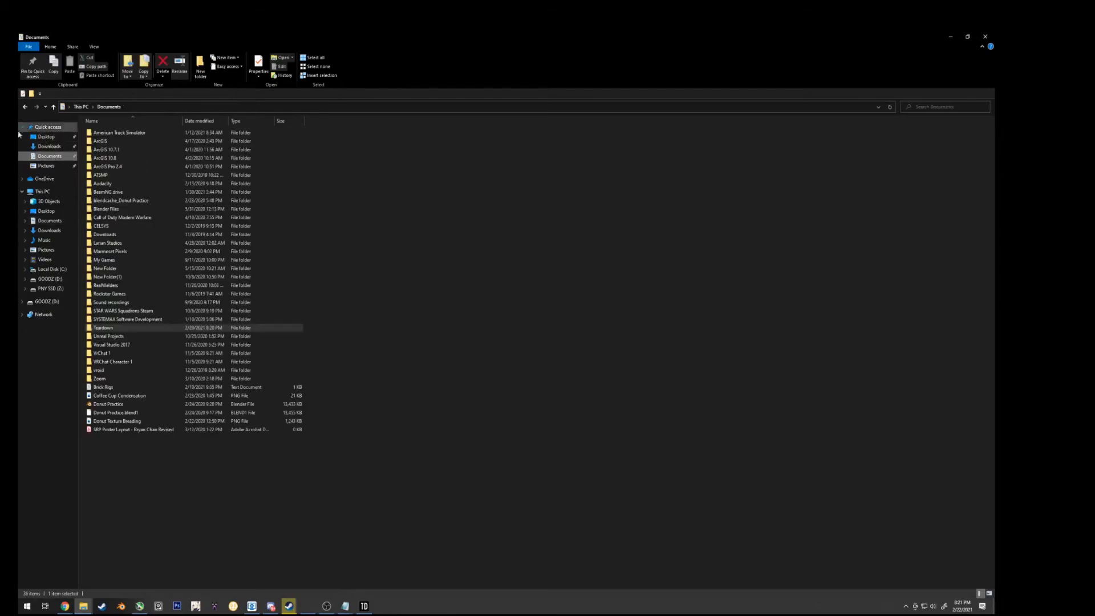
double_click(103, 327)
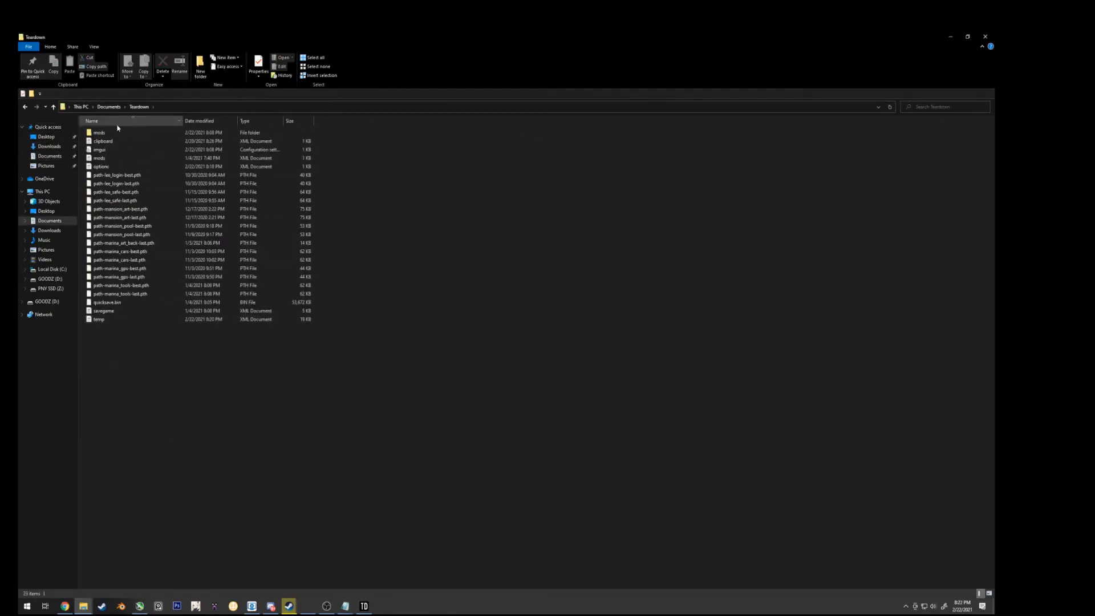
double_click(99, 133)
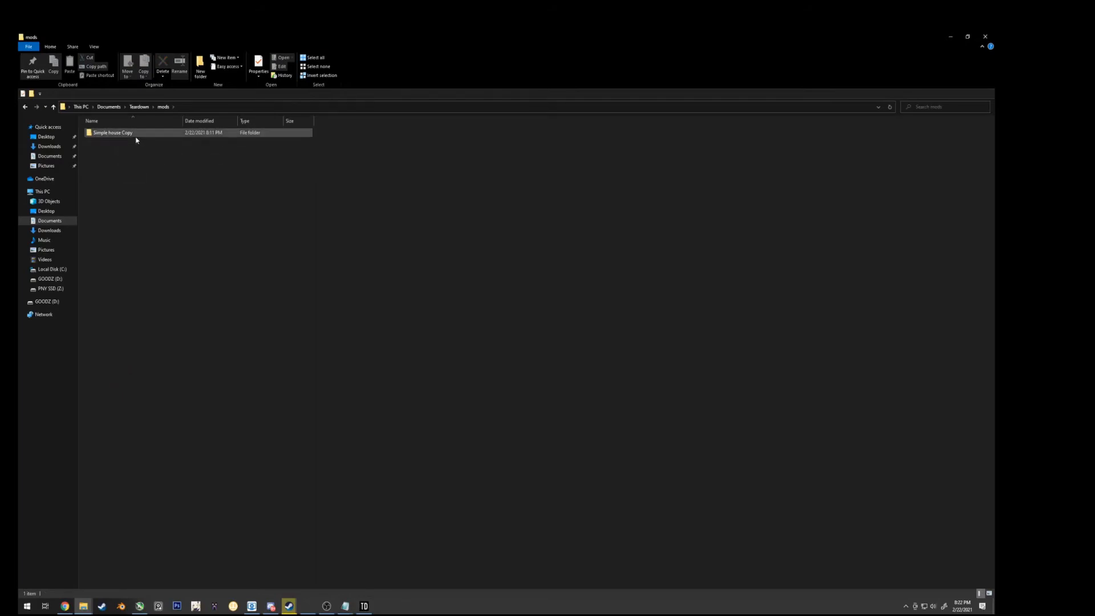
double_click(113, 132)
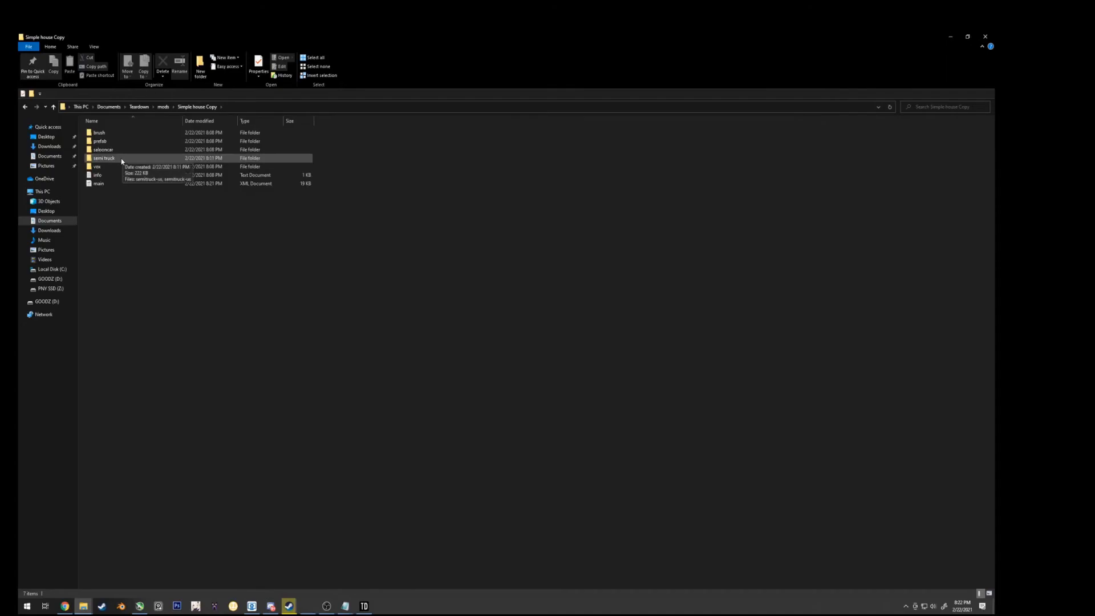
double_click(104, 158)
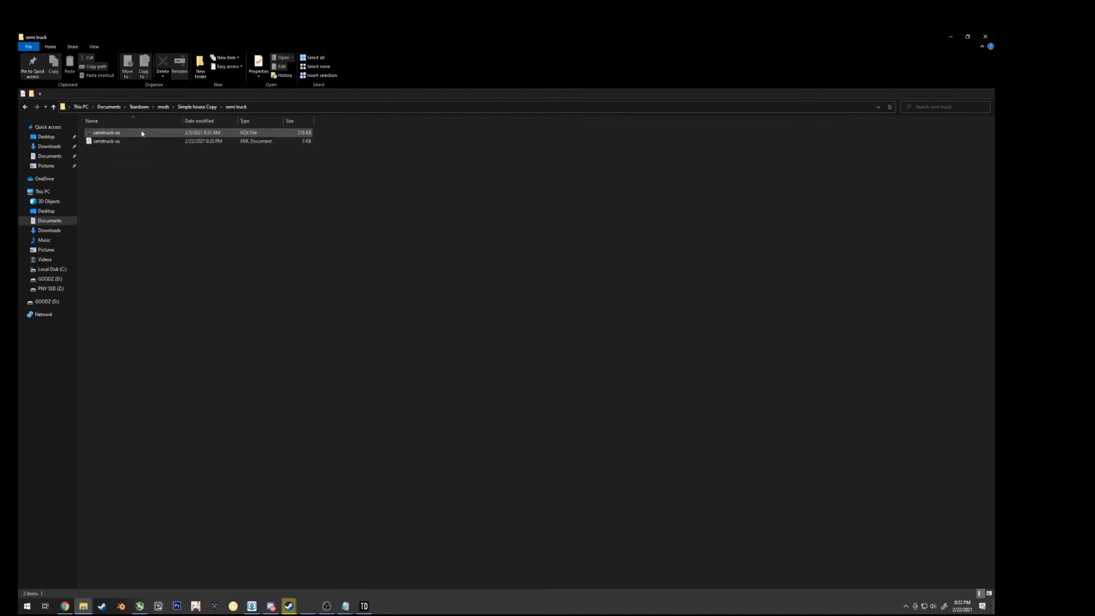
mouse_move(108, 133)
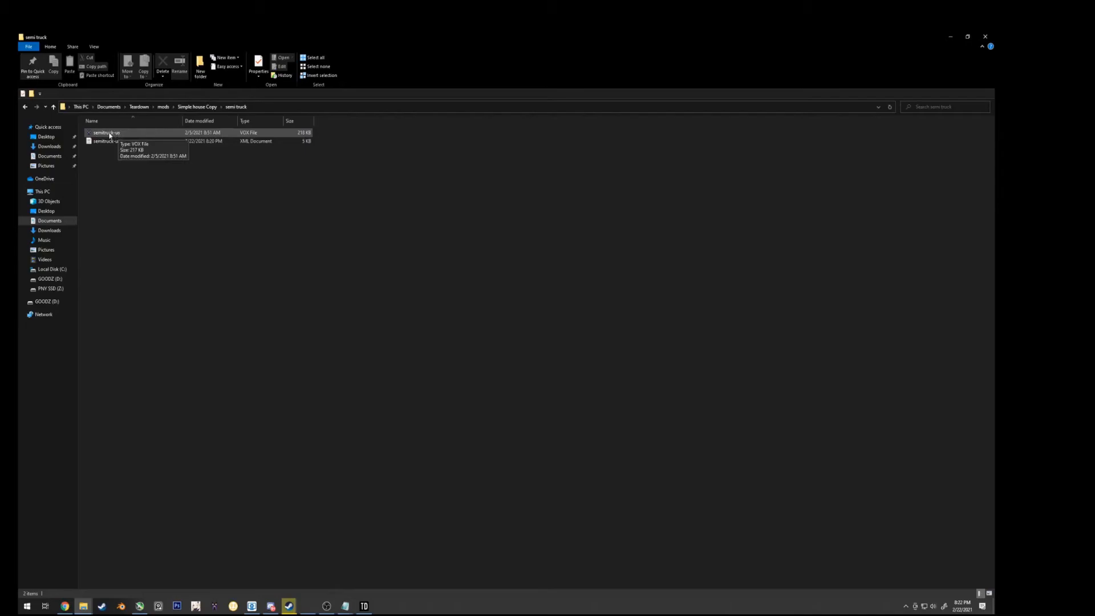
click(107, 133)
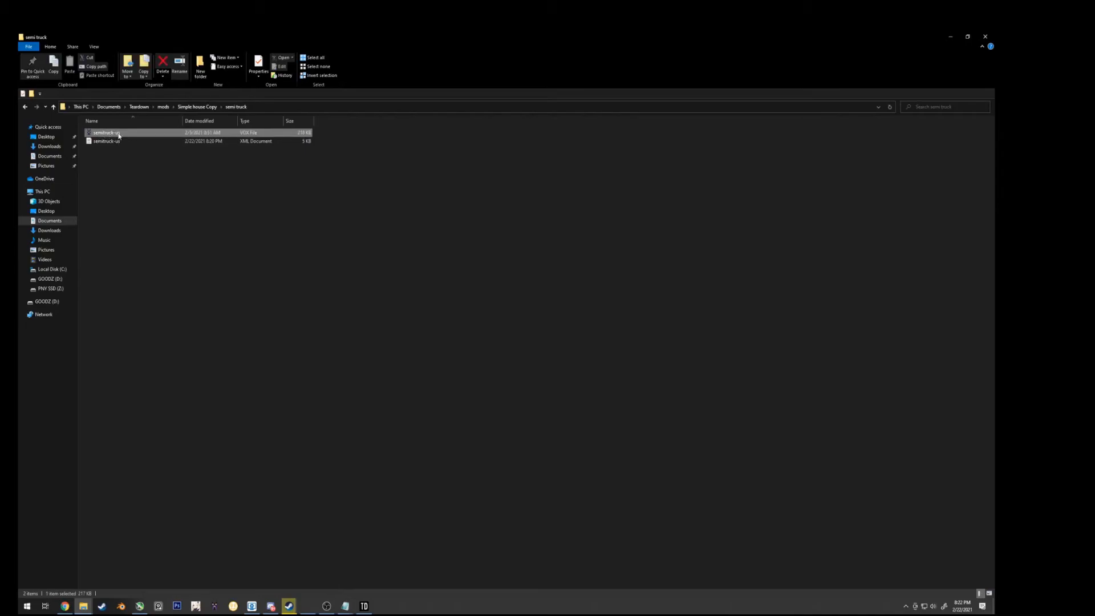
Open semitruck-us.vox with MagicaVoxel.exe from Desktop's Graphic Artwork folder
right_click(105, 133)
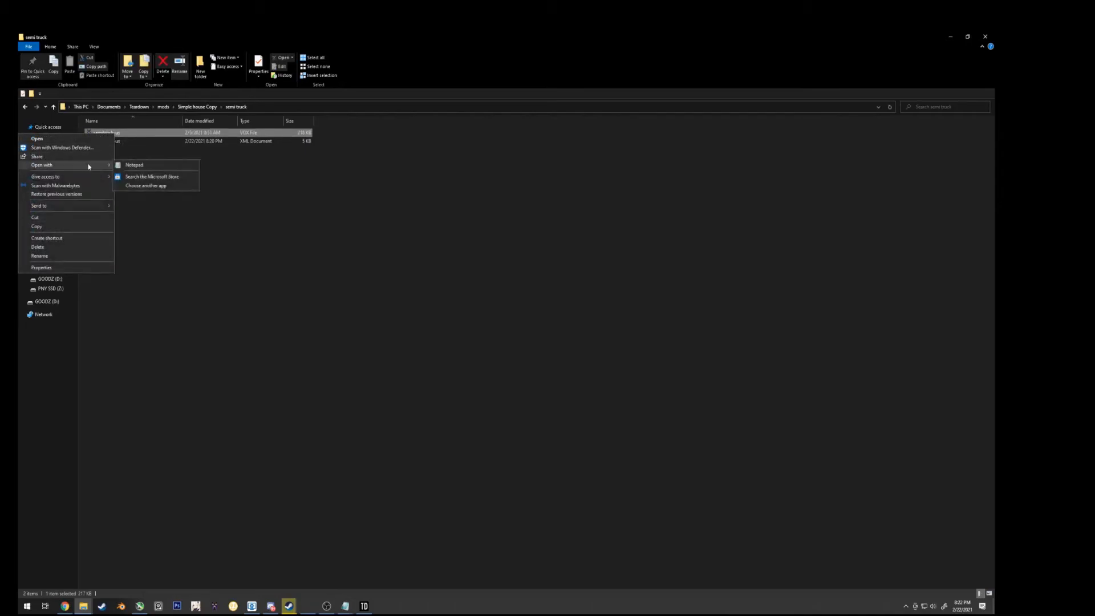
click(146, 185)
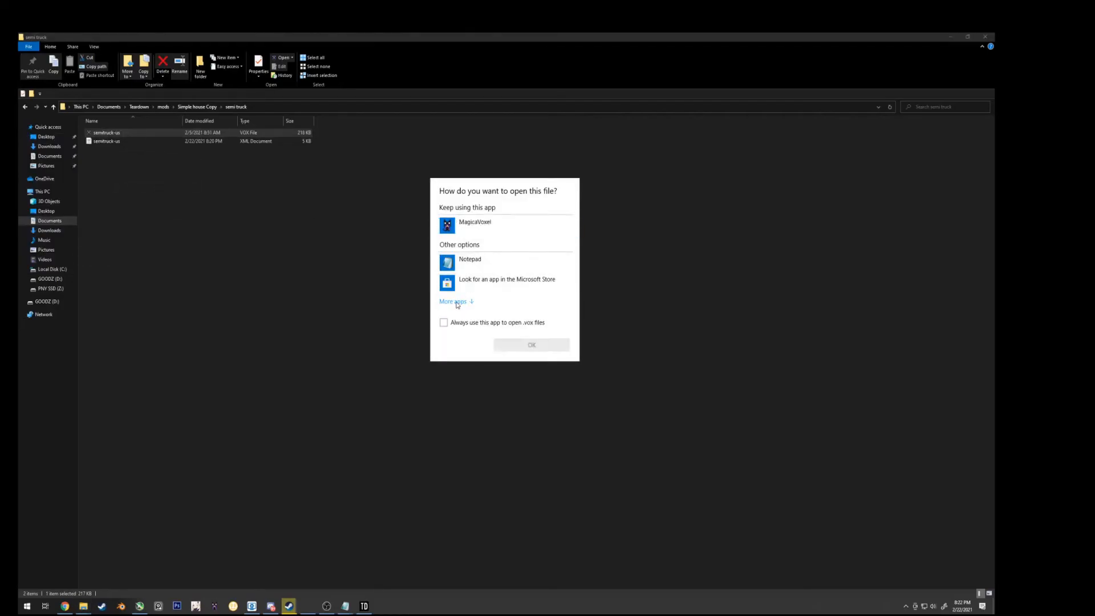
click(453, 301)
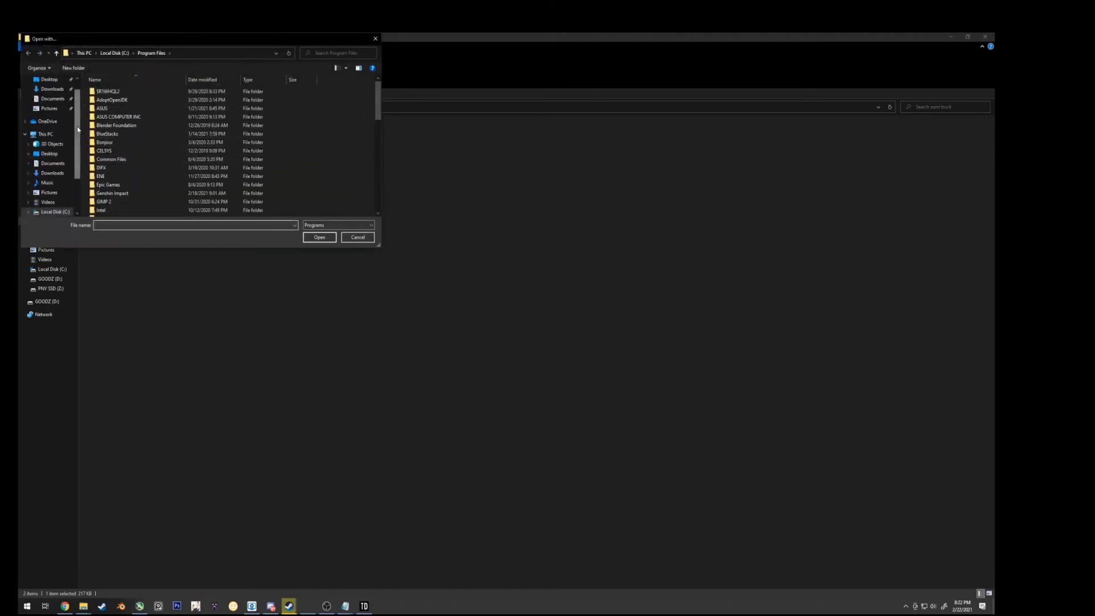
click(49, 96)
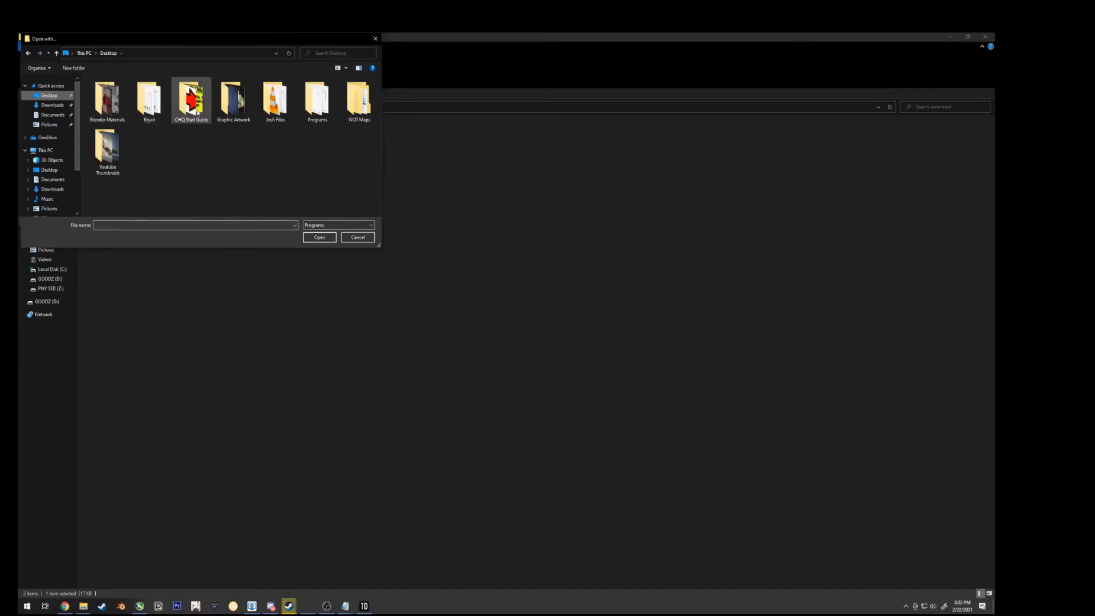
double_click(233, 98)
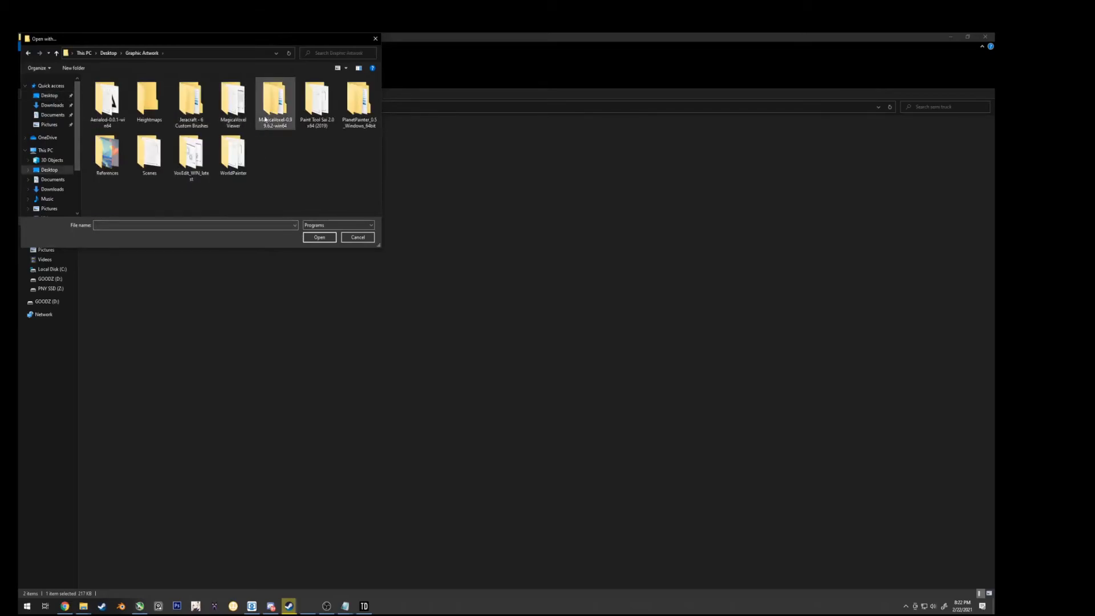
double_click(274, 99)
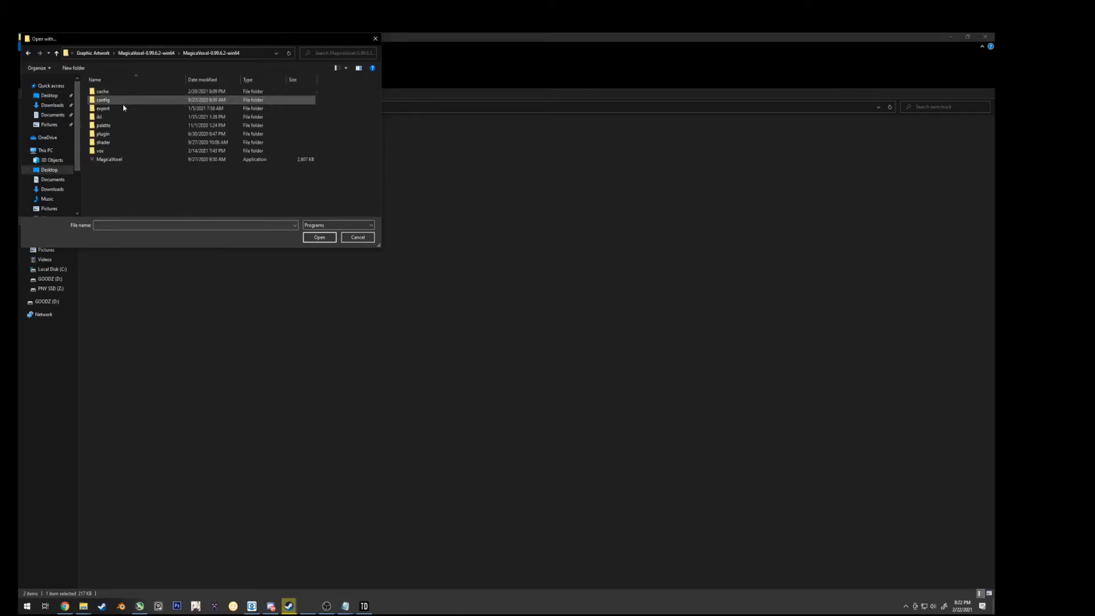
click(109, 159)
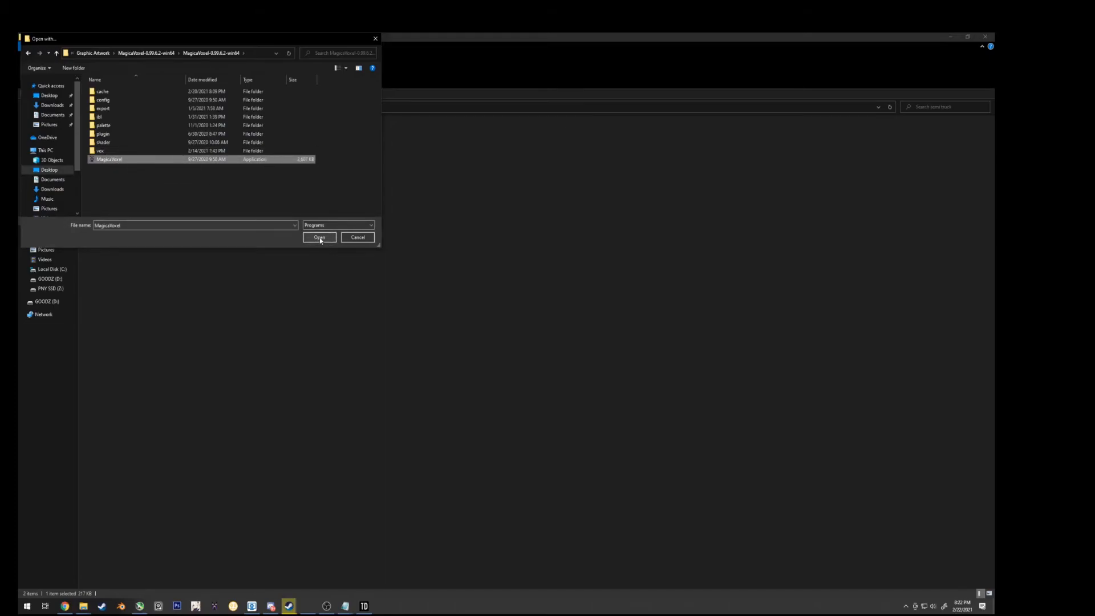
click(319, 237)
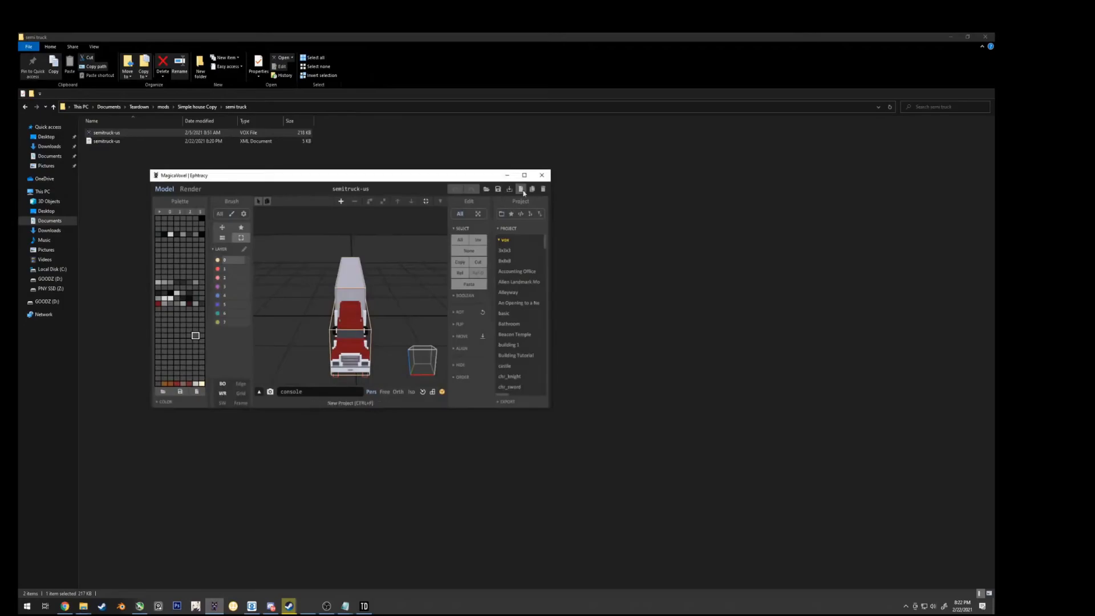
Maximize MagicaVoxel and orbit around the truck to inspect the blue cab
click(524, 175)
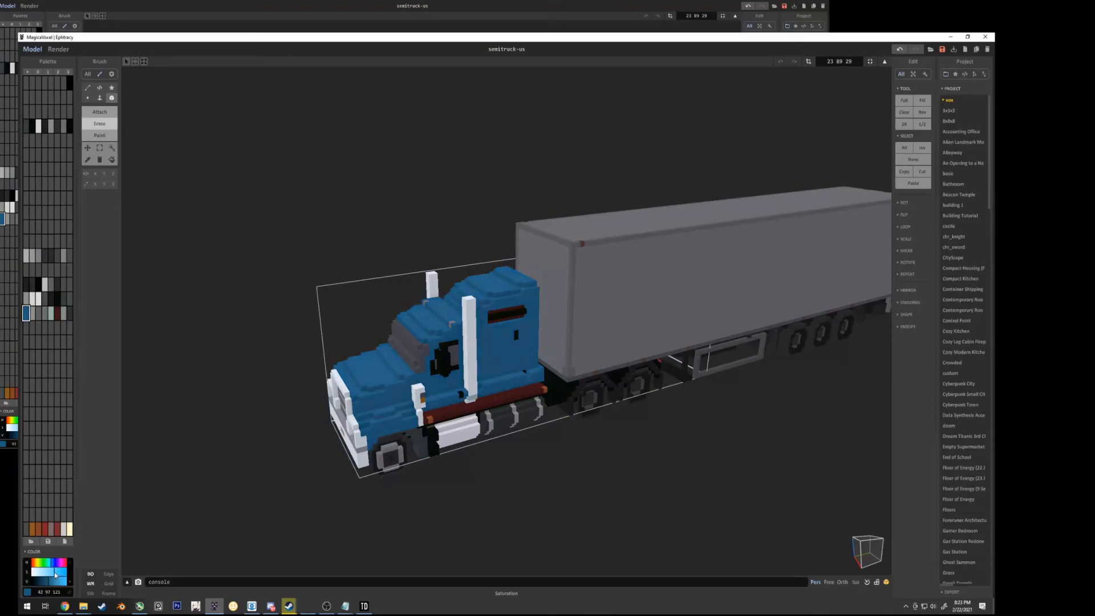
drag(45, 580, 59, 579)
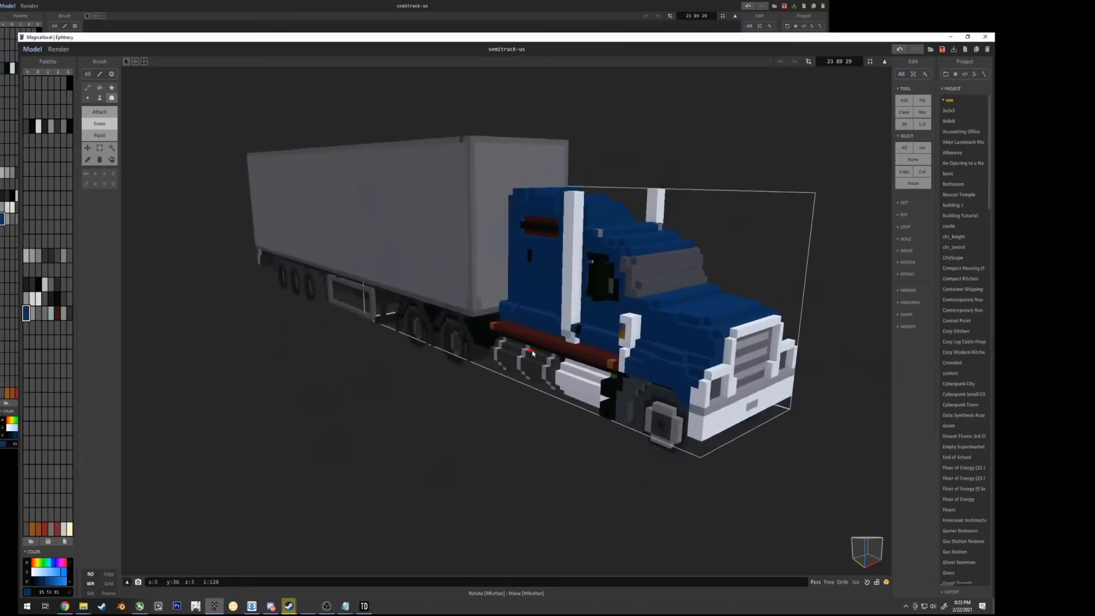
drag(533, 352, 529, 339)
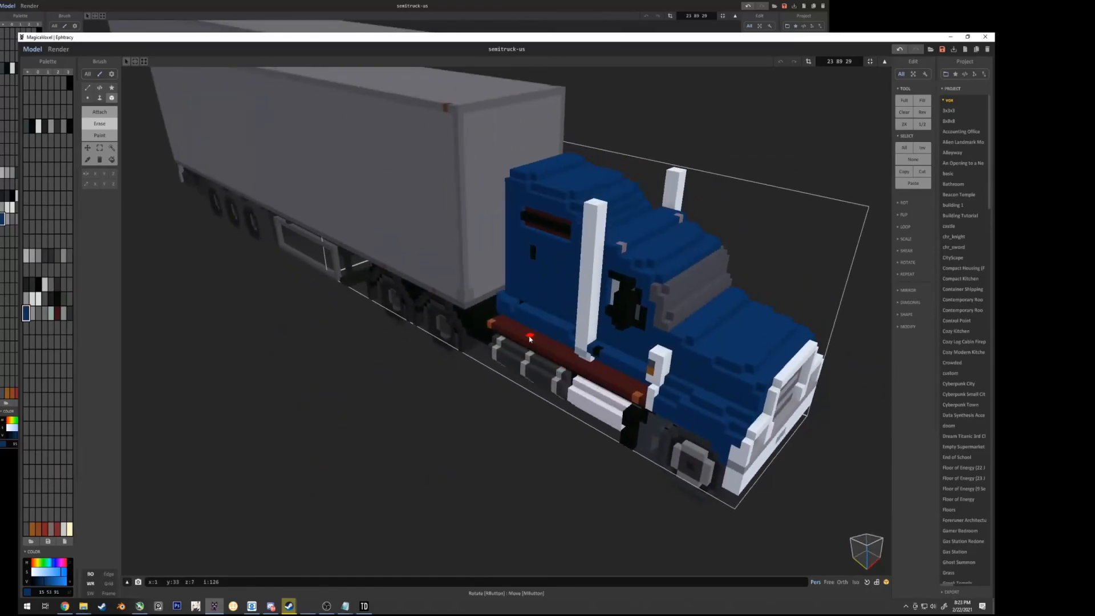
mouse_move(525, 337)
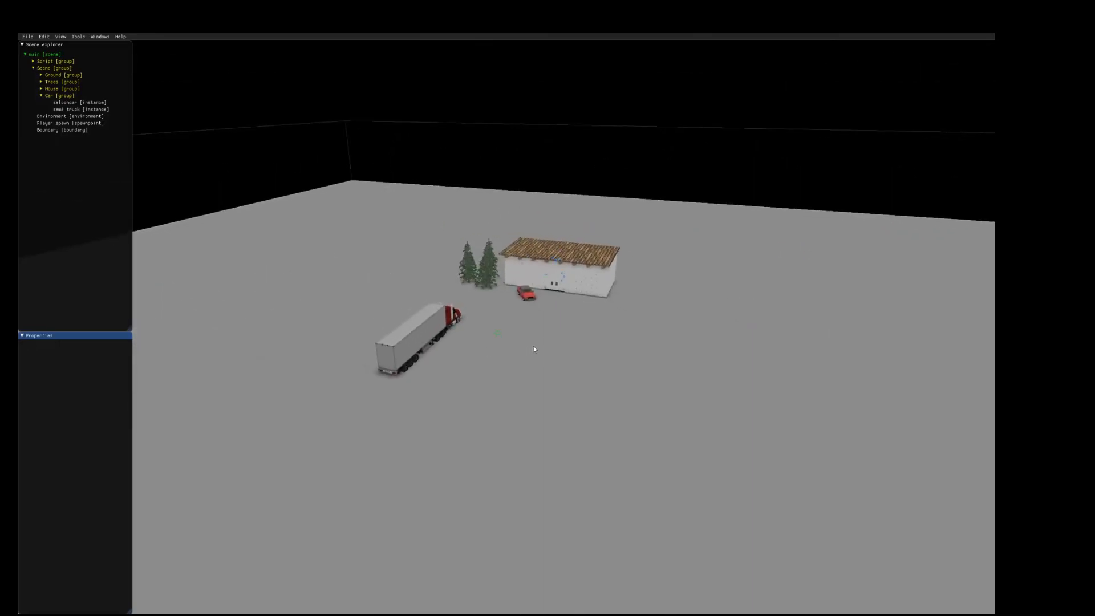
Playtest driving the blue-cab semi truck with F5, then return to the editor with F4
key(F5)
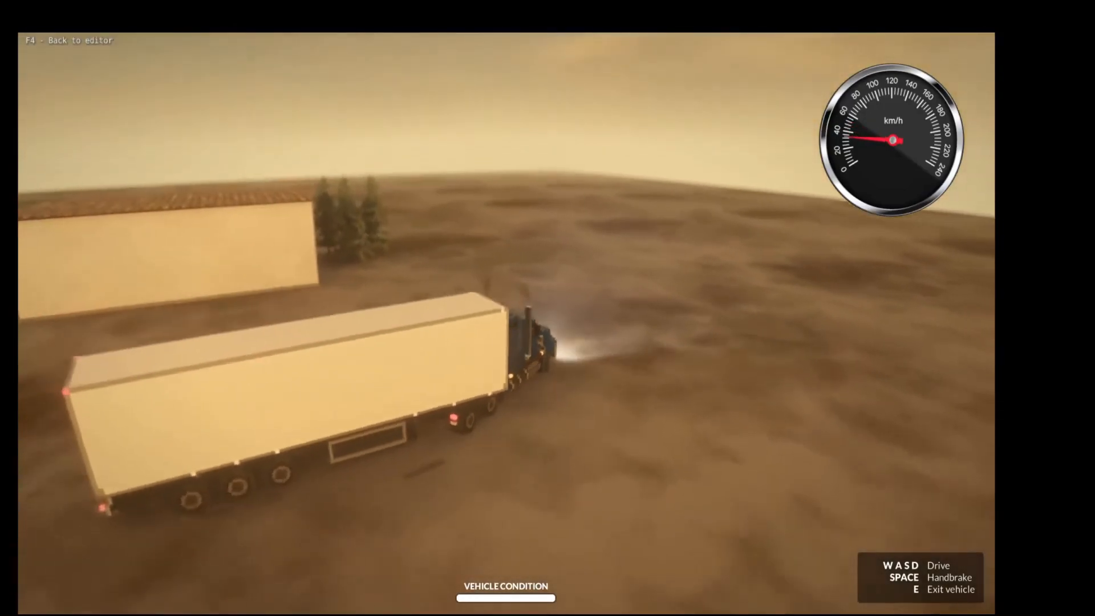
key(F4)
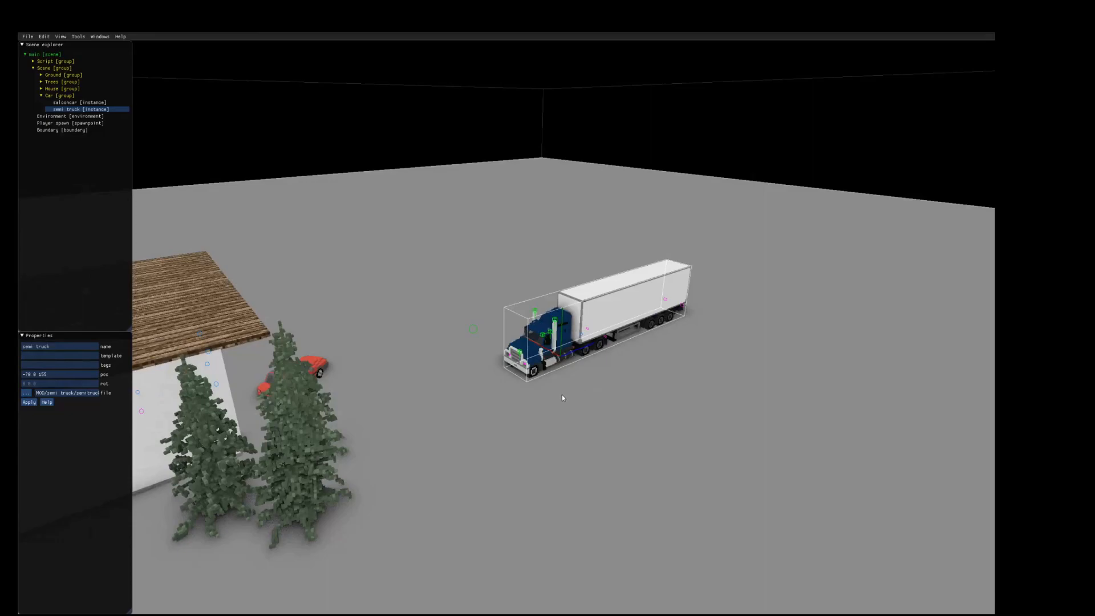
mouse_move(565, 395)
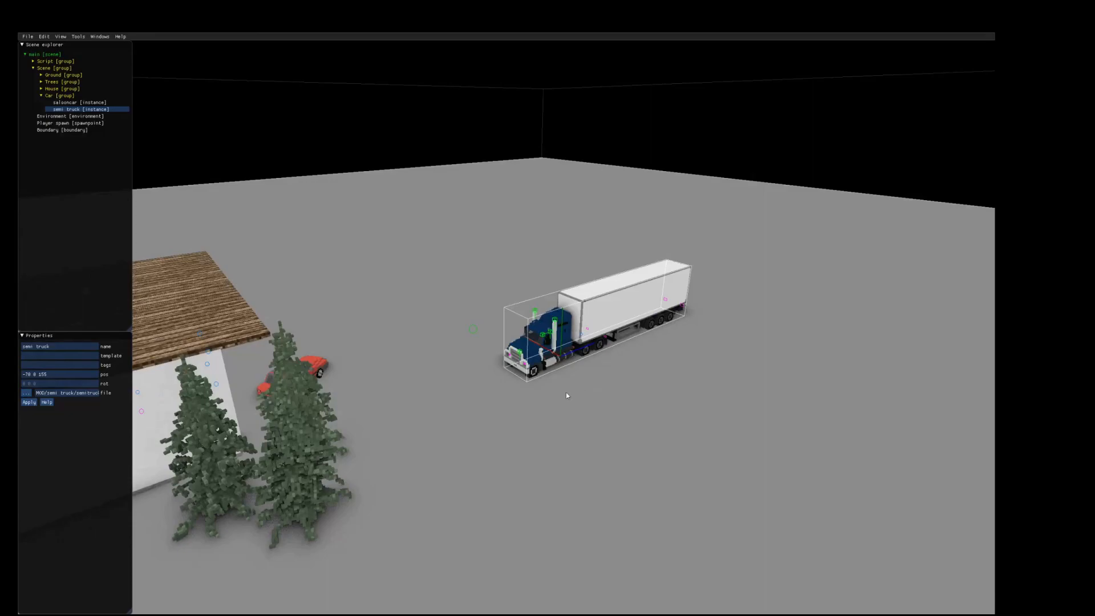
mouse_move(578, 399)
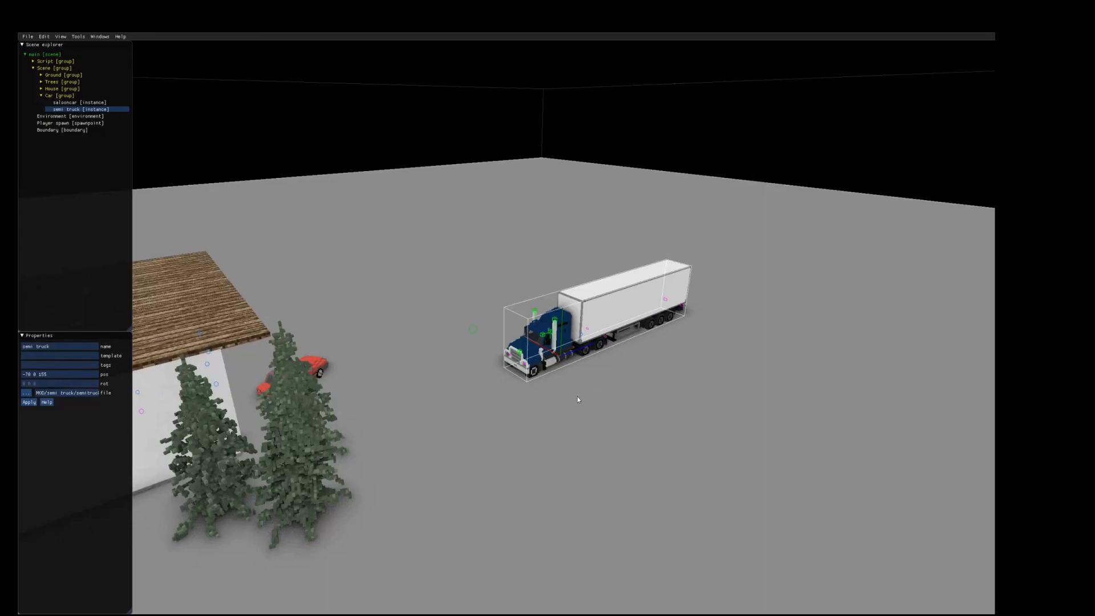